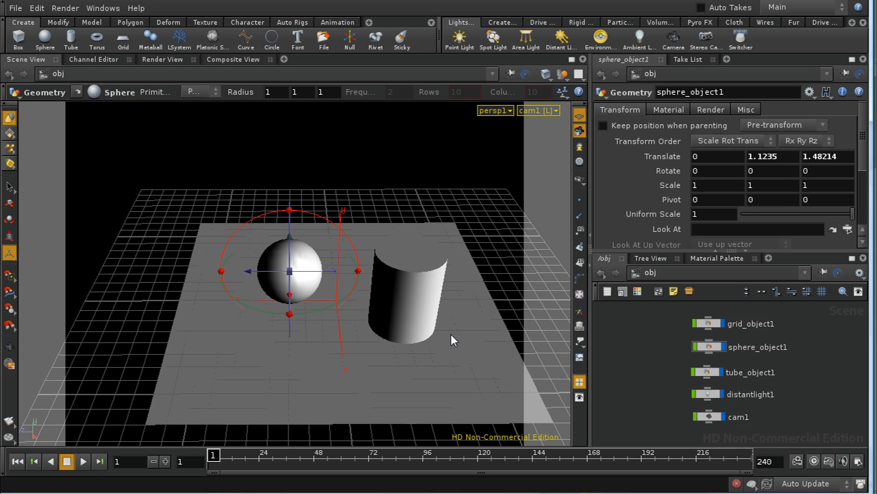
mouse_move(466, 200)
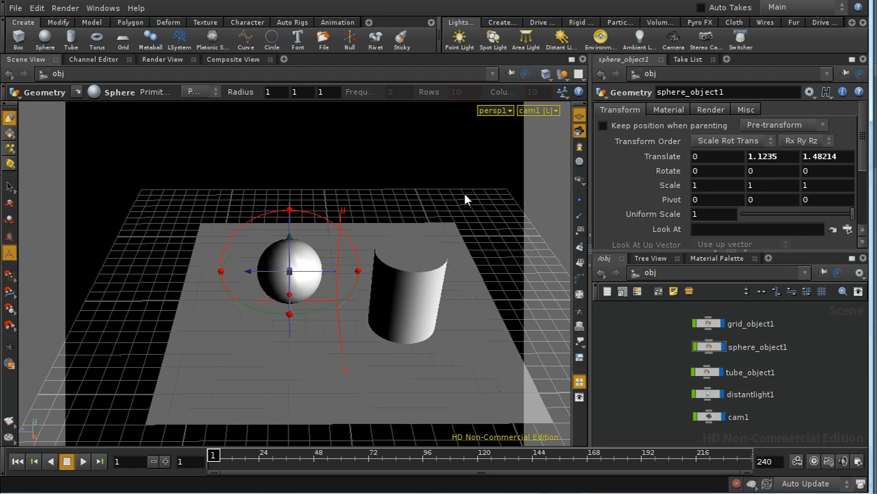
mouse_move(519, 140)
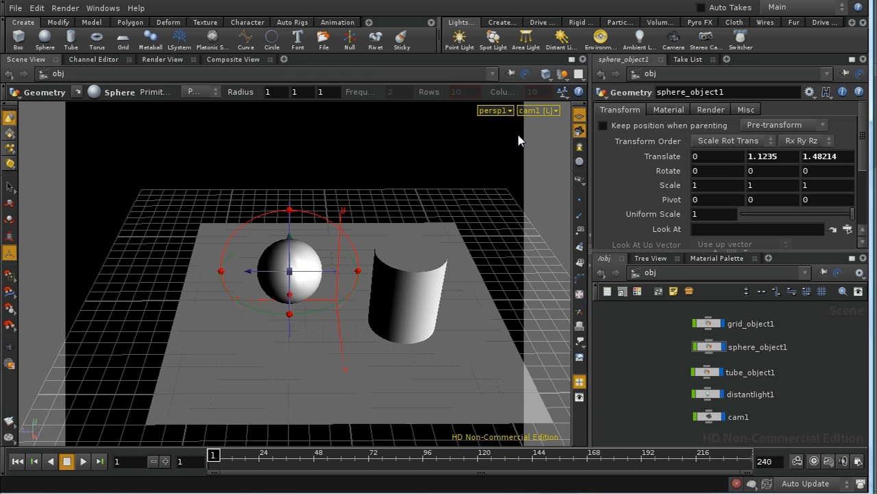
mouse_move(436, 239)
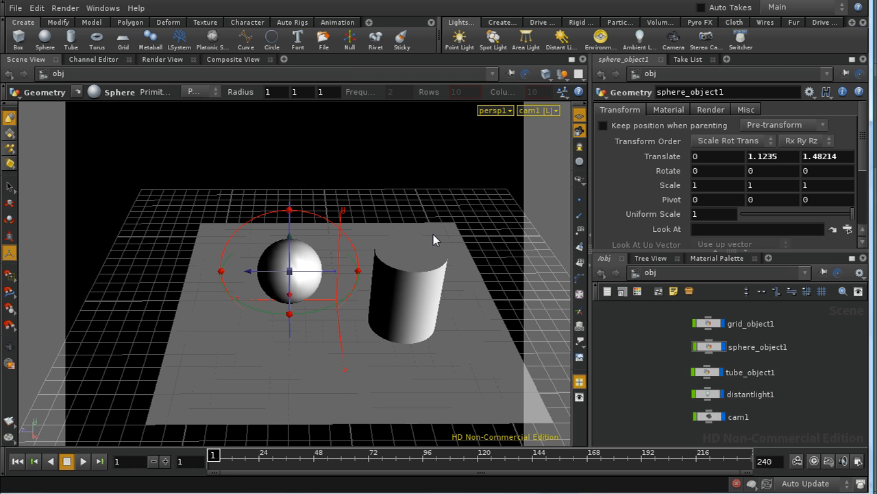
- Orbit and dolly the Scene View so the sphere fills the camera view
drag(432, 240, 326, 219)
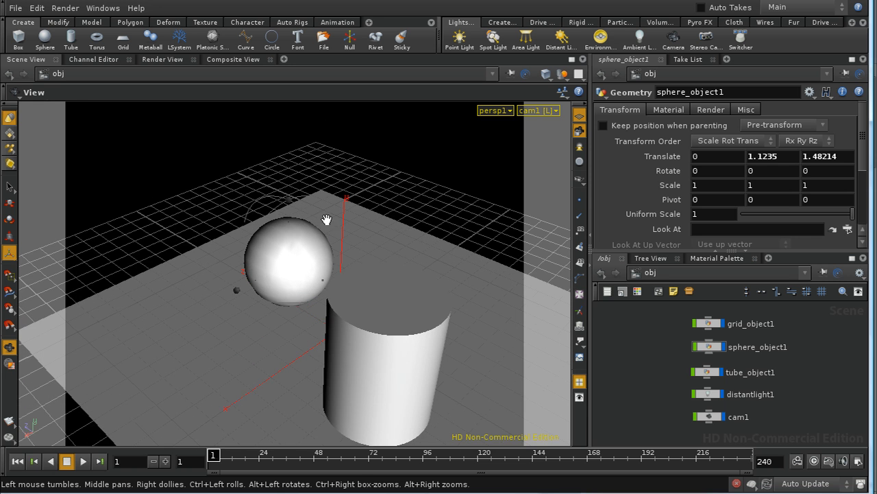
drag(326, 219, 392, 257)
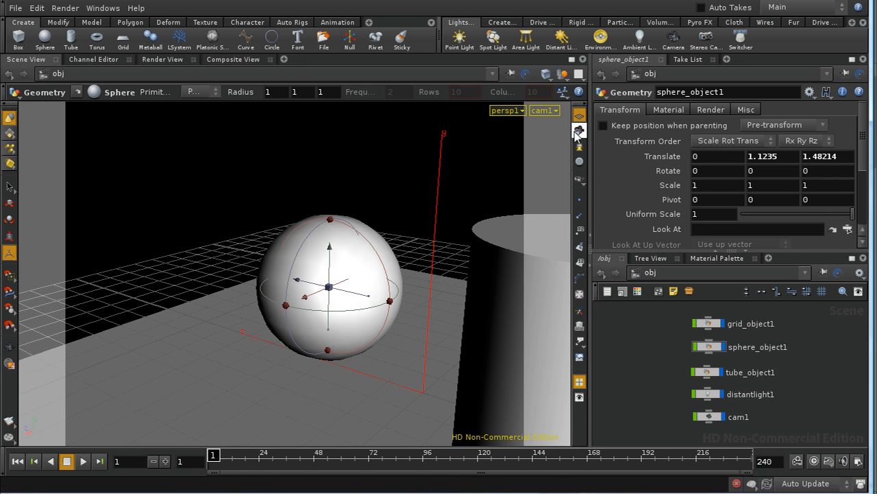
- Render the scene with mantra1 in the Render View, then reach for the network path list
click(162, 59)
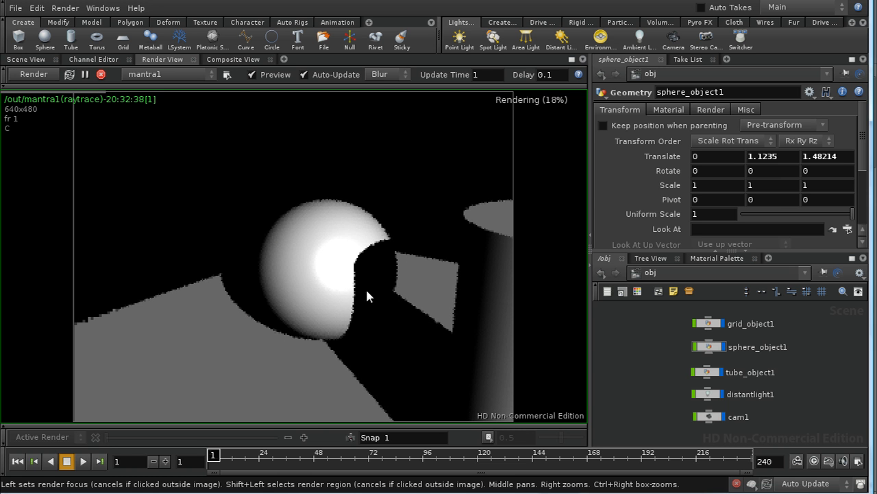
mouse_move(404, 231)
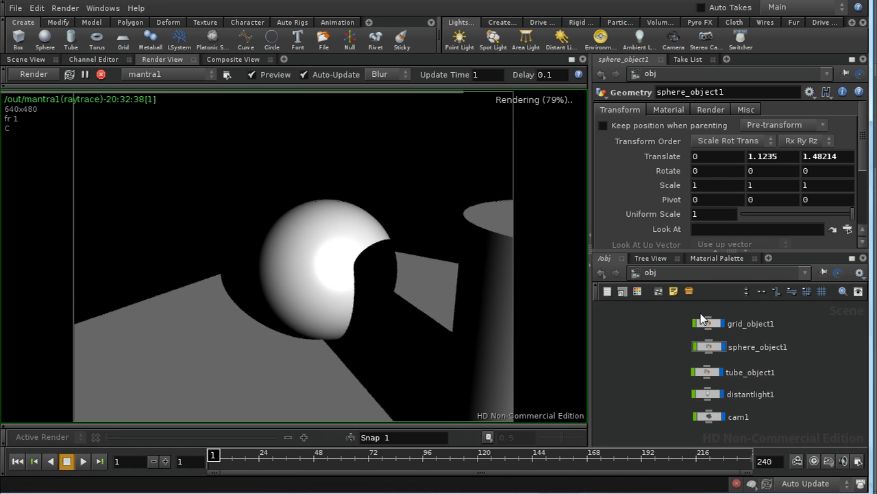
click(806, 272)
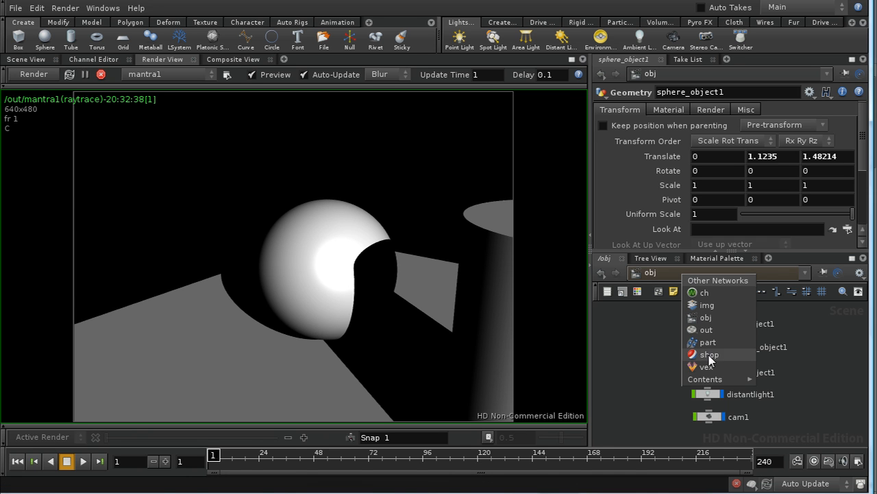
- Dive from the shop network into material1 and then into its vopsurface1 shader
click(710, 354)
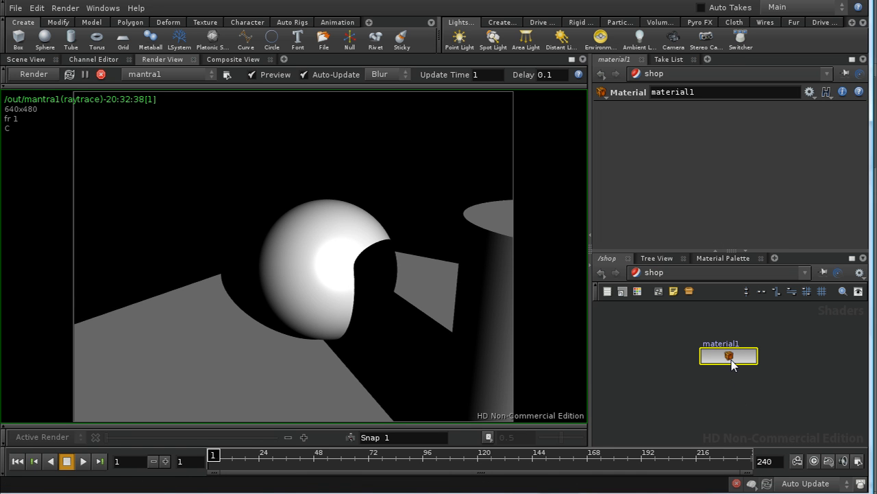
double_click(729, 356)
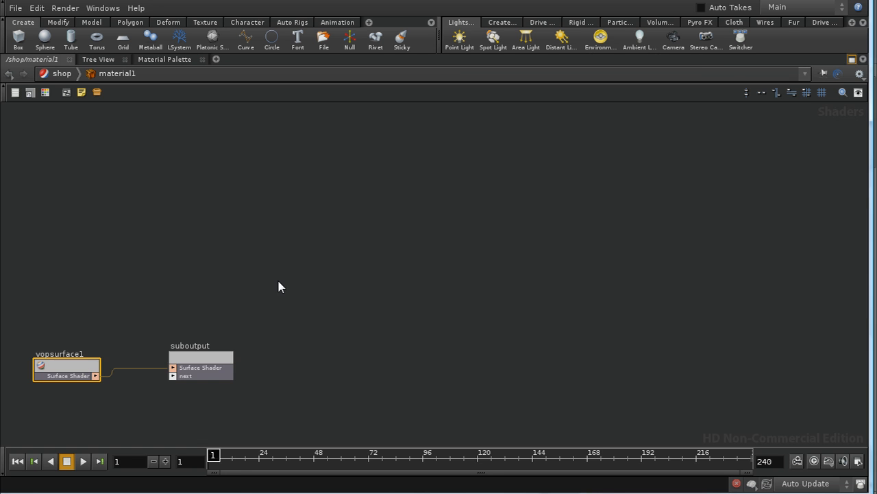
double_click(66, 367)
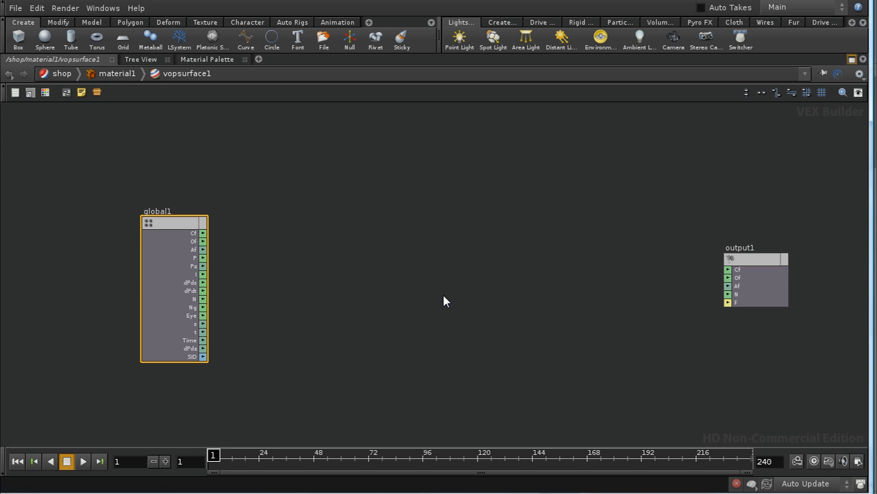
mouse_move(451, 218)
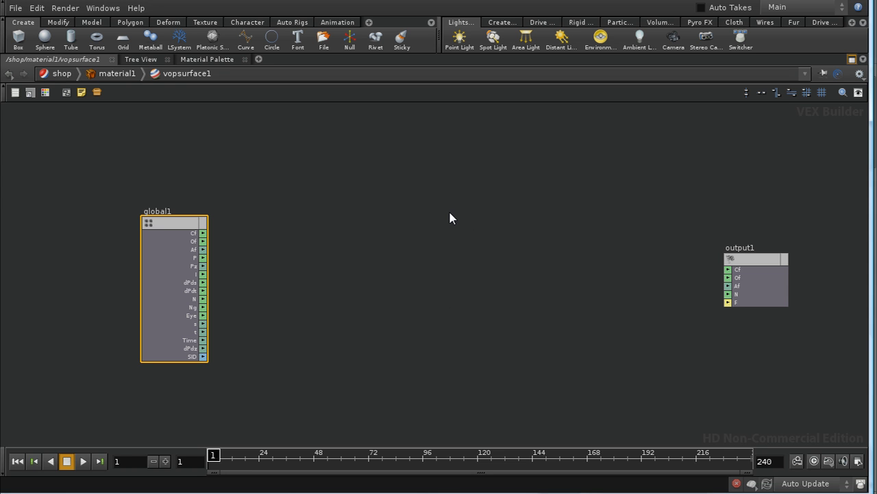
- Add a Lighting Model VOP and look through its available lighting model types
key(Tab)
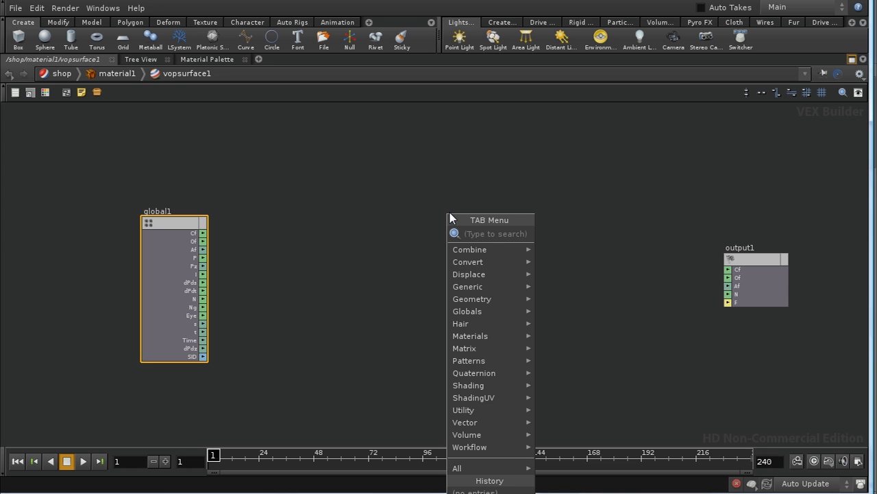
text(Lighting Model)
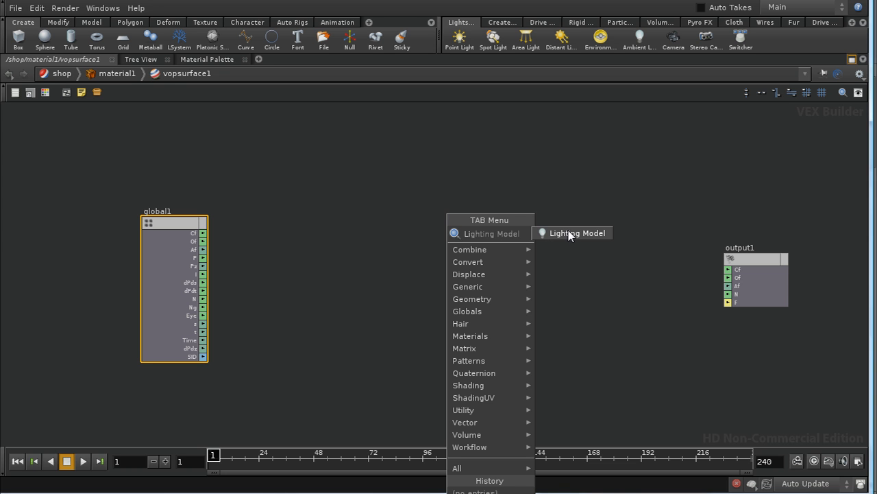
click(576, 233)
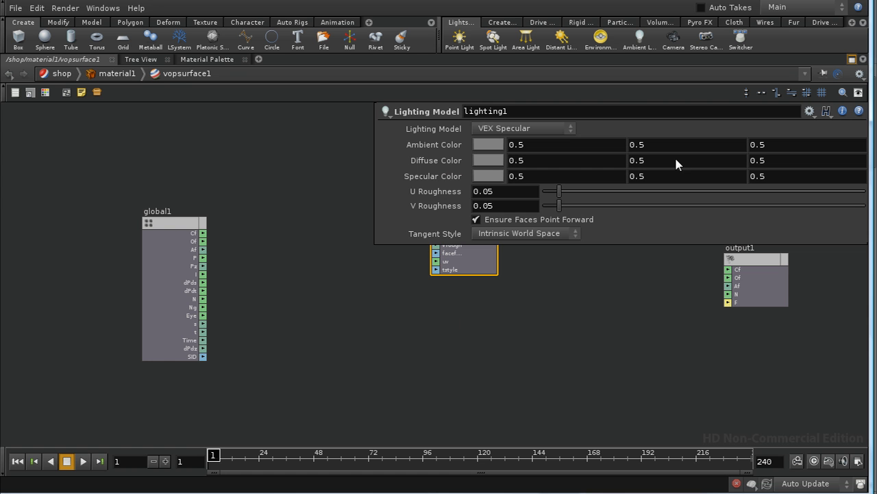
click(523, 129)
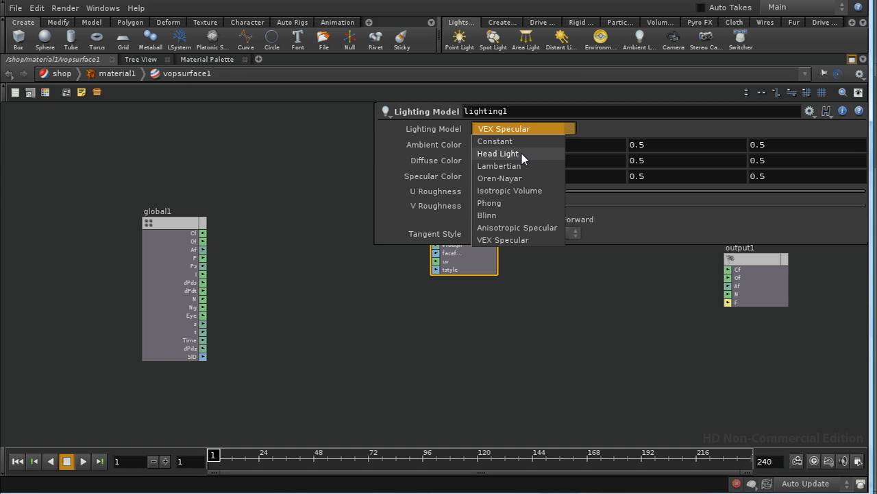
mouse_move(528, 197)
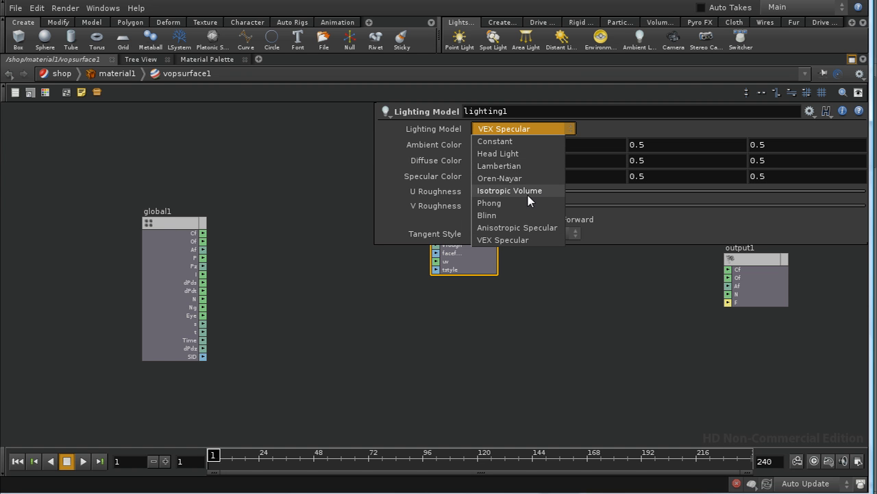
mouse_move(532, 250)
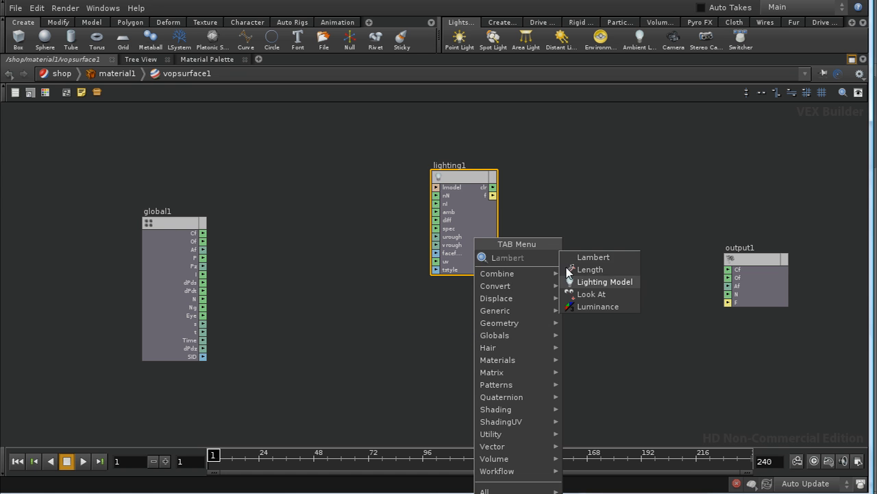
- Add Lambert and Oren Nayar VOP nodes beside the lighting model node
click(592, 257)
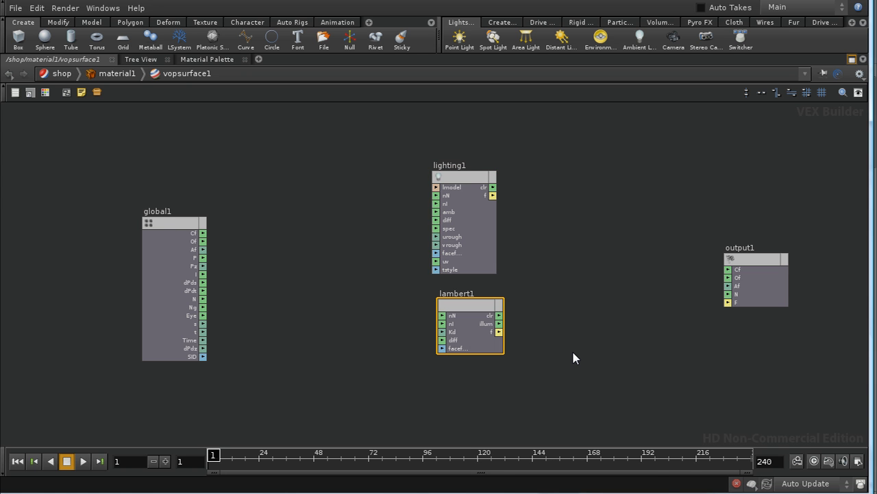
key(tab)
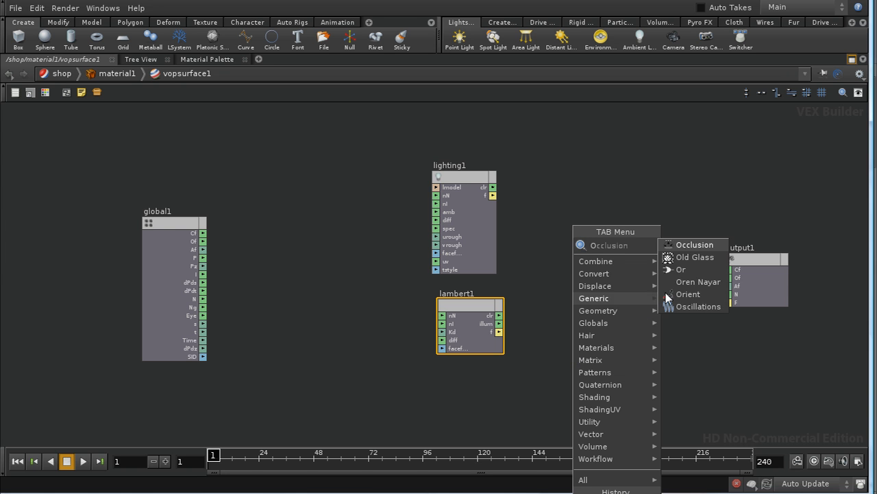
click(693, 268)
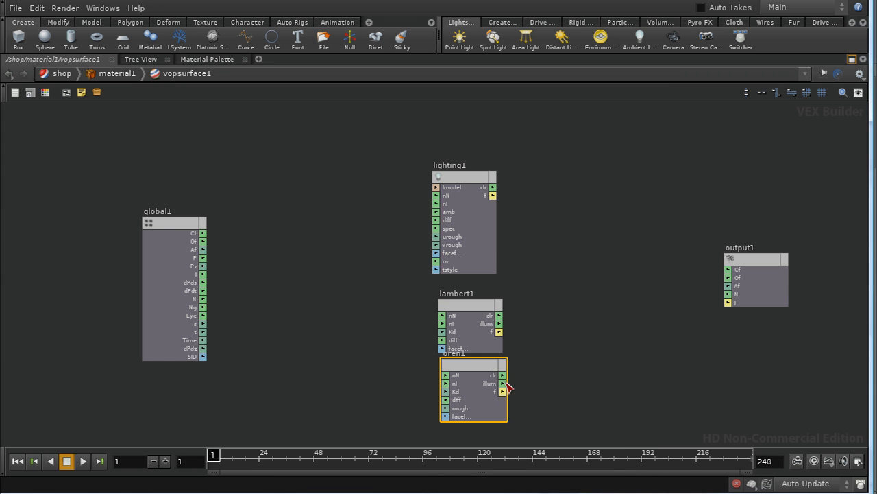
mouse_move(480, 300)
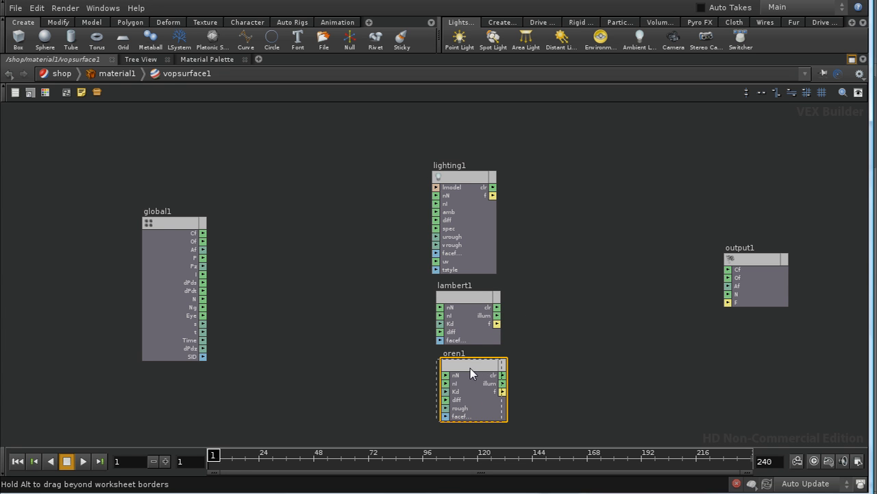
scroll(down, 3)
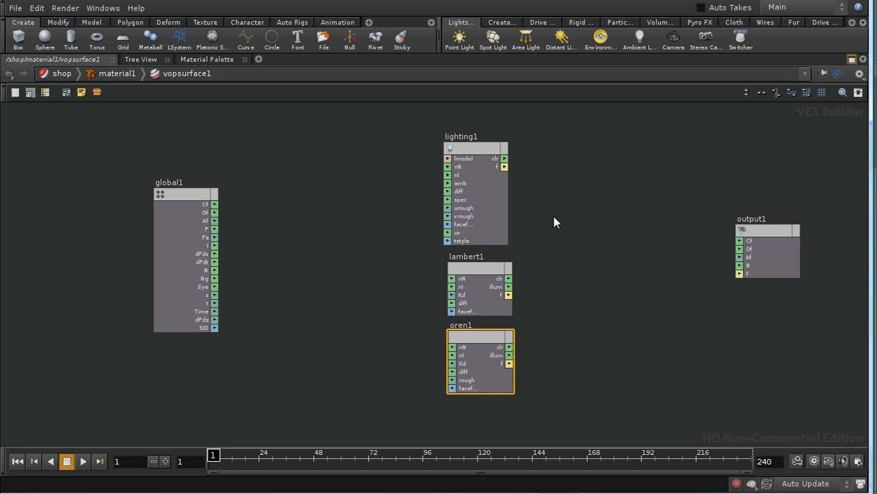
mouse_move(400, 188)
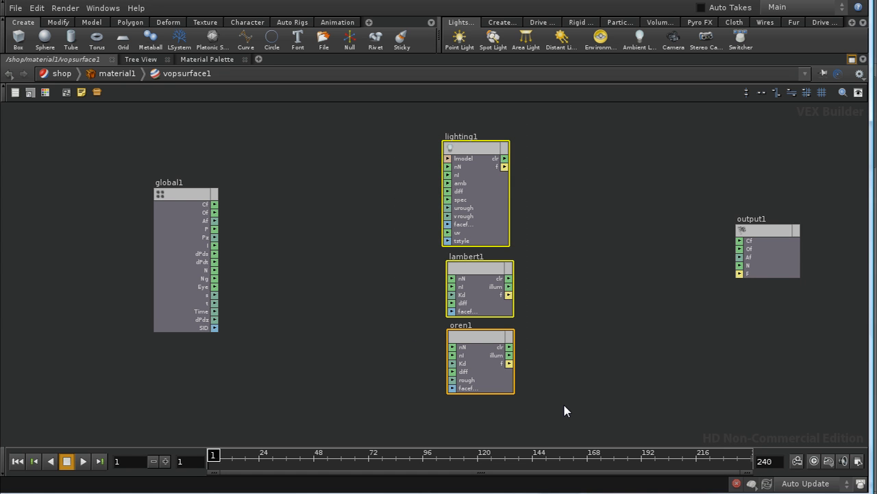
- Delete the Lighting Model, Lambert and Oren Nayar nodes, leaving global1 and output1
key(Delete)
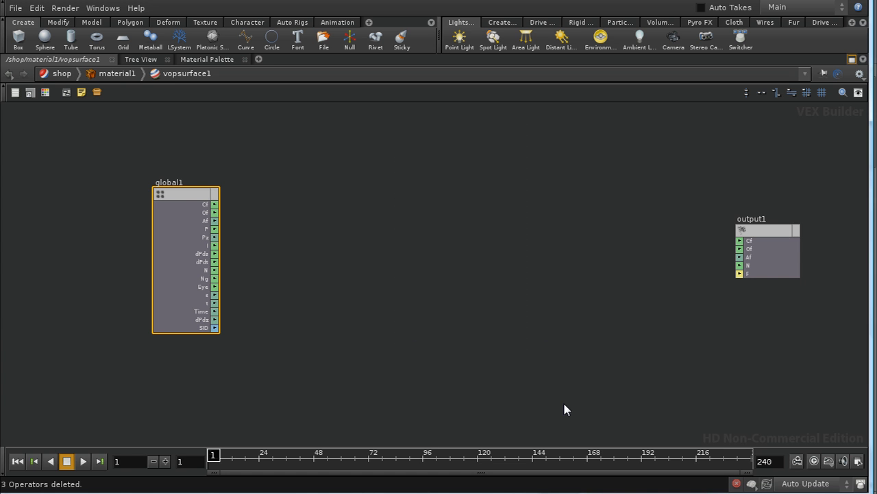
mouse_move(442, 166)
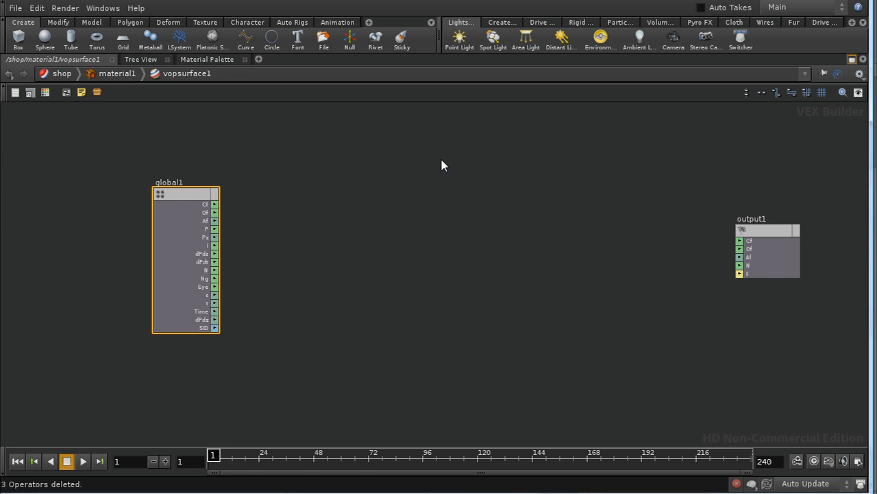
mouse_move(461, 280)
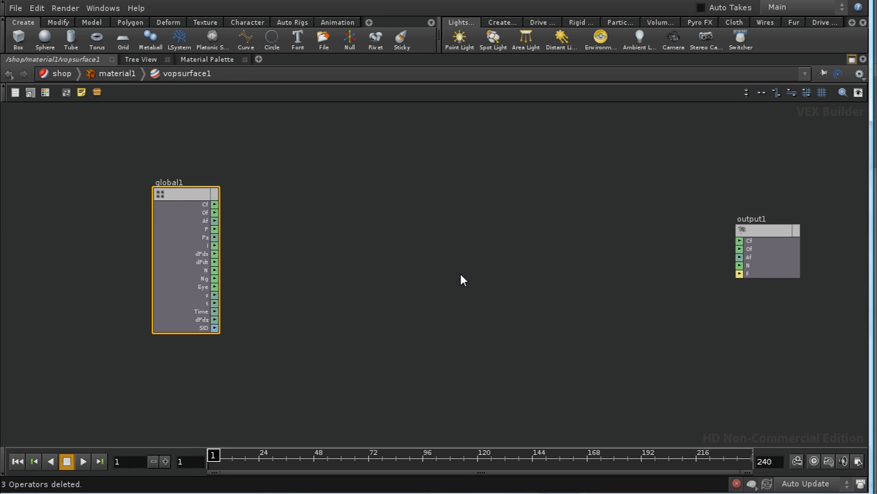
mouse_move(458, 228)
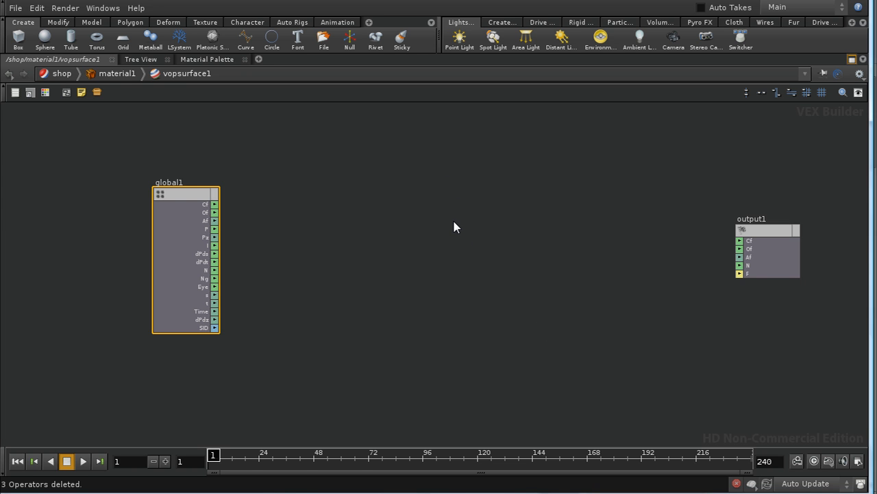
mouse_move(441, 216)
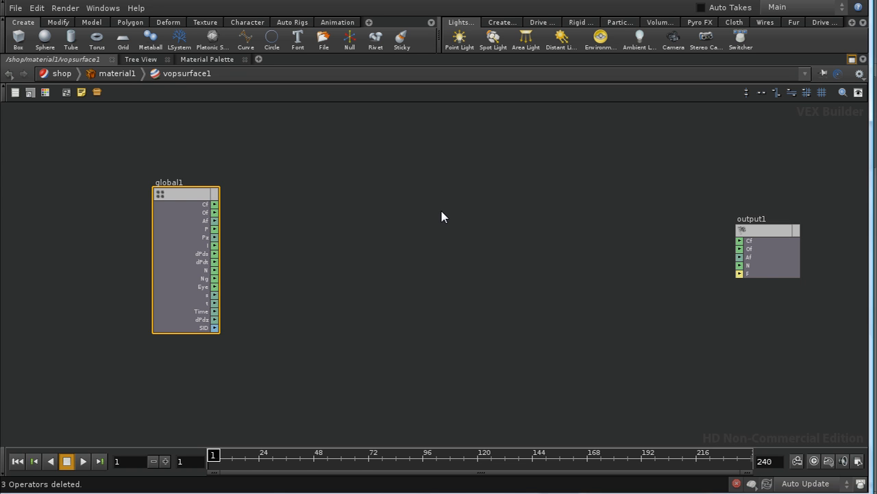
mouse_move(530, 272)
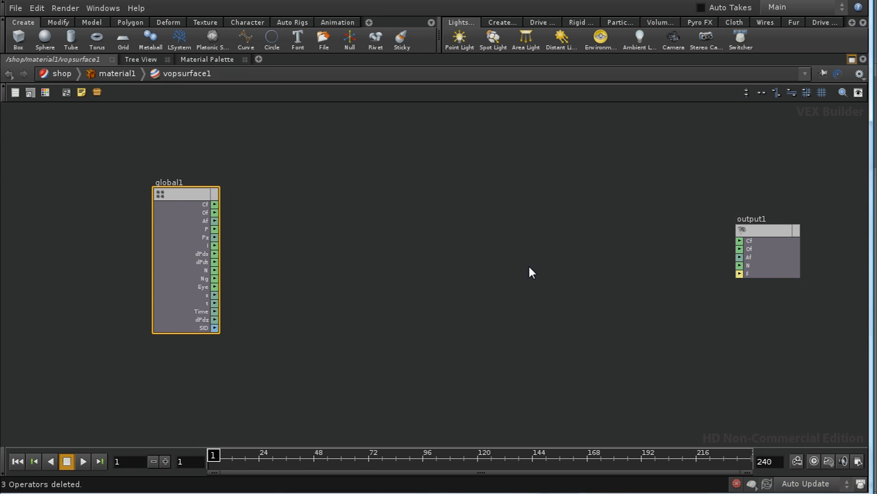
mouse_move(480, 259)
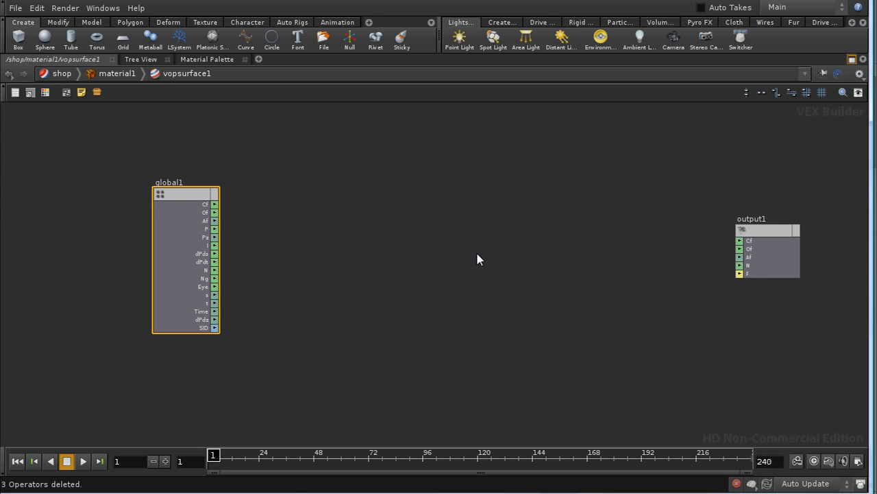
mouse_move(488, 250)
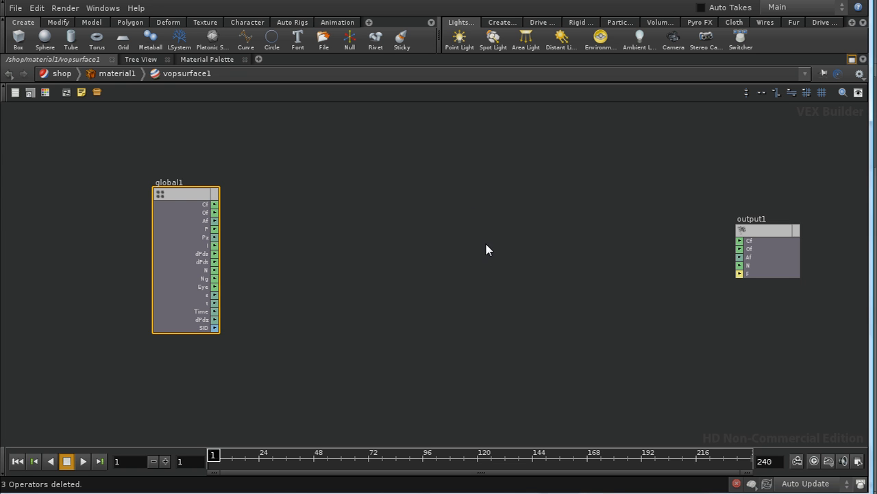
mouse_move(477, 223)
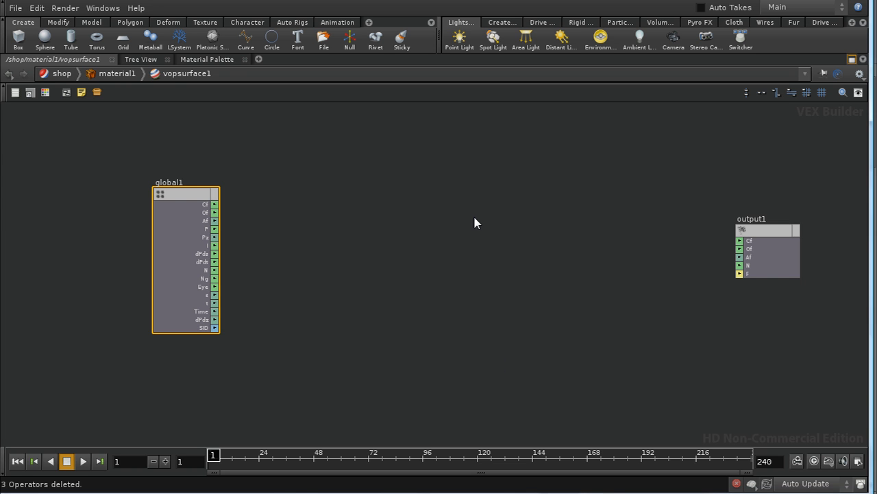
mouse_move(484, 291)
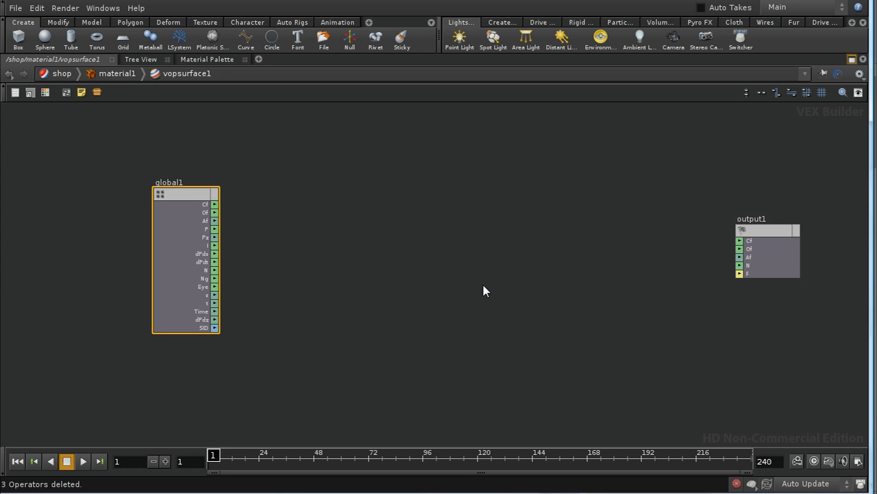
mouse_move(491, 209)
text(Illuminance Loop)
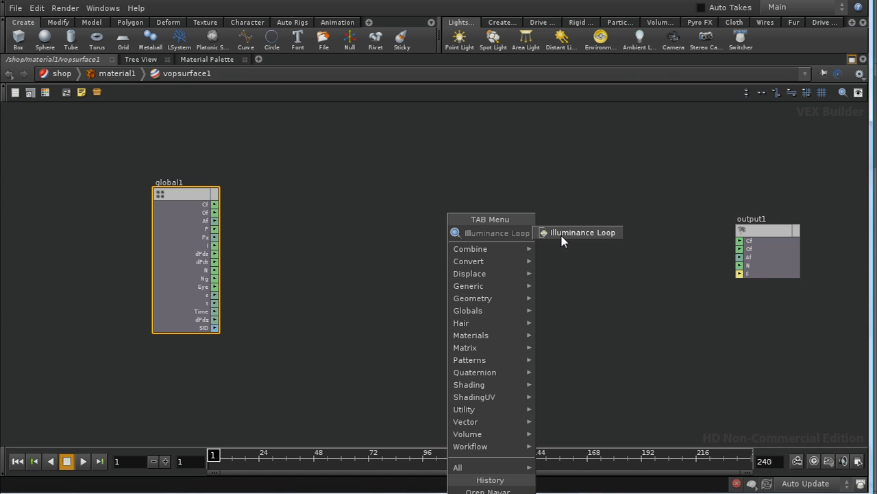
- Place an Illuminance Loop VOP fed by global P and a Normalize node on global N
click(584, 233)
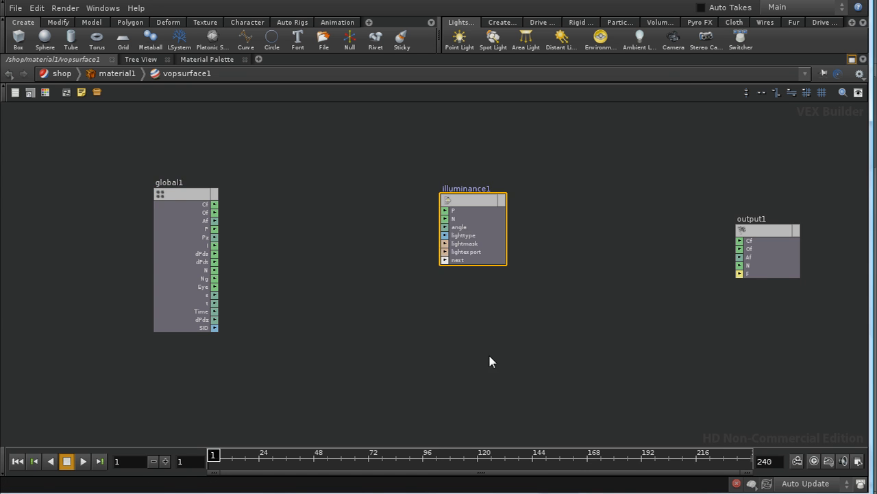
mouse_move(464, 195)
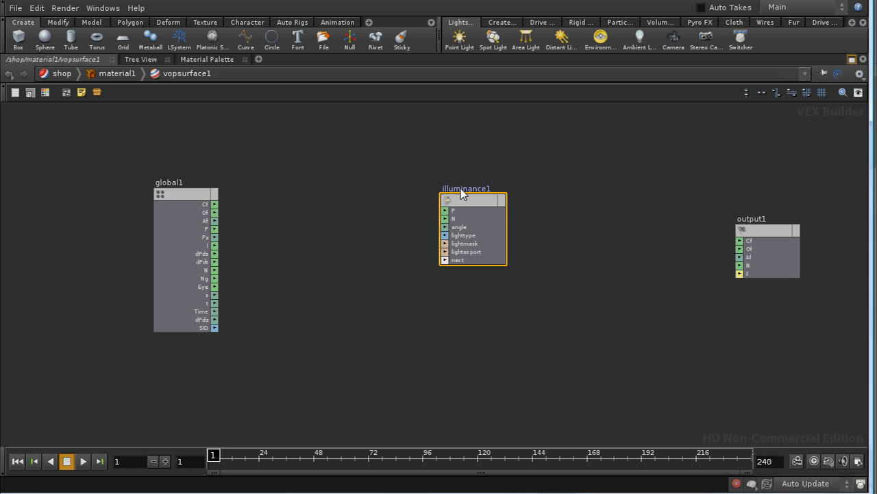
mouse_move(350, 227)
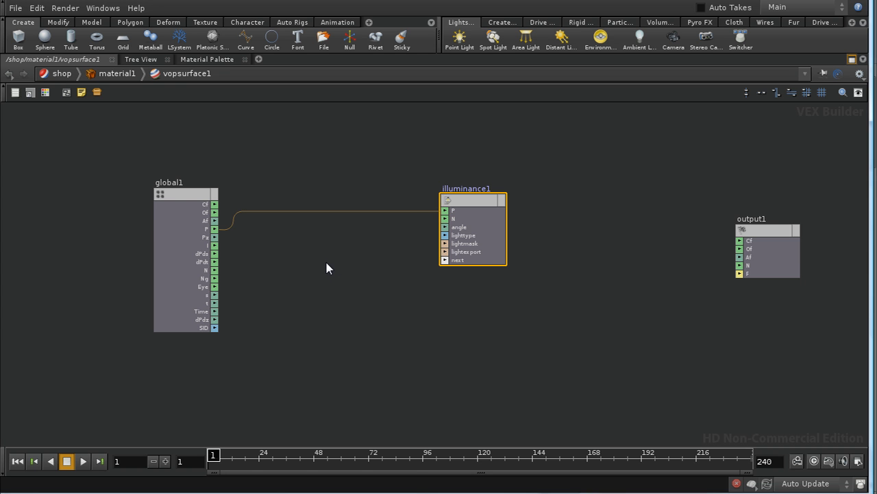
key(Tab)
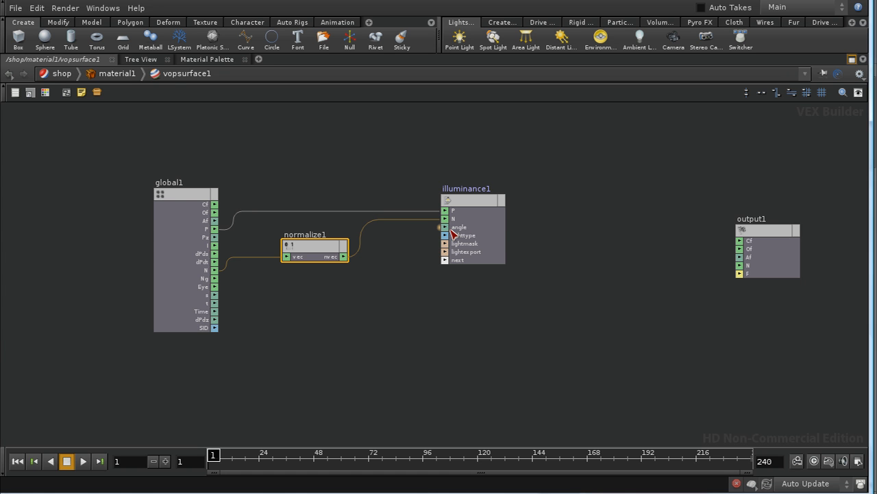
mouse_move(438, 301)
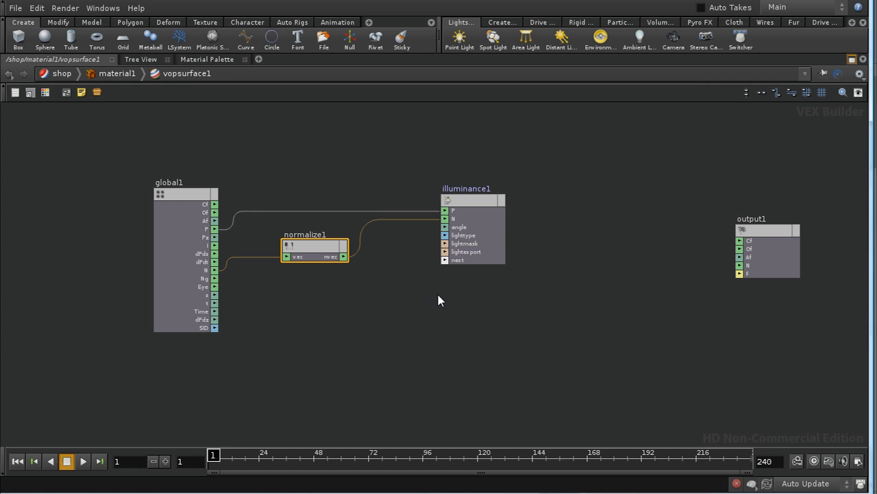
mouse_move(461, 233)
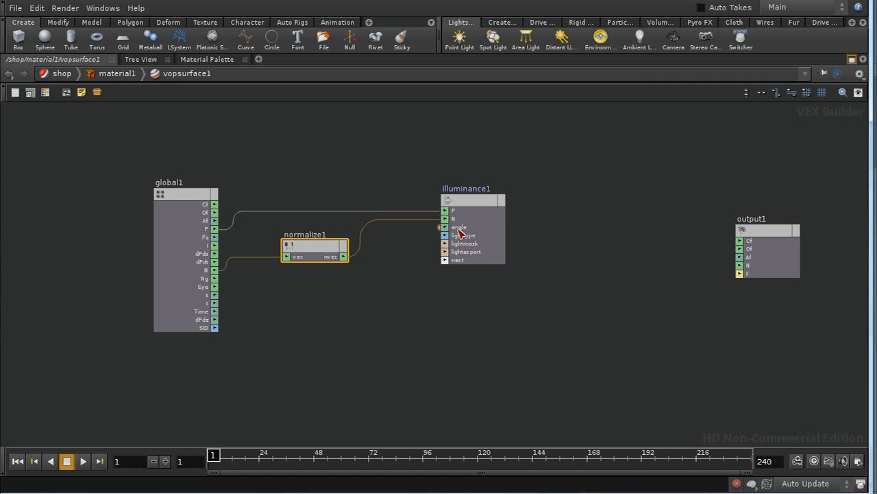
mouse_move(411, 324)
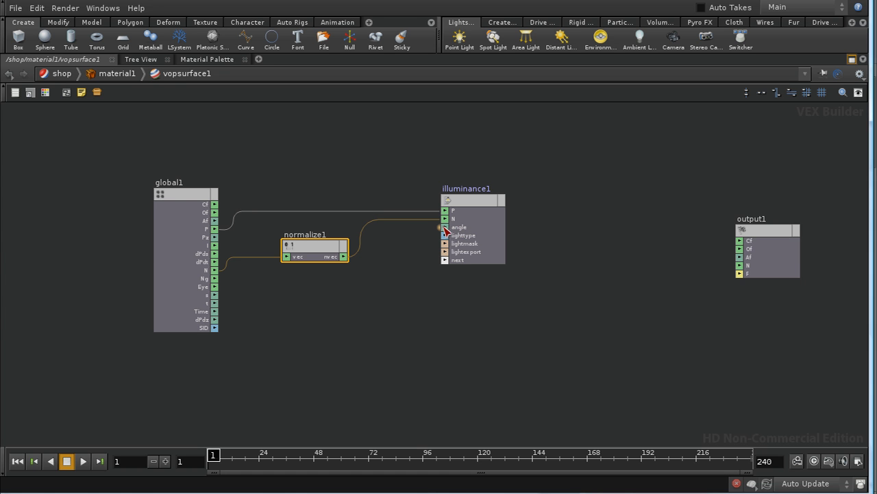
mouse_move(551, 263)
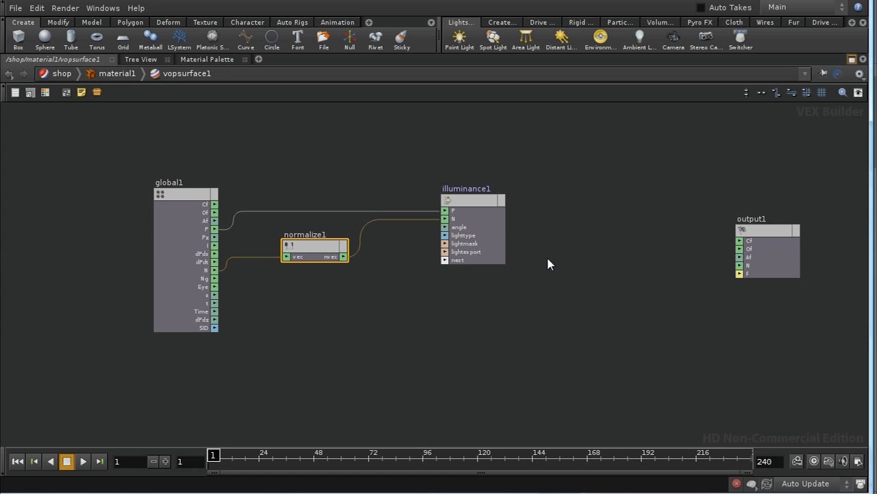
mouse_move(479, 323)
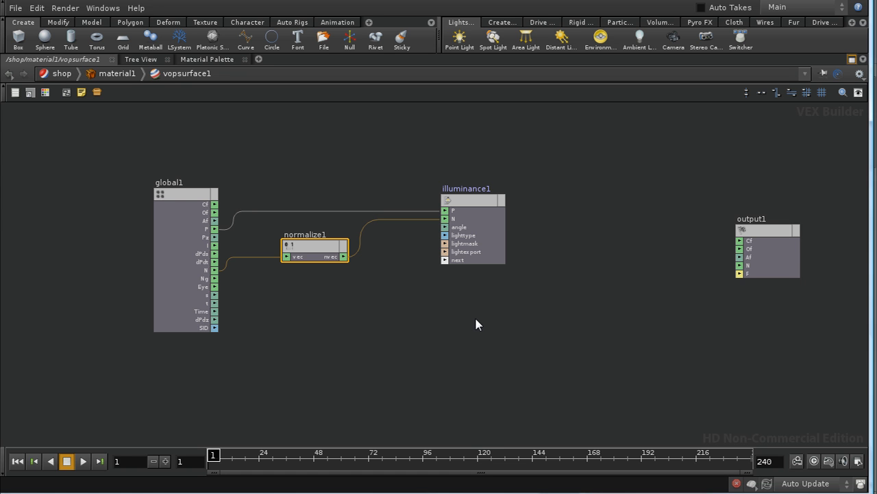
mouse_move(585, 250)
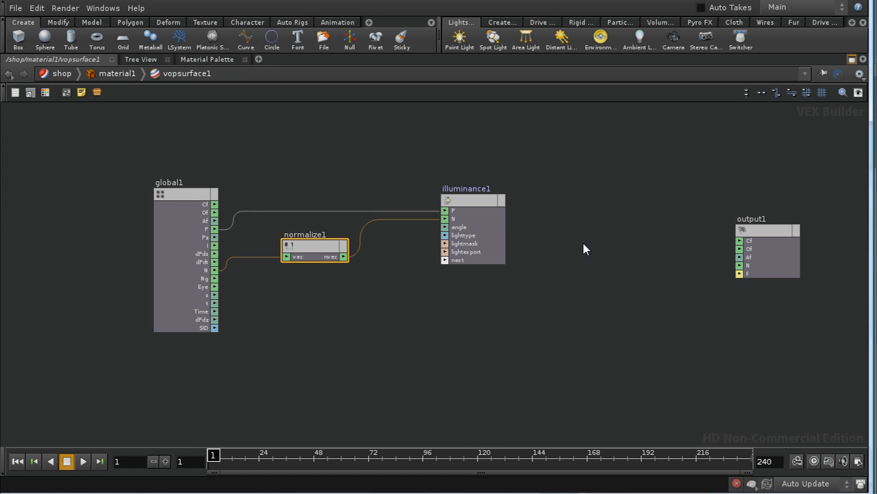
mouse_move(477, 306)
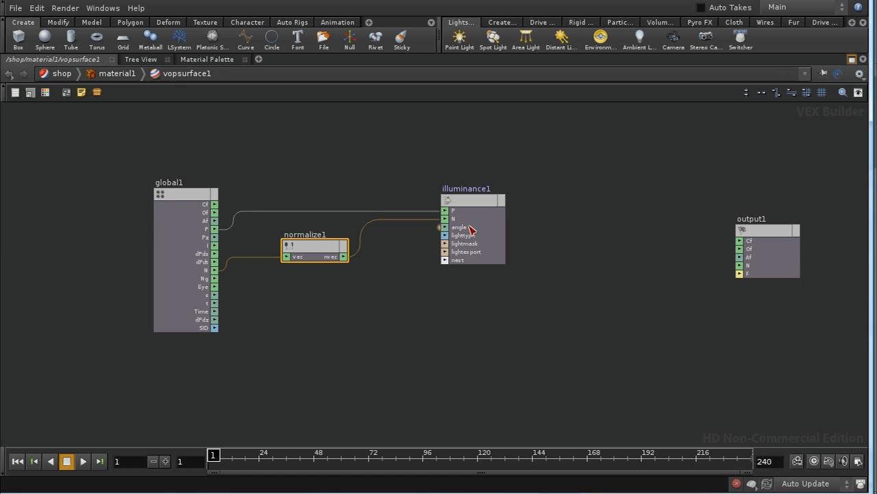
mouse_move(473, 187)
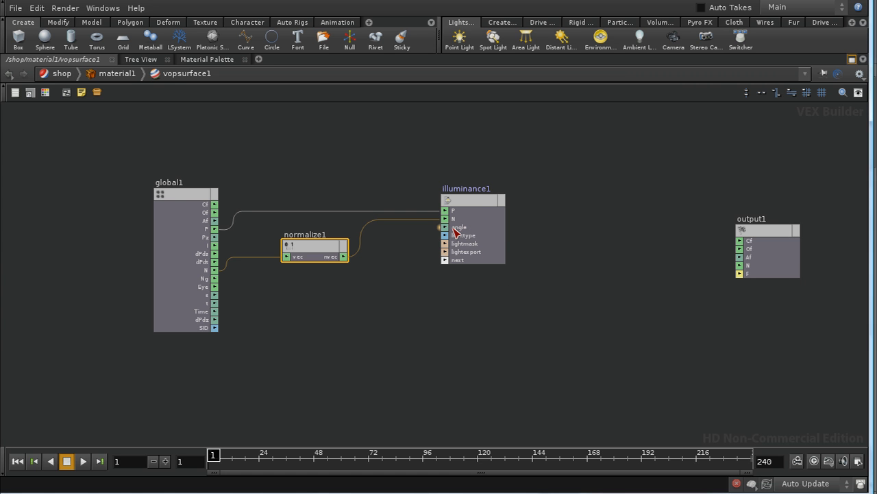
- Create a constant on the illuminance angle input with float default $PI / 2
right_click(453, 227)
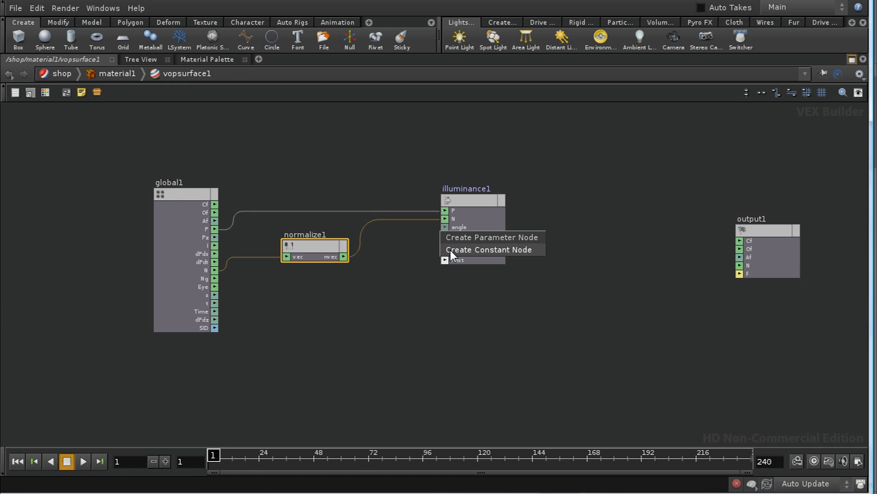
click(490, 236)
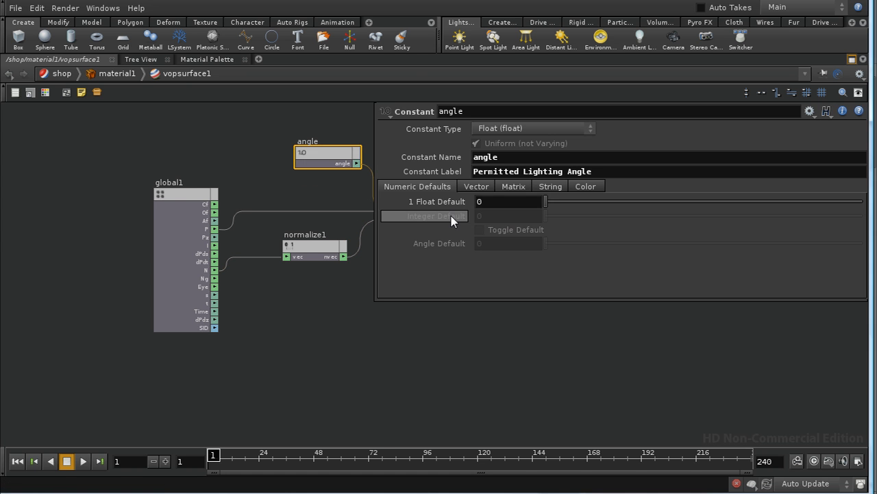
click(507, 201)
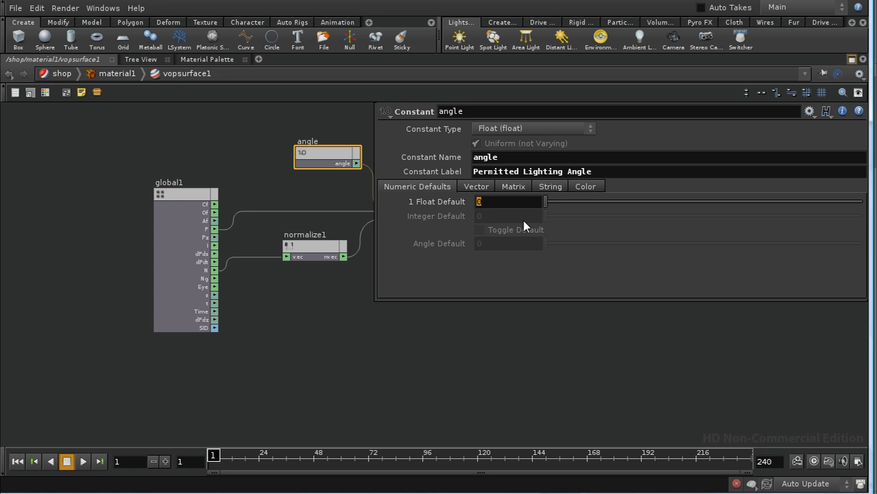
text($PI)
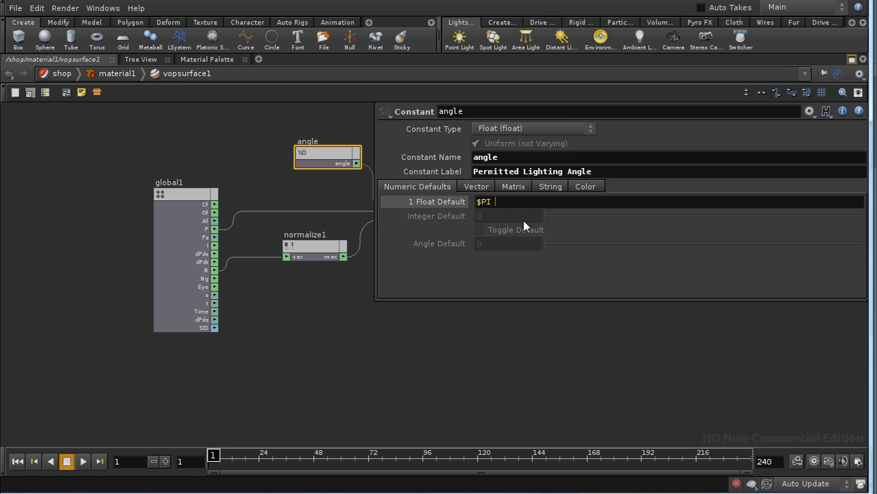
text(/ 2)
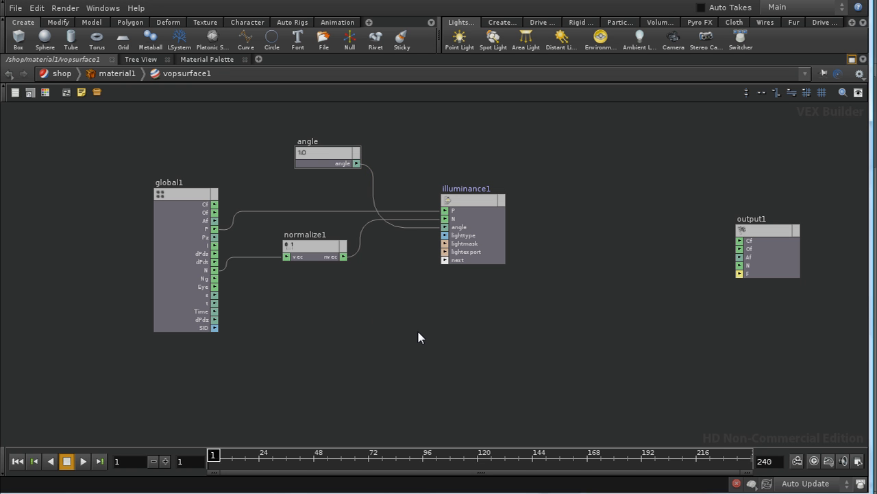
mouse_move(458, 282)
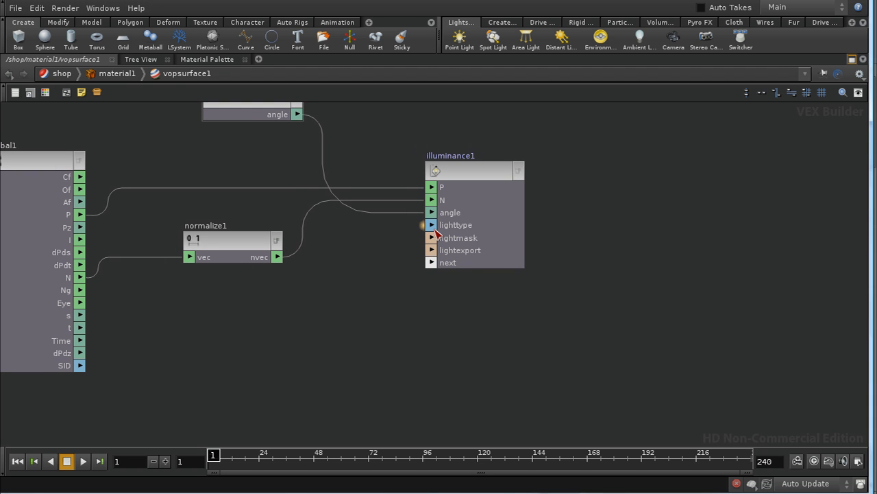
mouse_move(446, 228)
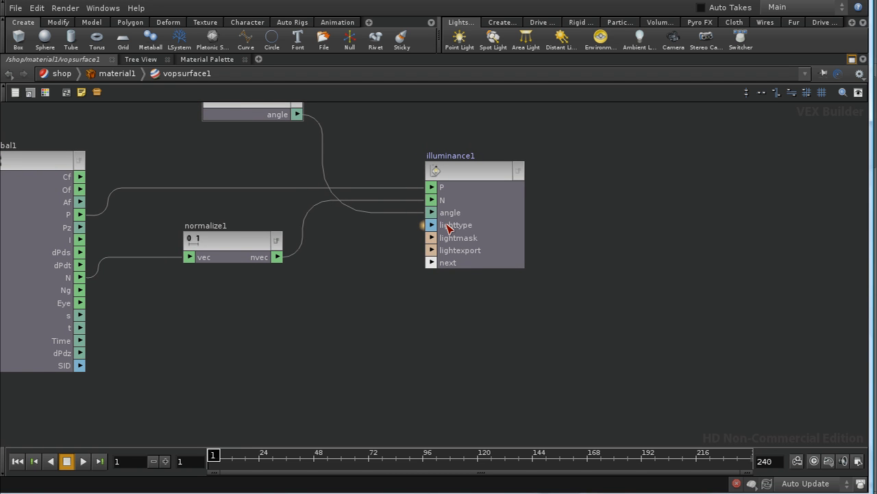
mouse_move(480, 227)
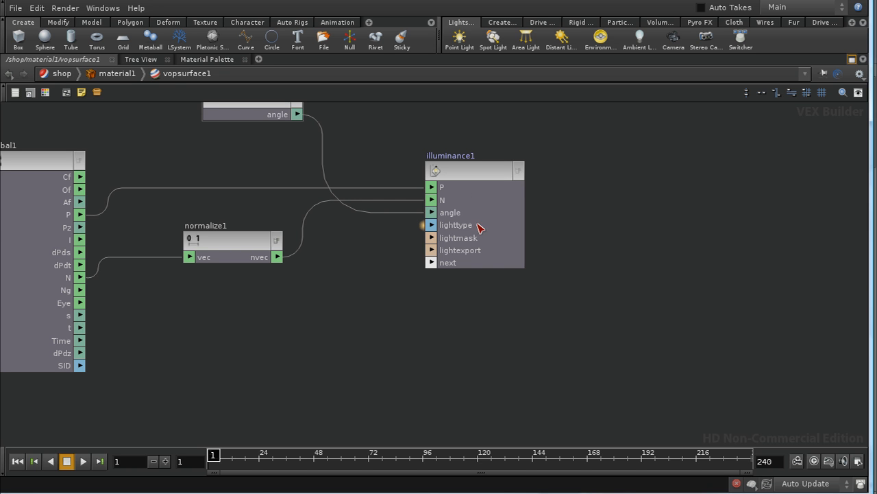
mouse_move(474, 228)
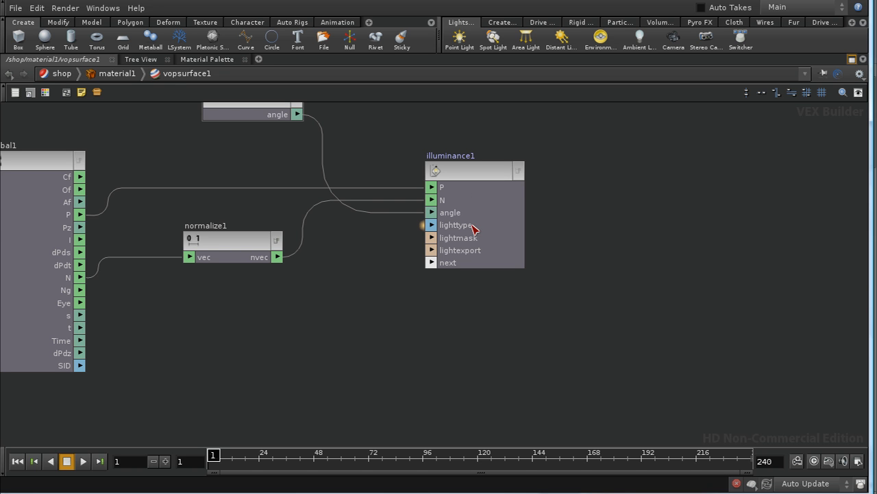
mouse_move(482, 228)
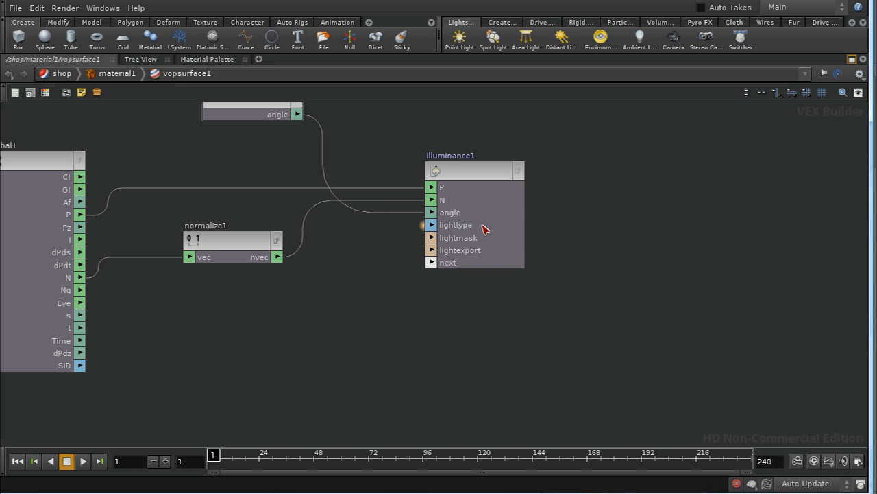
mouse_move(451, 230)
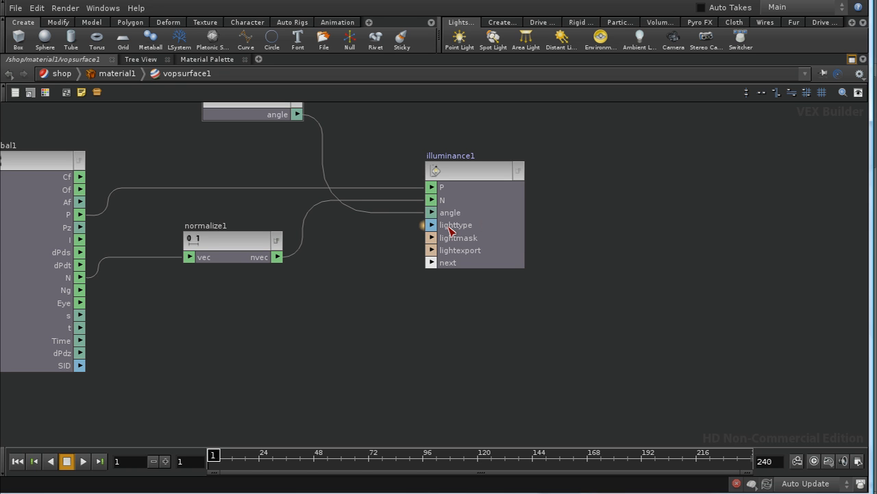
mouse_move(465, 249)
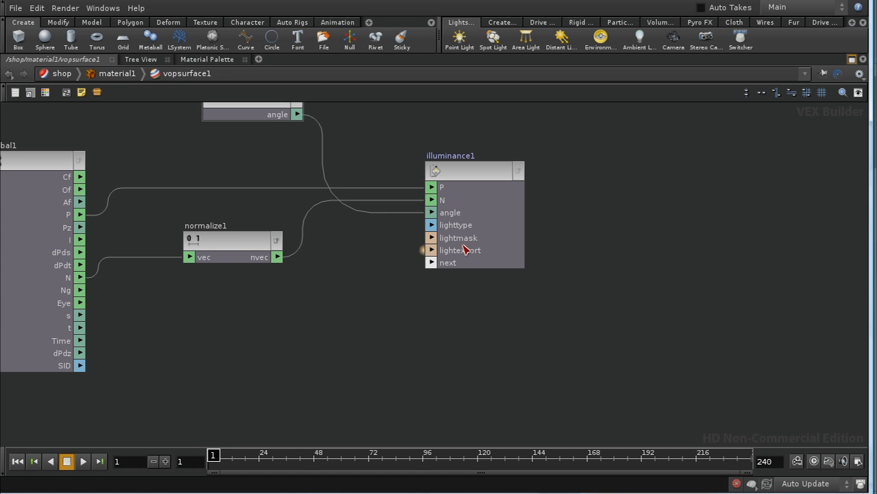
mouse_move(460, 239)
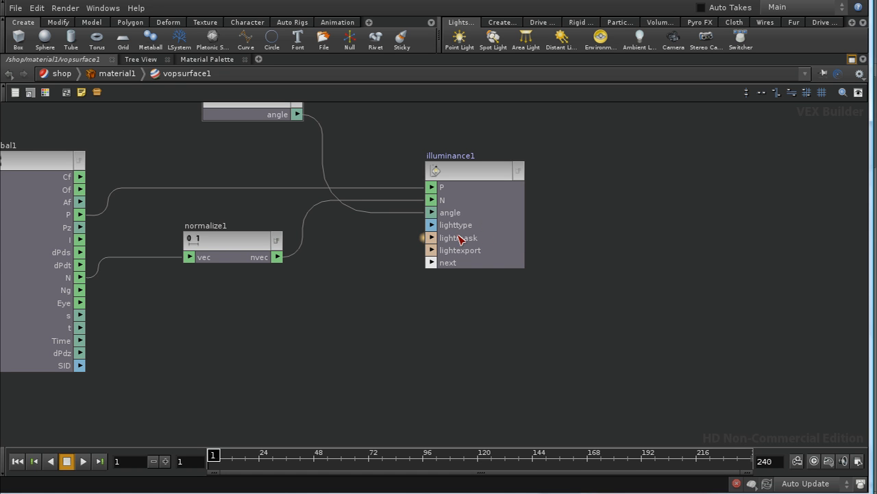
mouse_move(448, 244)
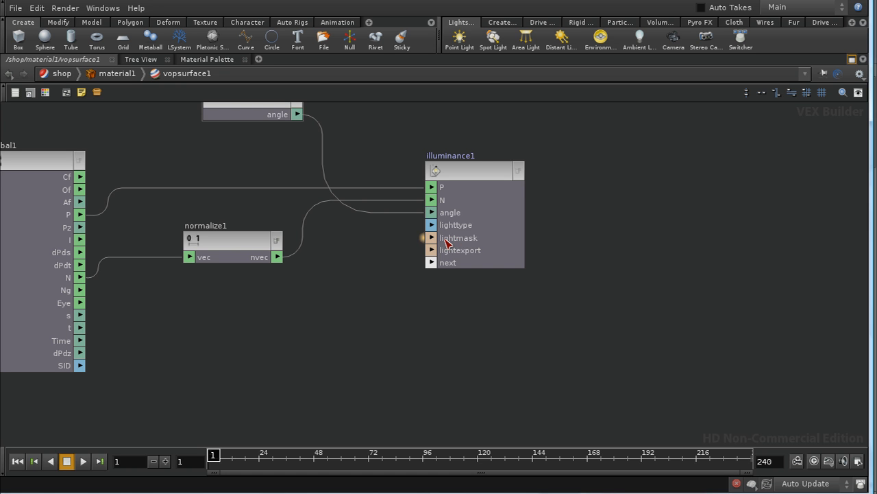
mouse_move(490, 239)
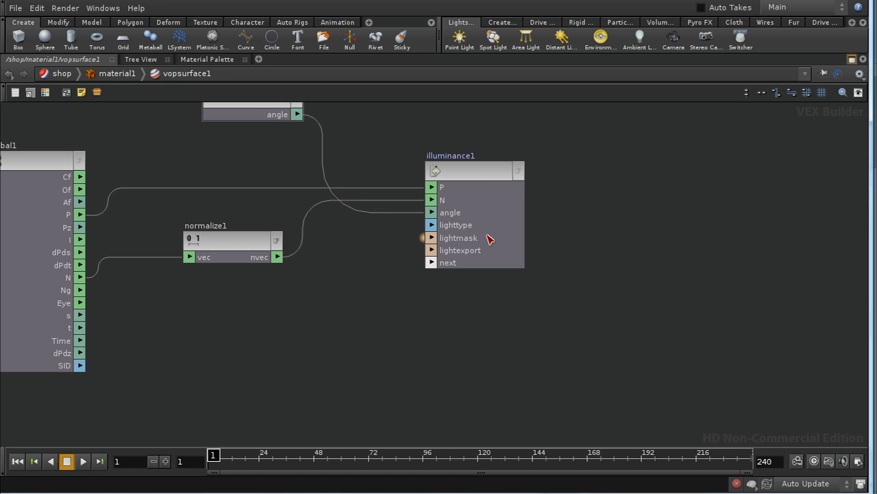
mouse_move(376, 310)
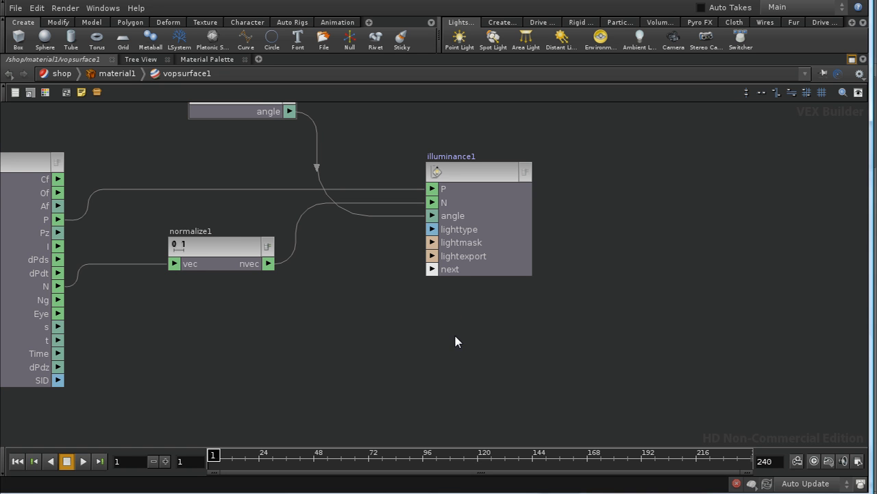
mouse_move(458, 367)
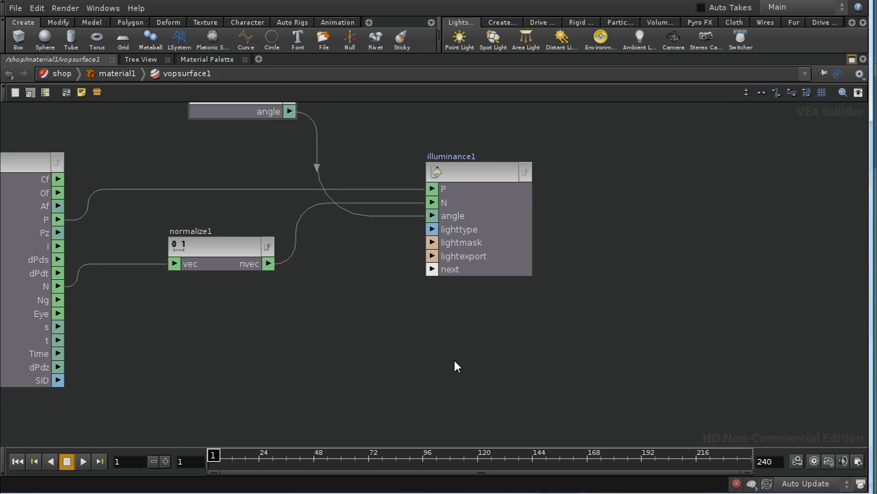
mouse_move(389, 367)
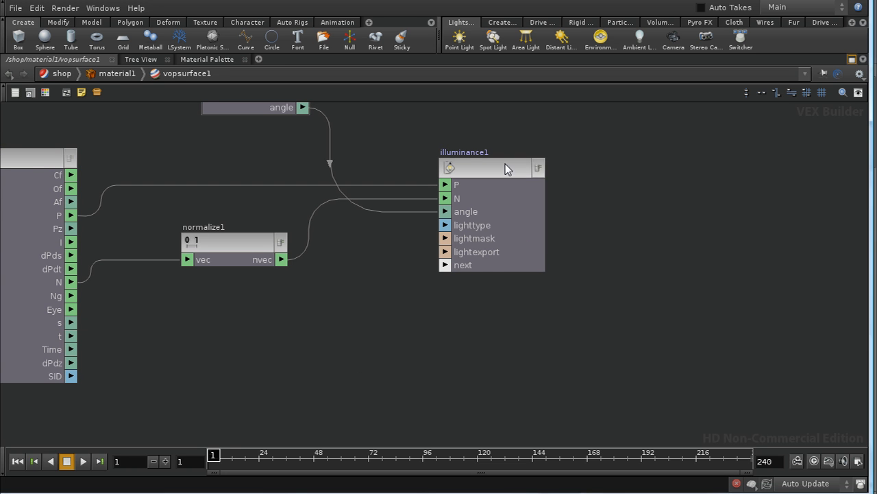
mouse_move(451, 281)
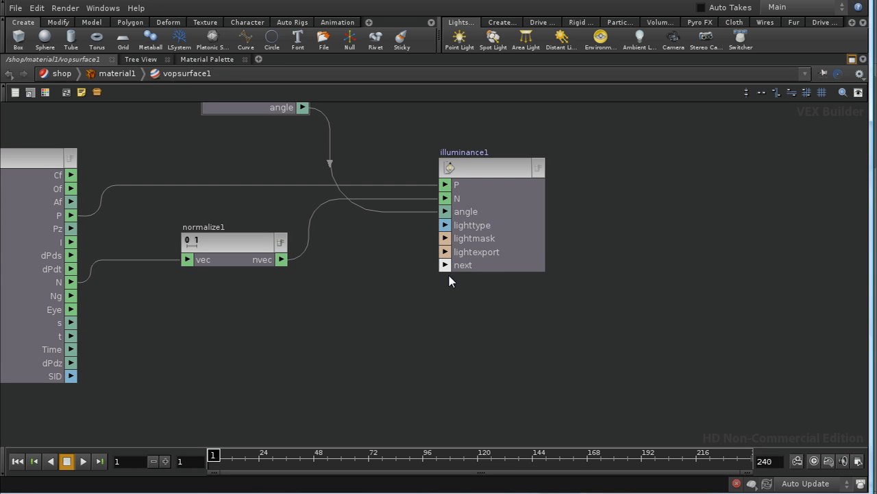
mouse_move(400, 345)
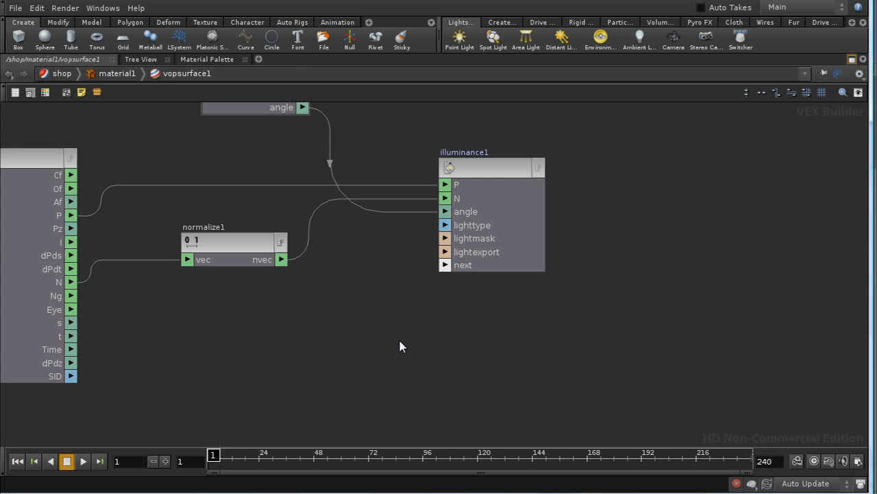
mouse_move(240, 350)
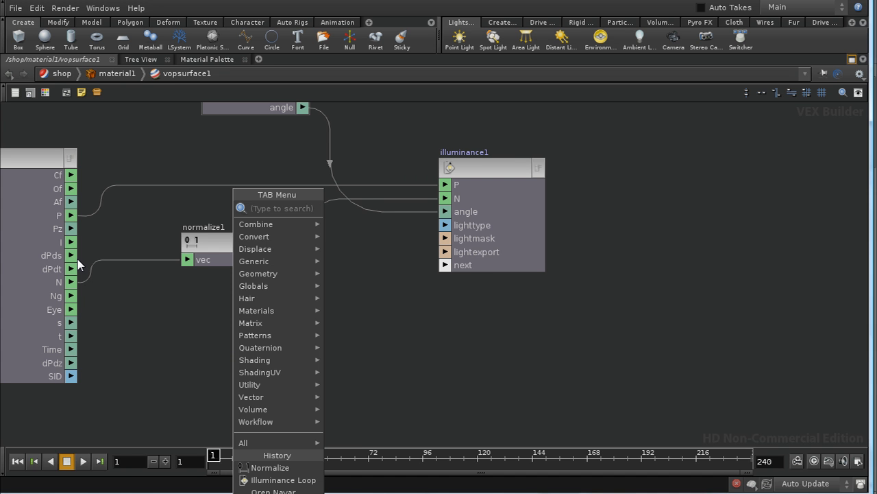
mouse_move(71, 244)
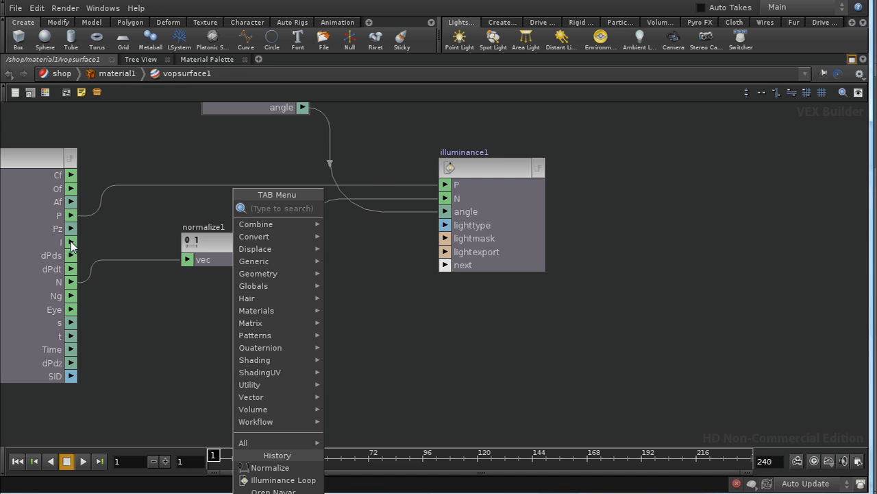
mouse_move(170, 345)
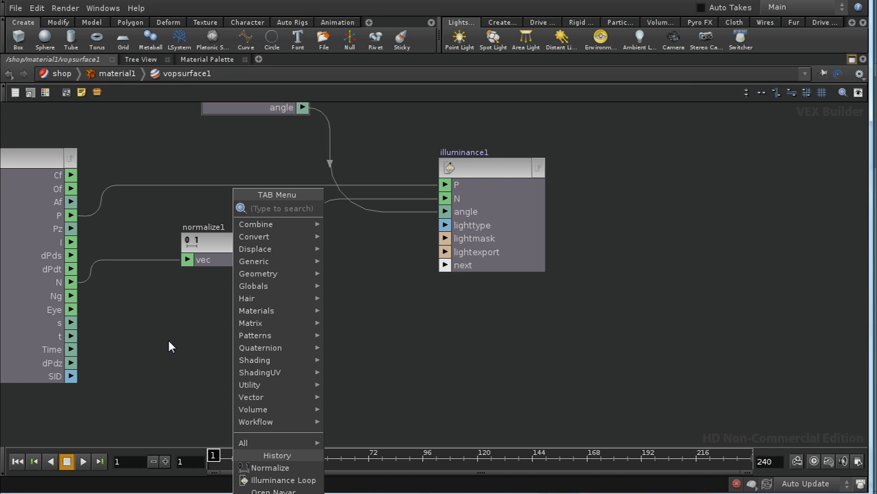
- Add a Negate VOP from the globals and a Normalize VOP wired into illuminance1
click(270, 466)
text(Negate)
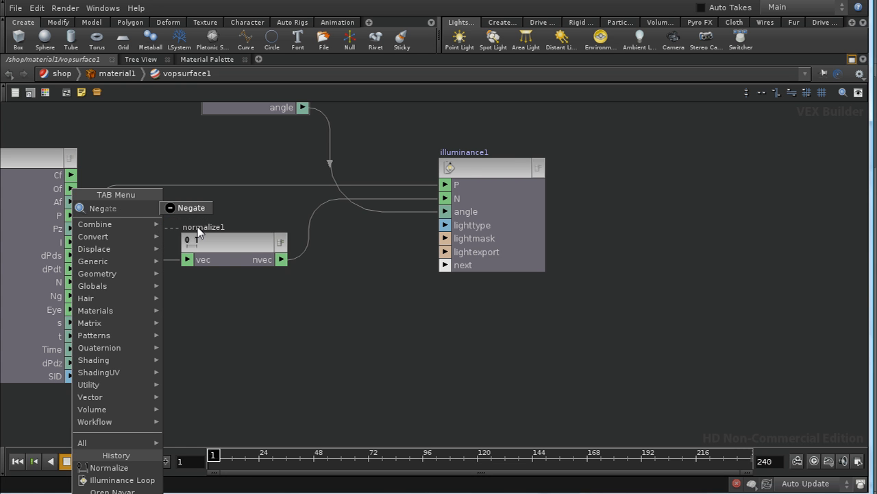
click(102, 208)
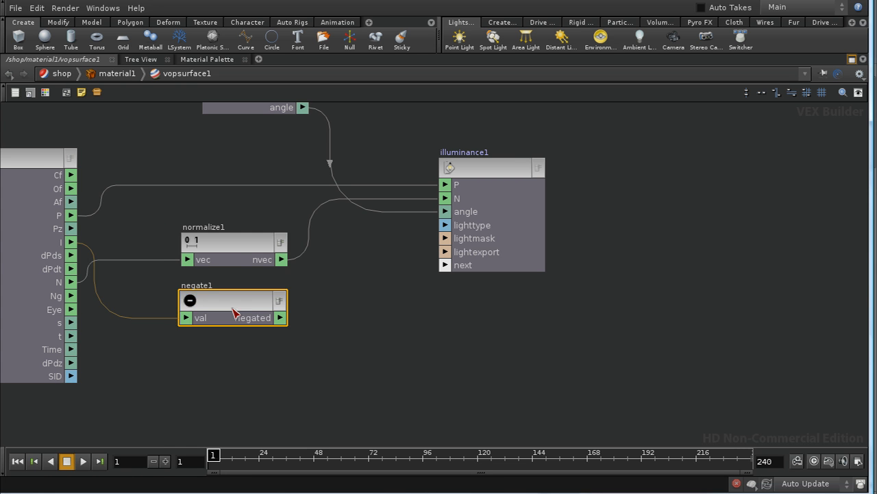
mouse_move(194, 321)
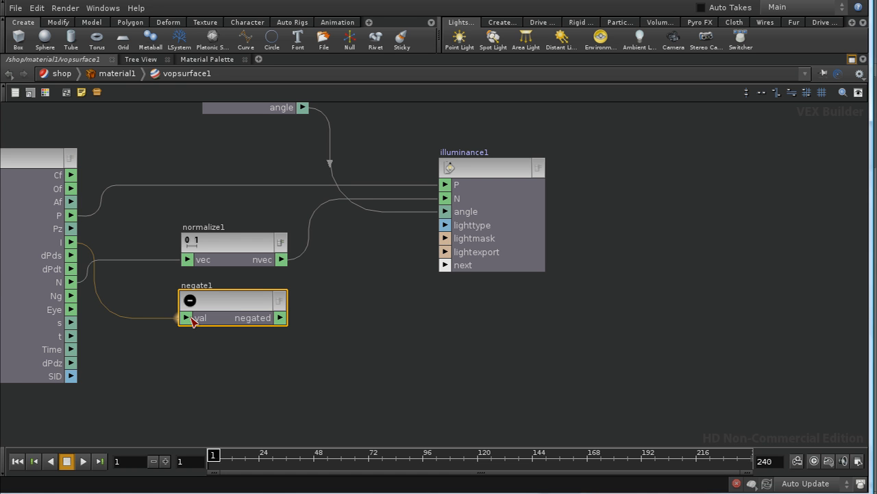
mouse_move(98, 249)
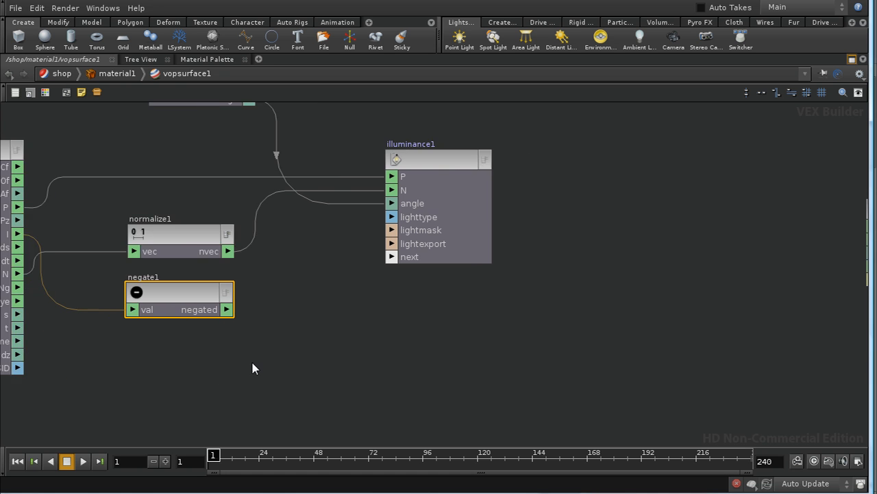
key(Tab)
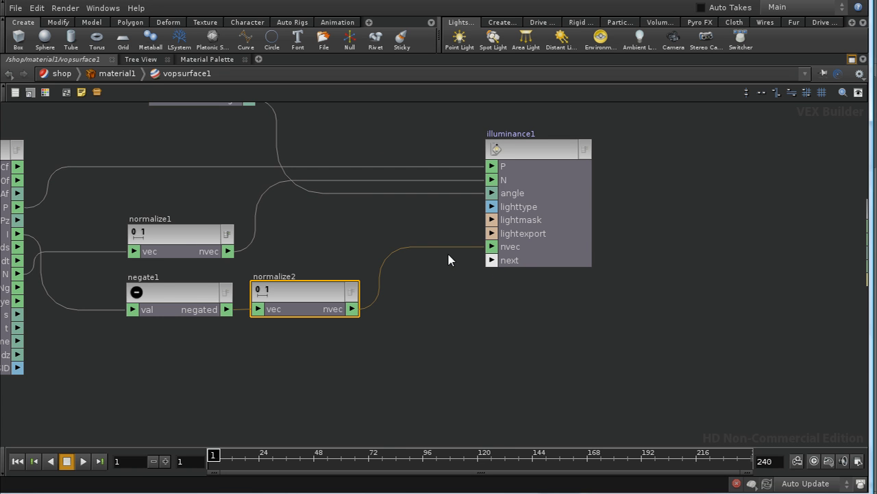
mouse_move(501, 258)
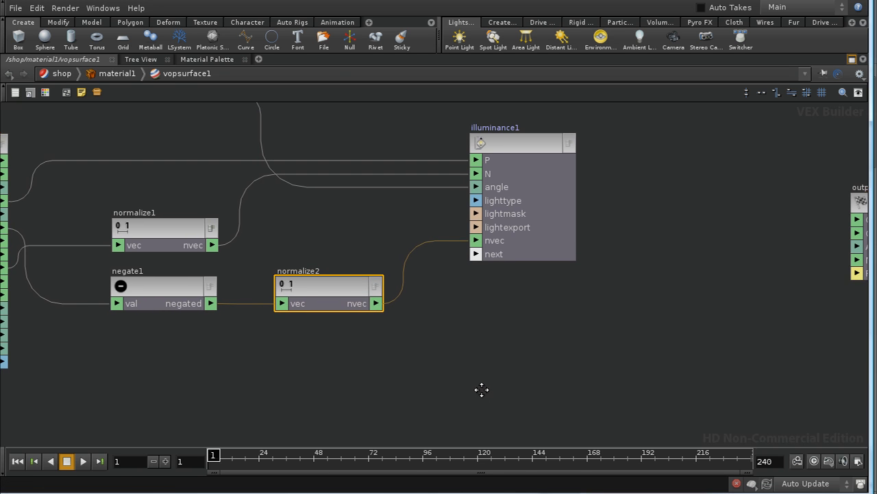
mouse_move(483, 389)
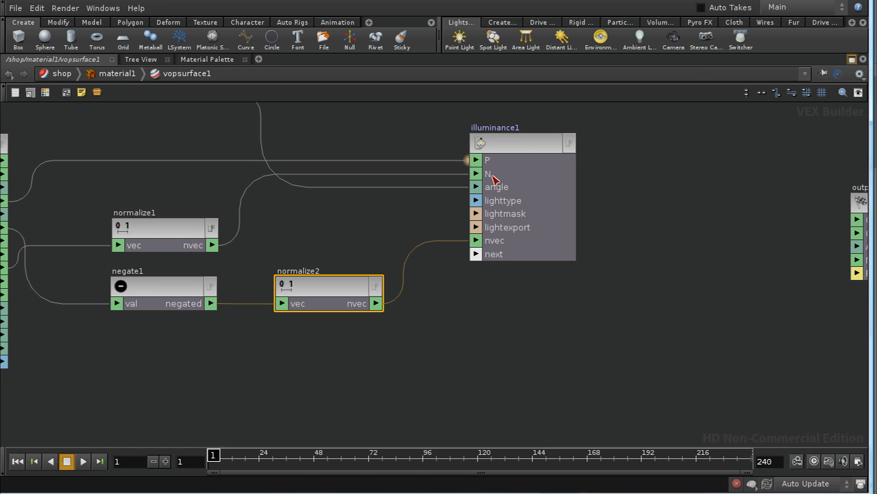
mouse_move(523, 148)
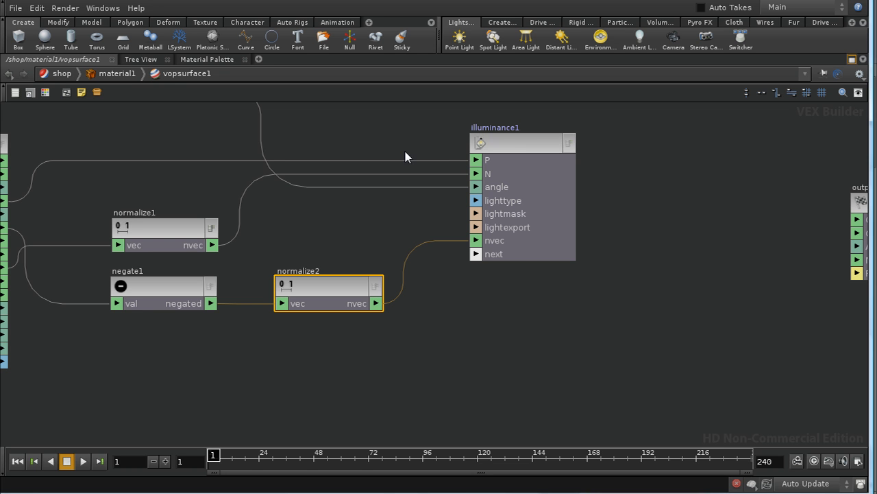
mouse_move(509, 151)
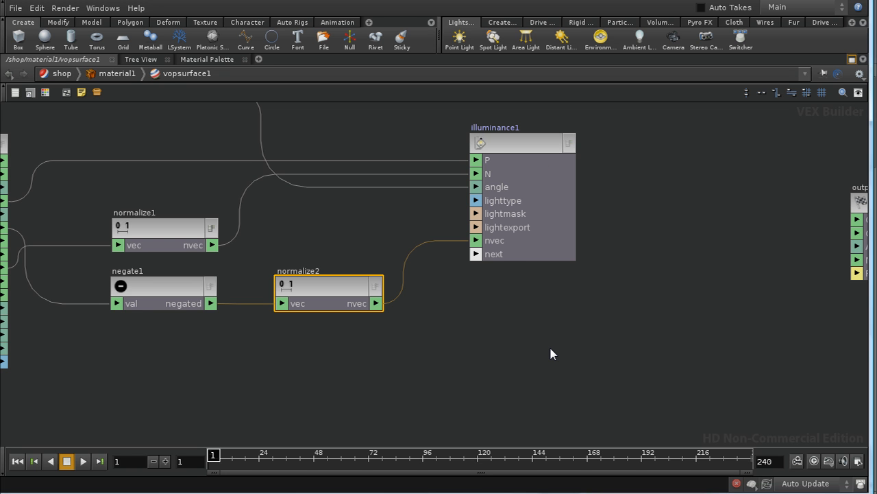
- Dive into illuminance1 and move its subinput1 node toward the middle
click(523, 142)
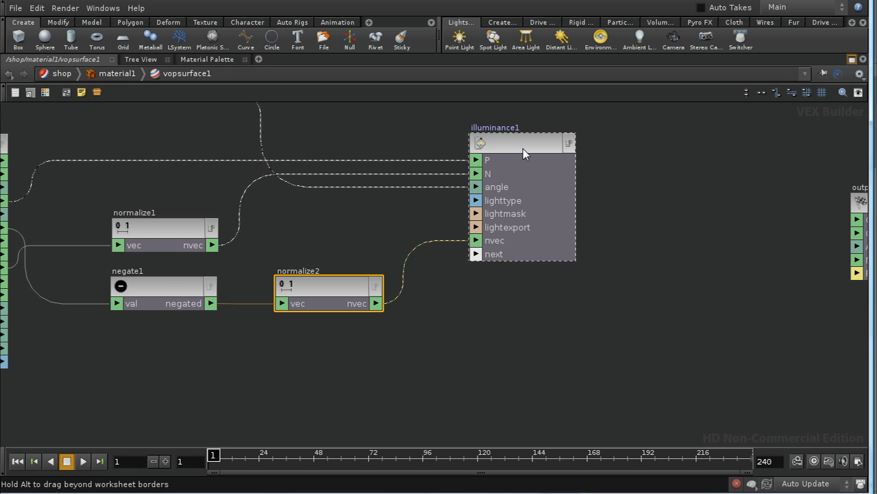
double_click(521, 141)
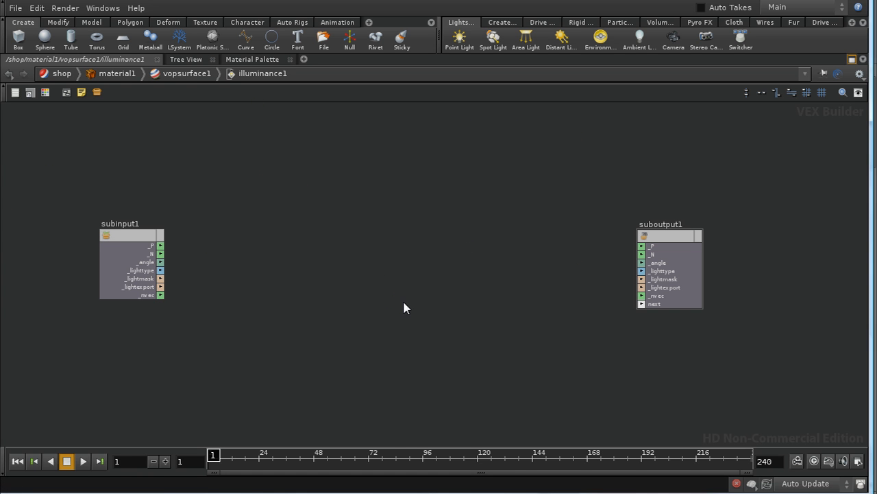
mouse_move(445, 275)
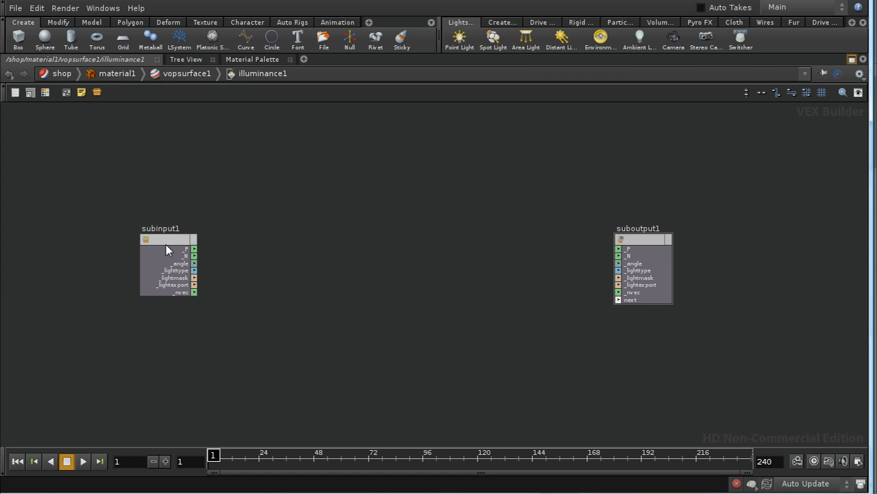
drag(167, 263, 211, 267)
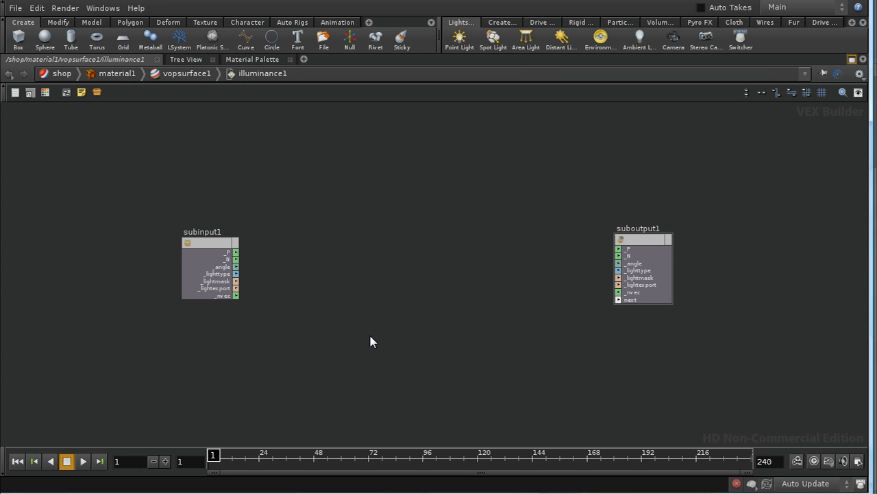
mouse_move(376, 318)
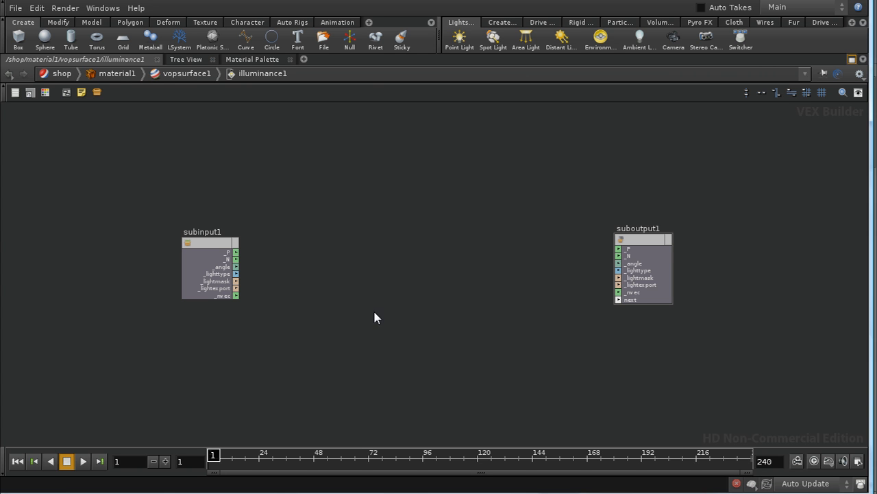
mouse_move(394, 273)
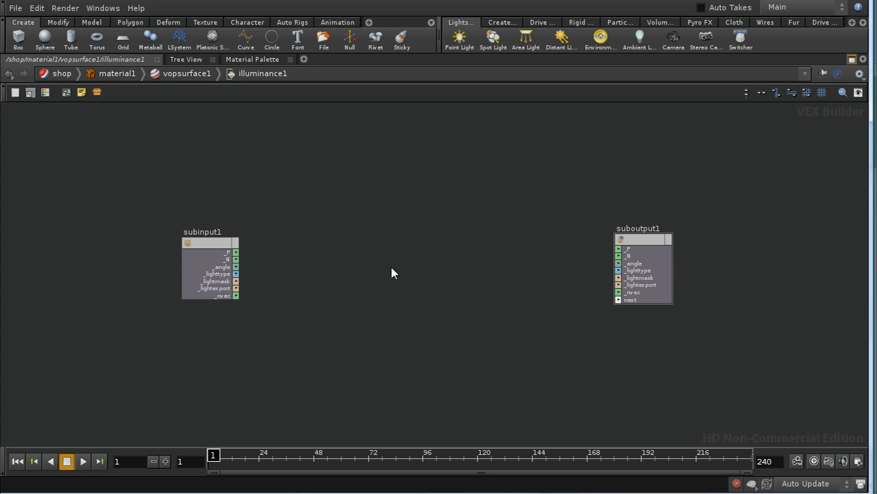
mouse_move(332, 283)
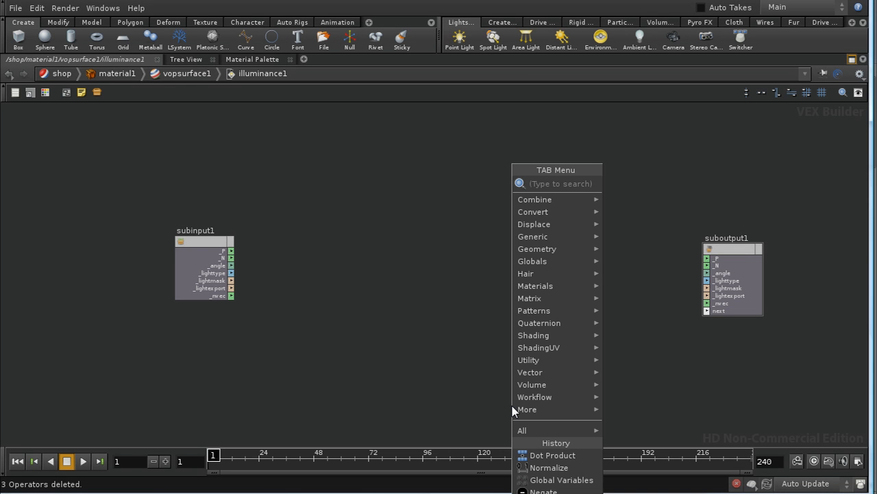
- Add a Global Variables node inside the loop set to output a single variable
text(Glass)
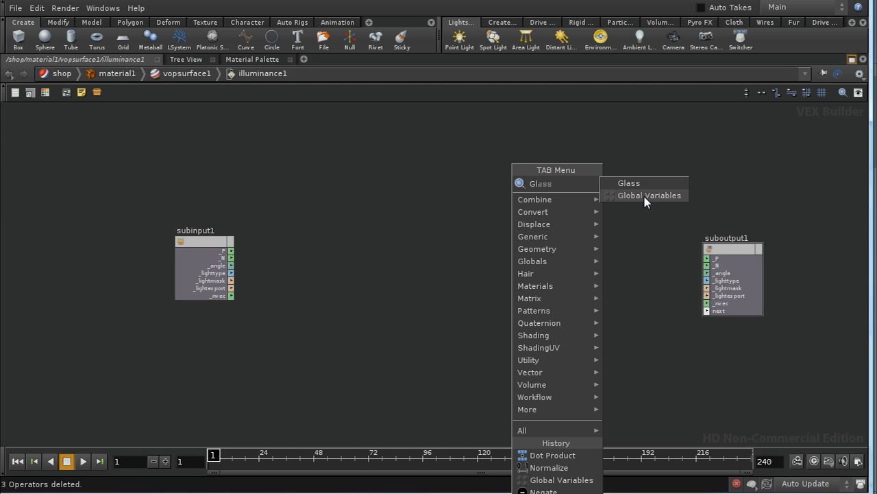
click(649, 194)
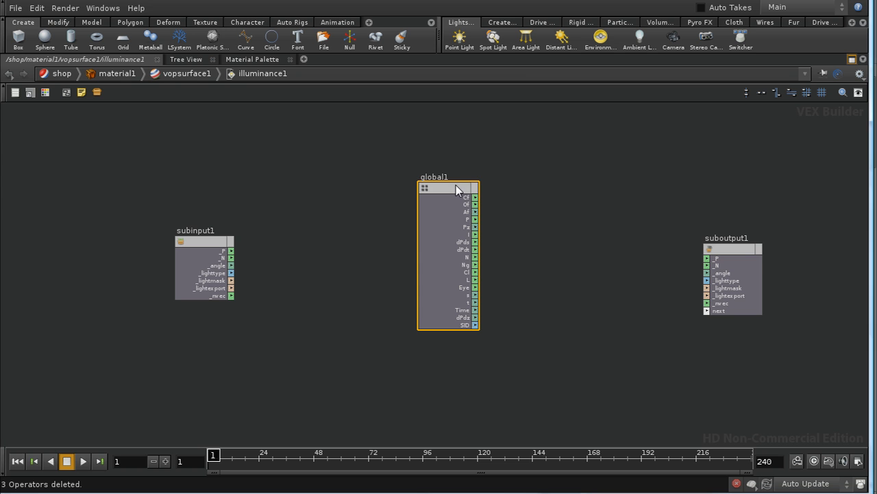
mouse_move(487, 274)
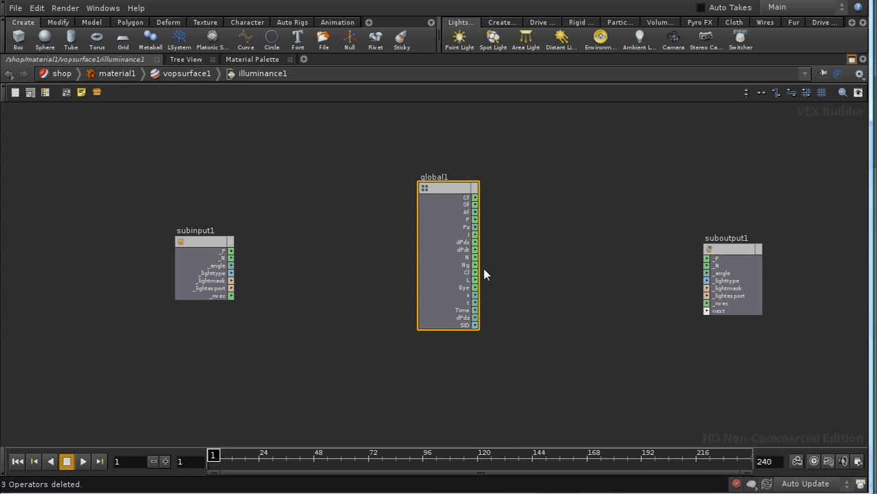
mouse_move(324, 159)
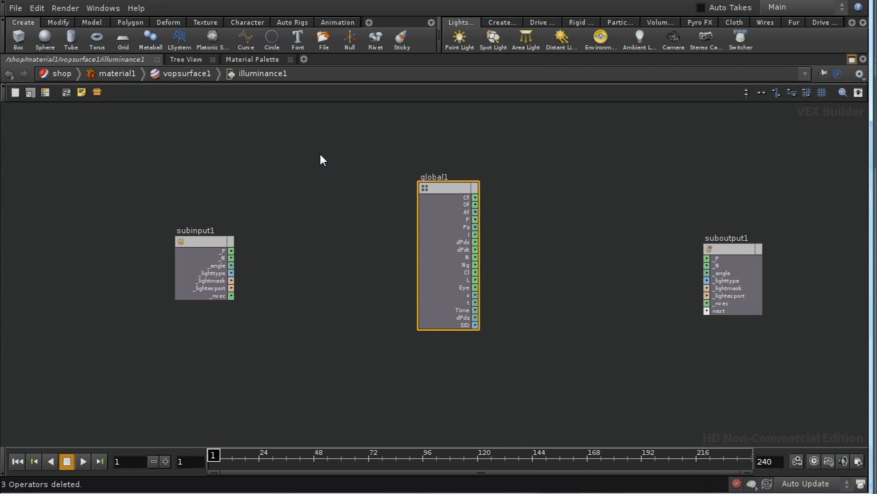
mouse_move(573, 222)
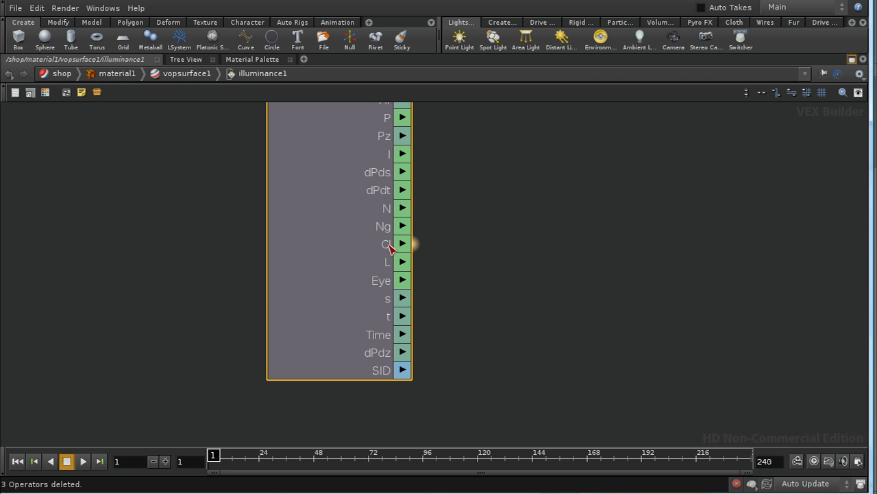
mouse_move(385, 266)
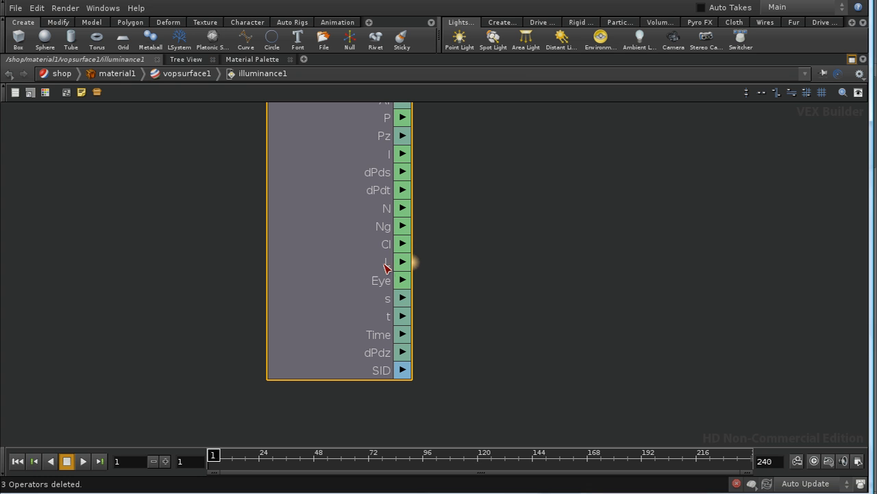
mouse_move(387, 259)
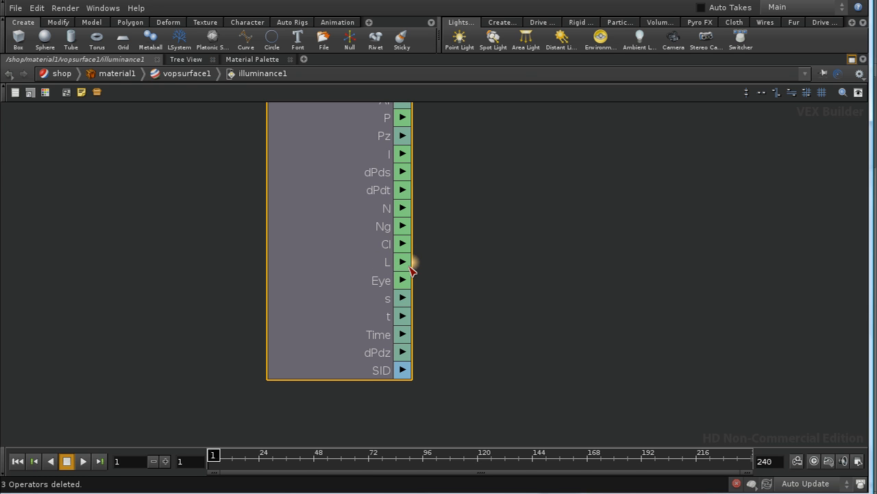
mouse_move(535, 247)
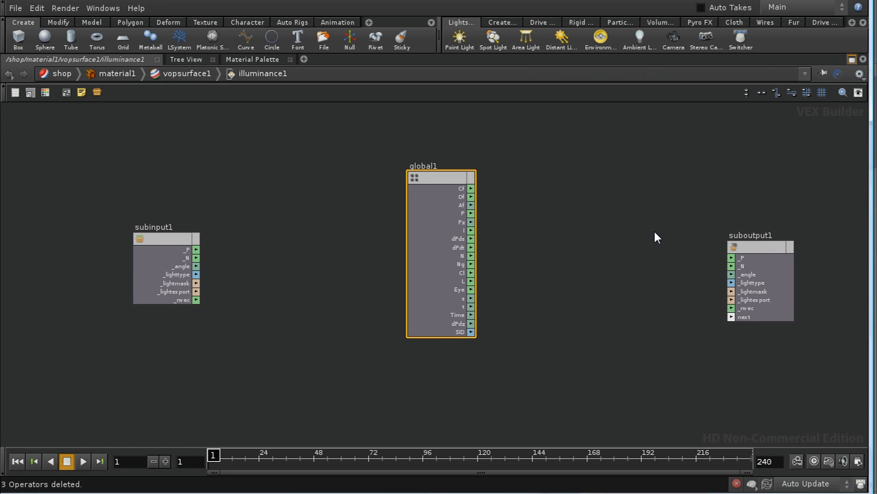
mouse_move(491, 312)
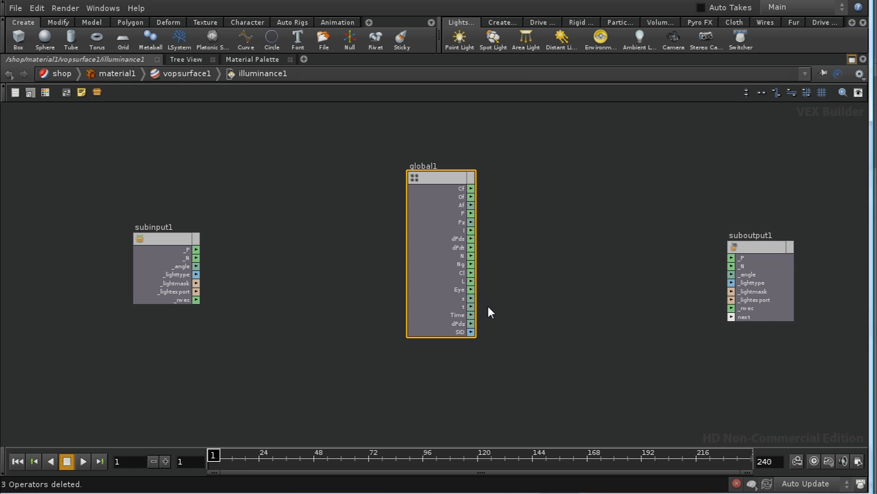
mouse_move(647, 162)
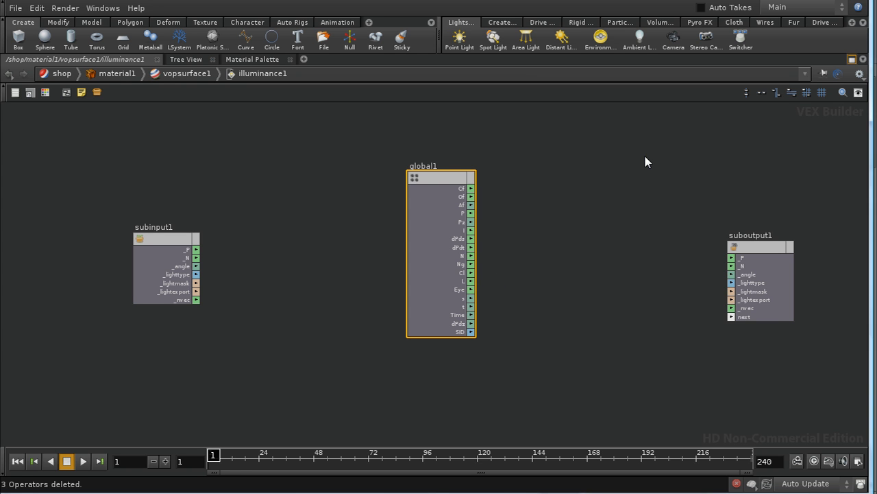
mouse_move(719, 154)
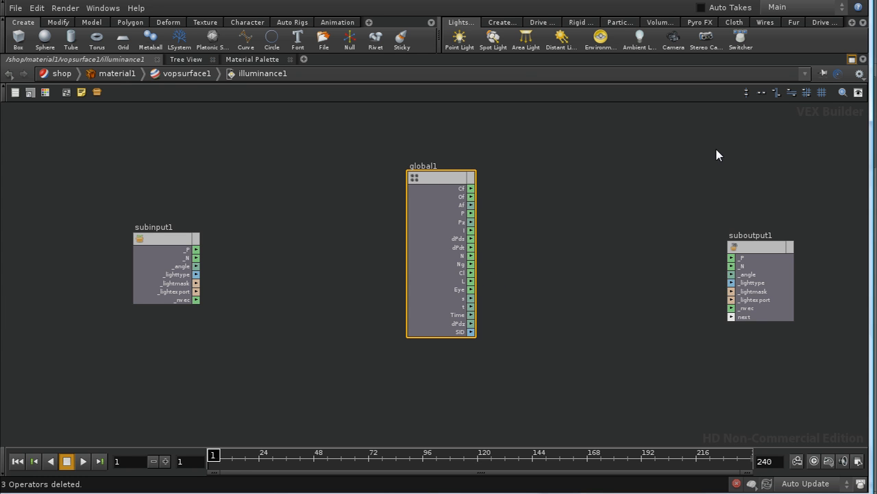
mouse_move(508, 199)
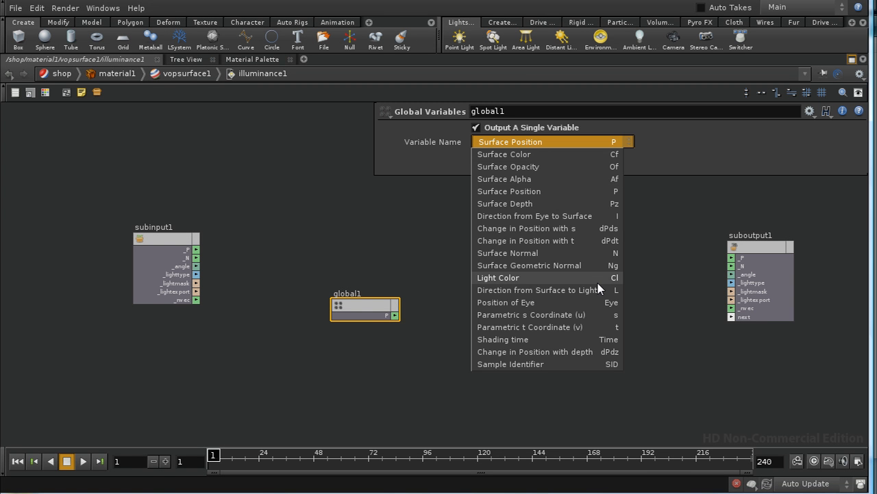
- Output the surface-to-light direction L from the global variables node and feed it into a Normalize node
click(537, 290)
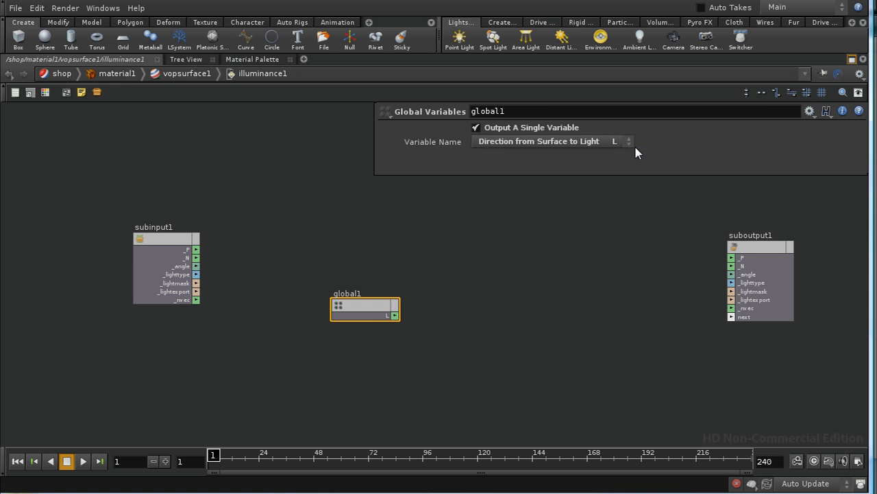
mouse_move(524, 171)
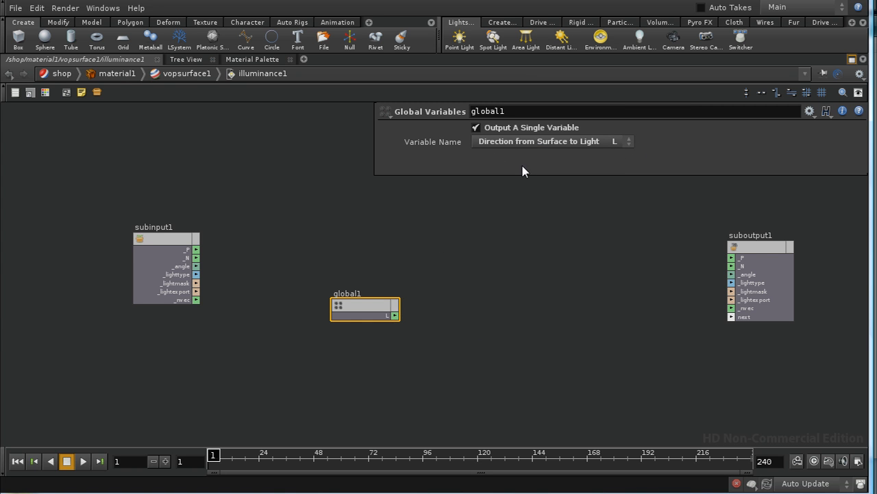
mouse_move(364, 304)
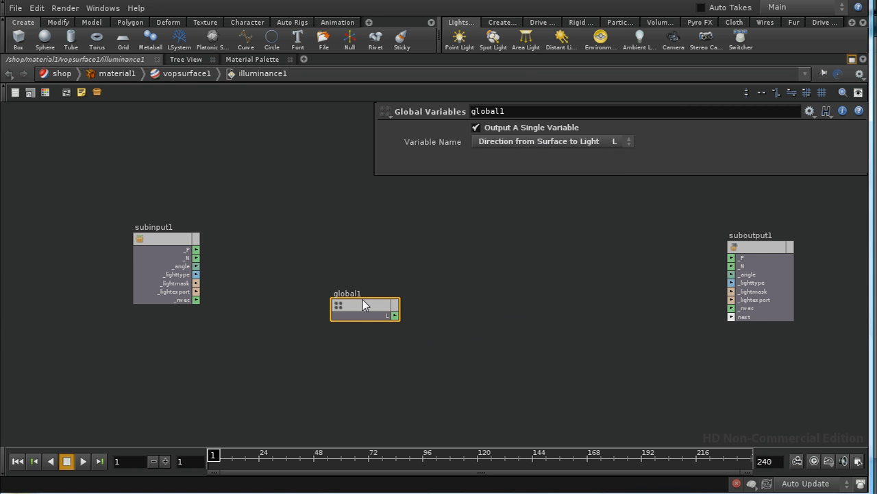
drag(365, 304, 301, 203)
text(No)
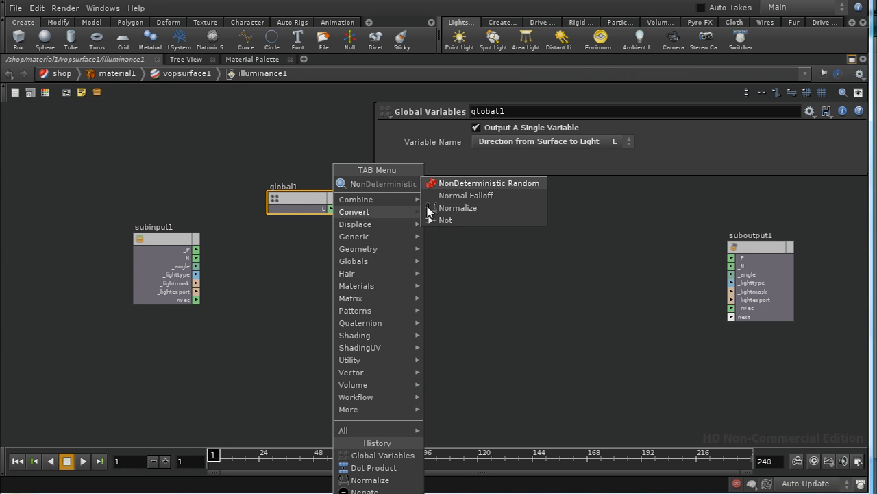
click(458, 208)
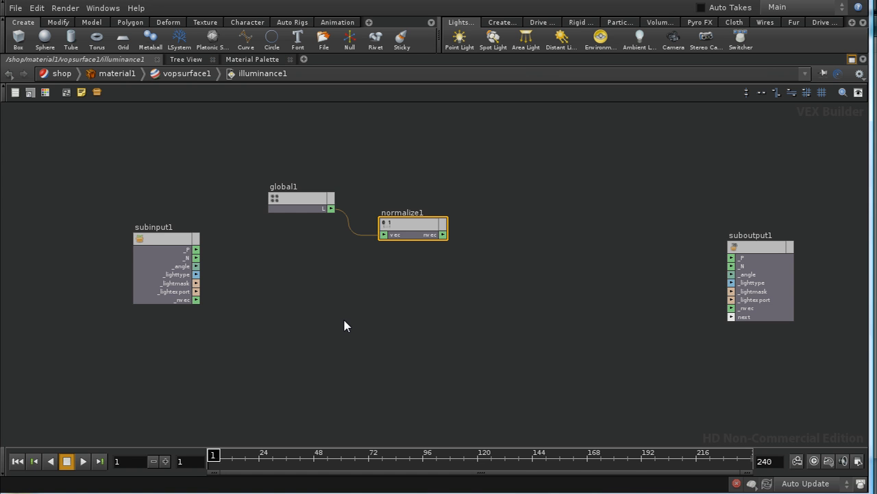
key(Tab)
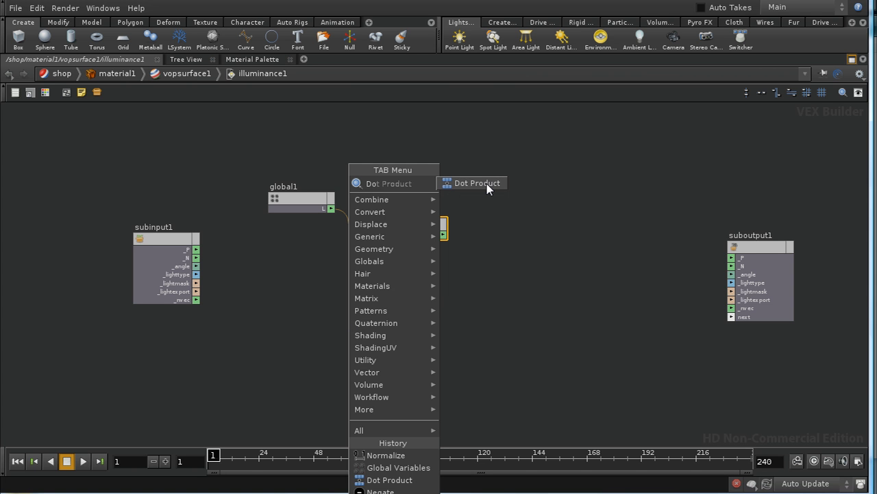
- Add a Dot Product of the two subinput vectors followed by a Clamp, with suboutput1 moved right
click(471, 184)
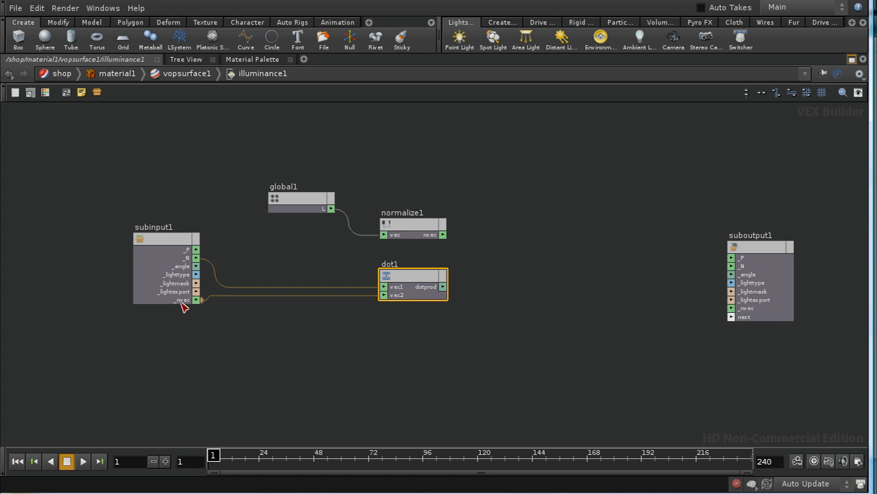
mouse_move(203, 309)
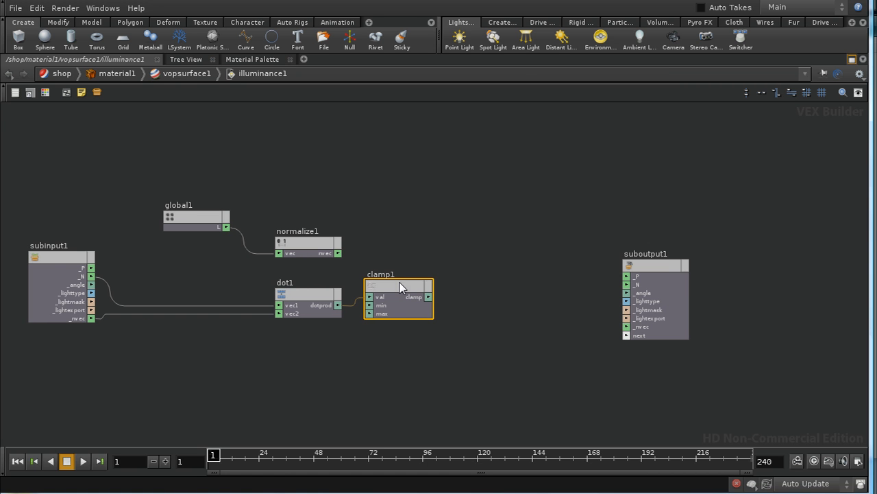
double_click(398, 299)
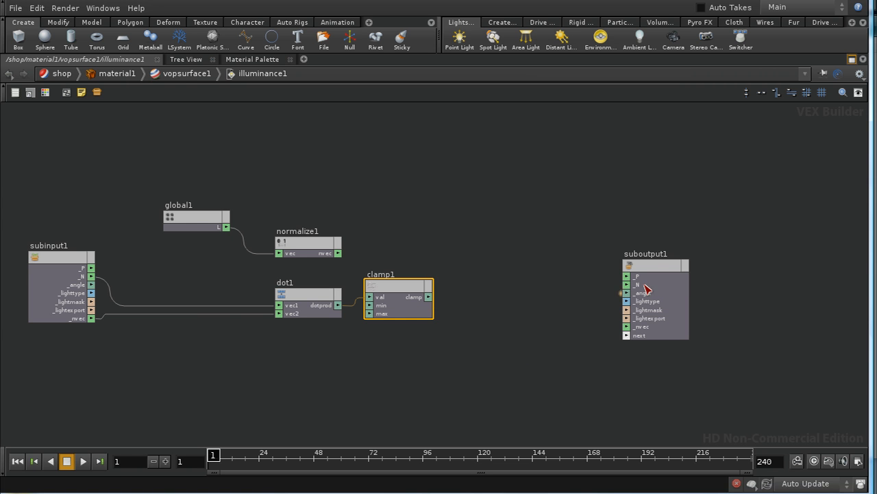
drag(656, 299, 767, 298)
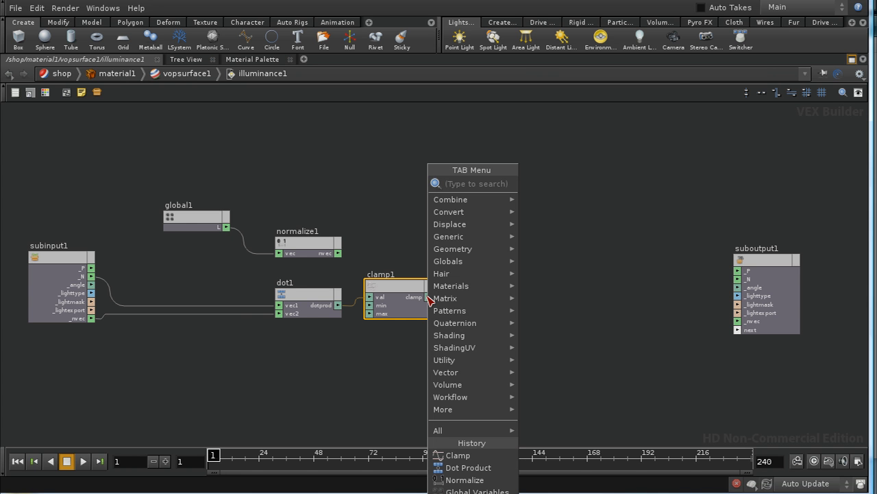
- Chain a Multiply after clamp1 and a Complement node after the multiply
text(Multiply)
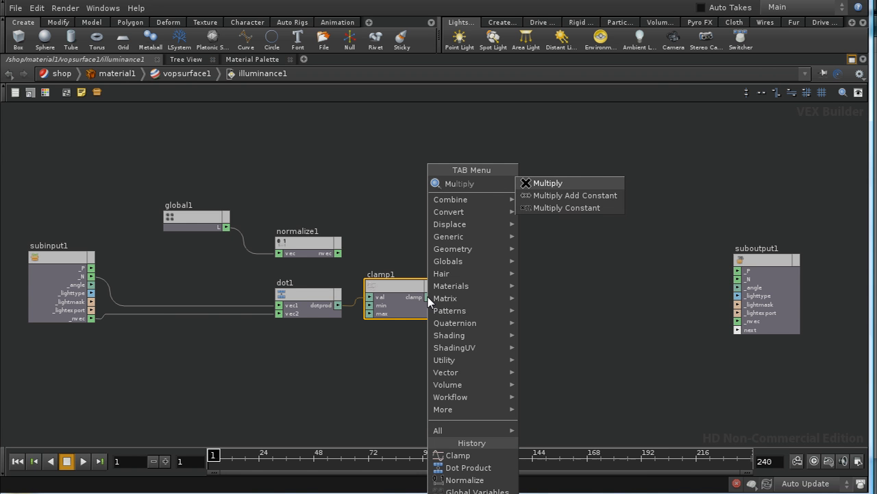
click(549, 184)
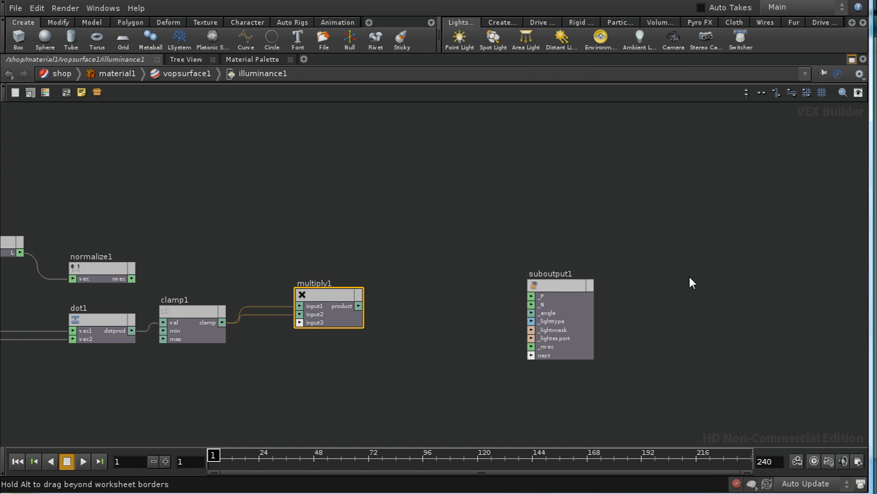
right_click(367, 313)
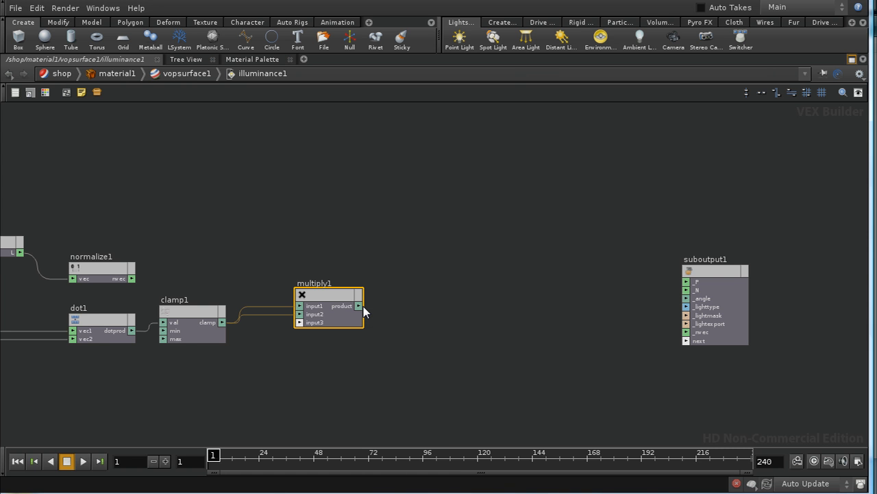
key(tab)
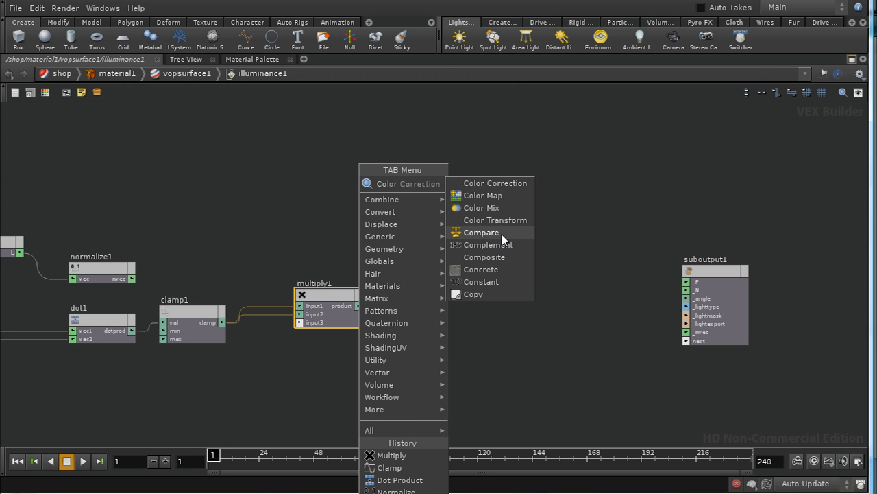
click(489, 244)
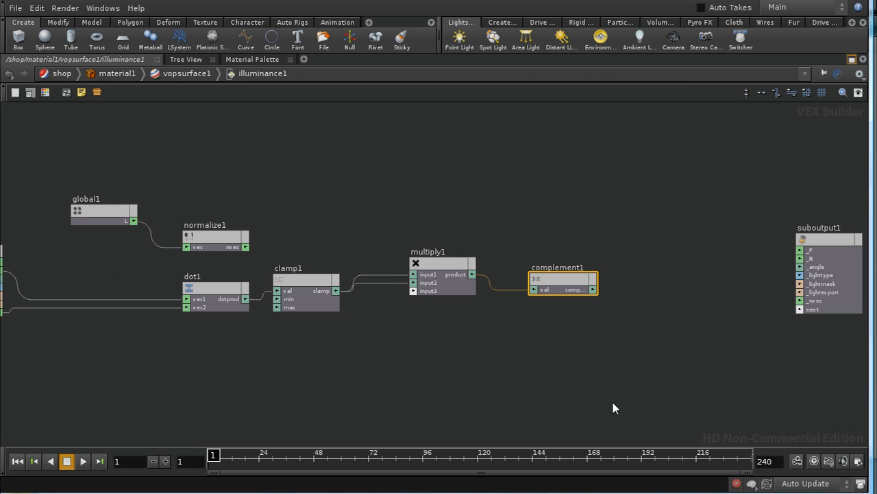
mouse_move(522, 233)
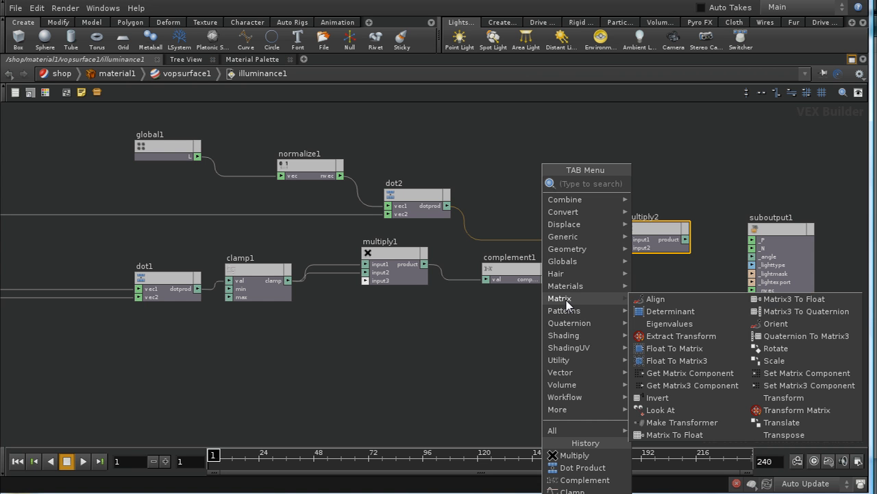
- Place a Square Root node taking complement1's output
text(Square Root)
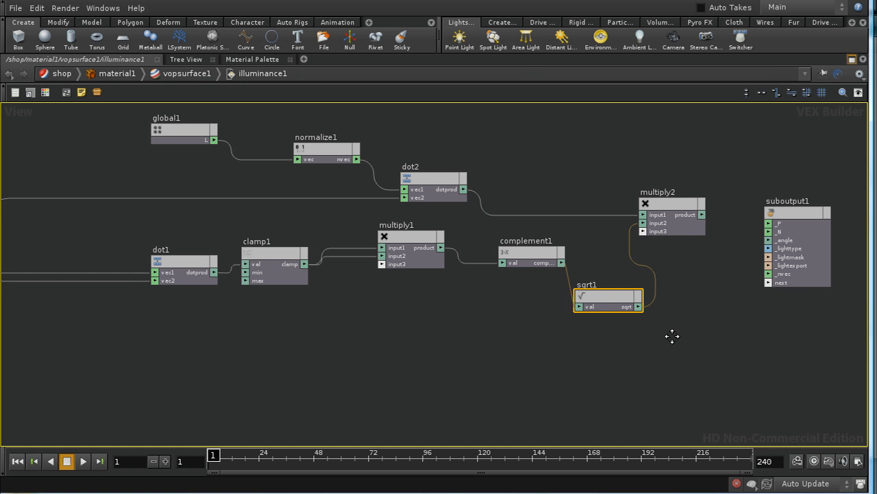
mouse_move(507, 370)
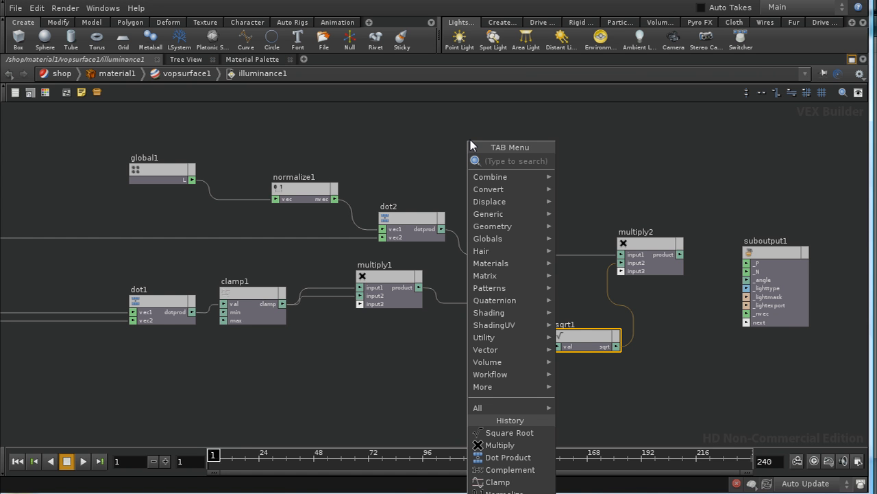
- Add a Global Variables node outputting light colour Cl and wire it as multiply2's first input
text(Global Variables)
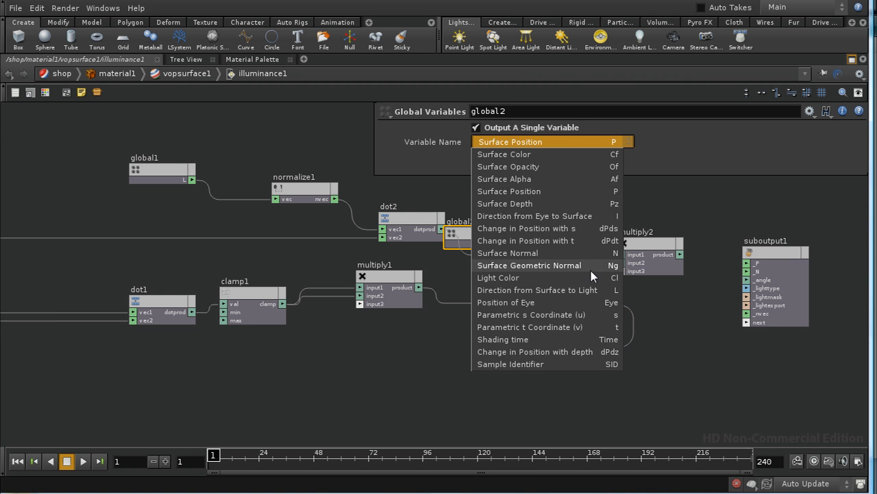
click(498, 277)
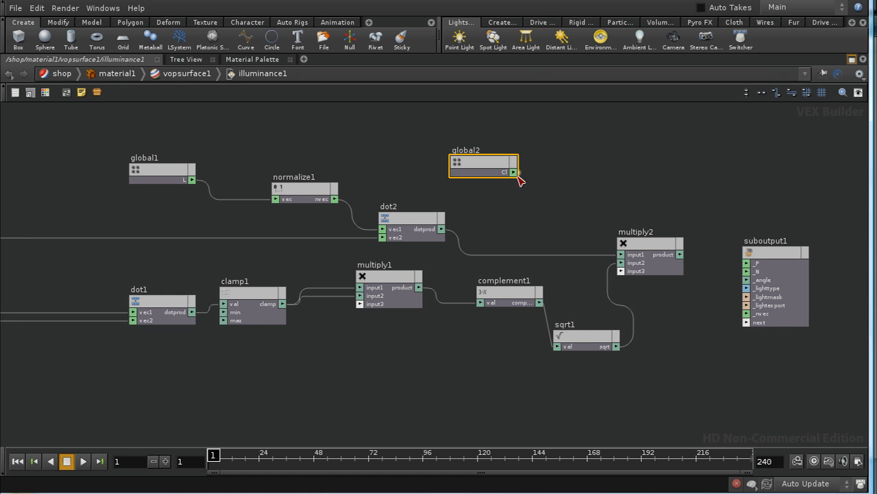
drag(513, 173, 624, 282)
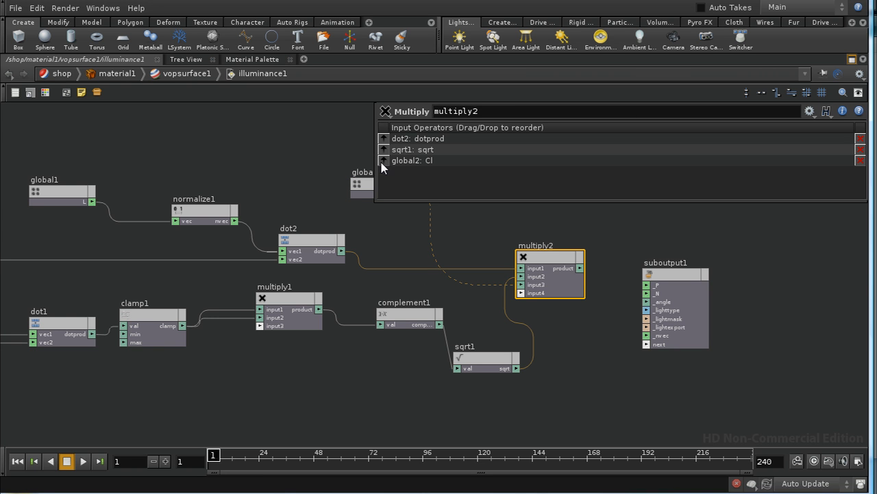
drag(411, 160, 412, 138)
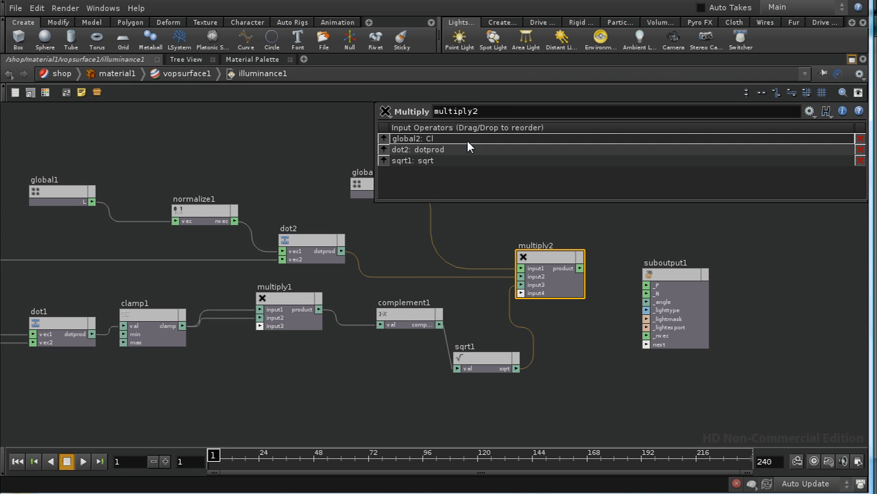
click(385, 111)
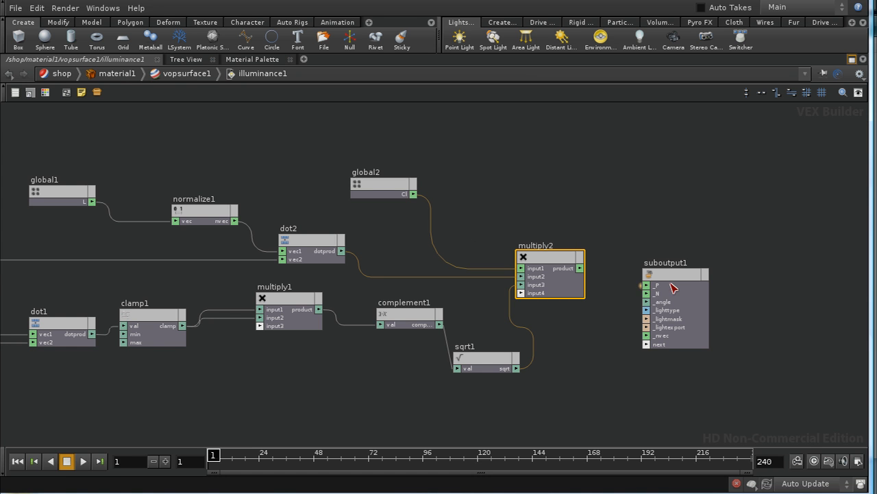
drag(675, 302, 798, 281)
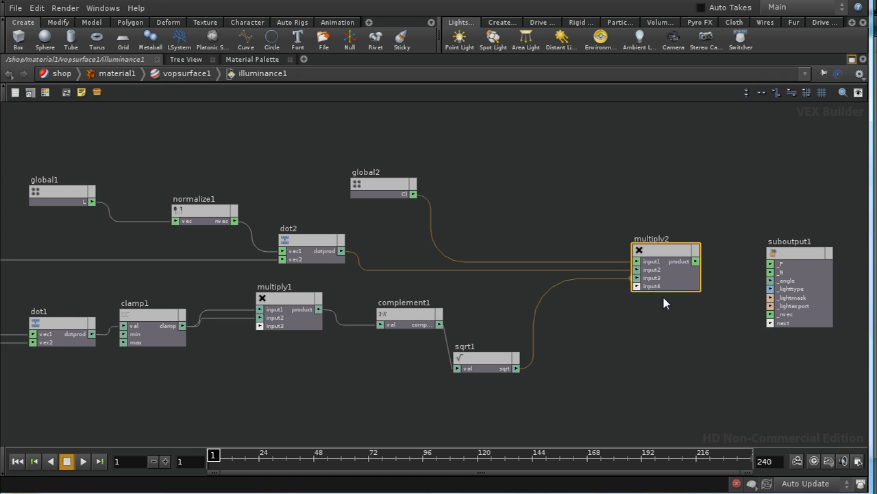
mouse_move(622, 354)
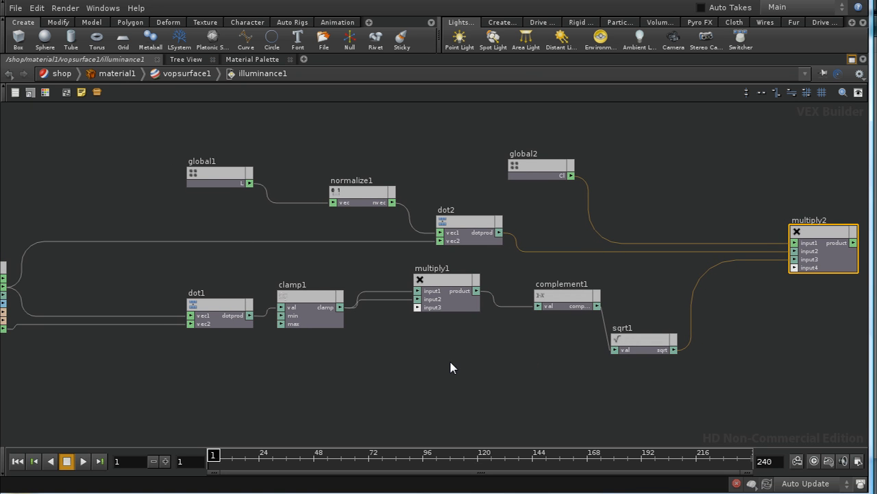
mouse_move(445, 368)
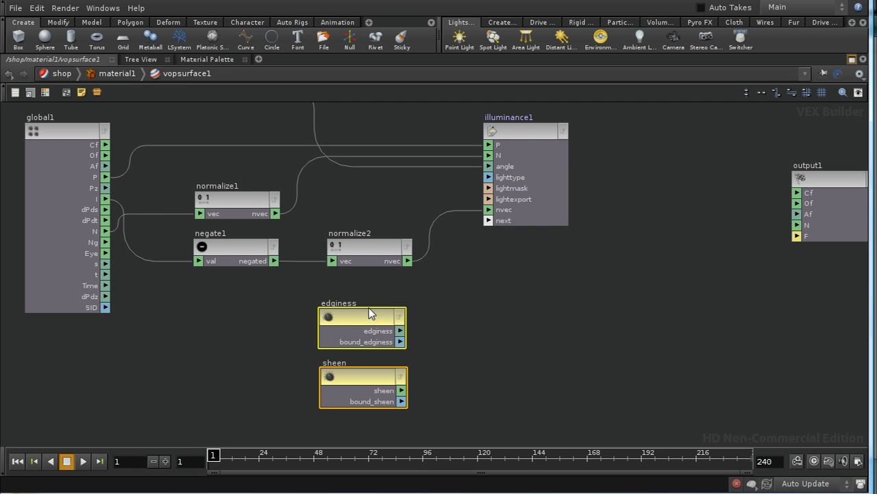
- Wire the edginess and sheen parameter nodes into new inputs on illuminance1
click(362, 322)
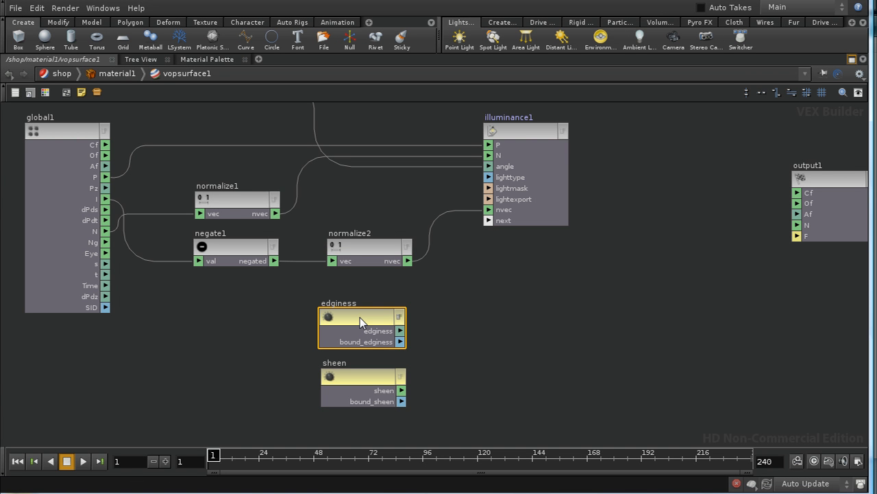
mouse_move(369, 307)
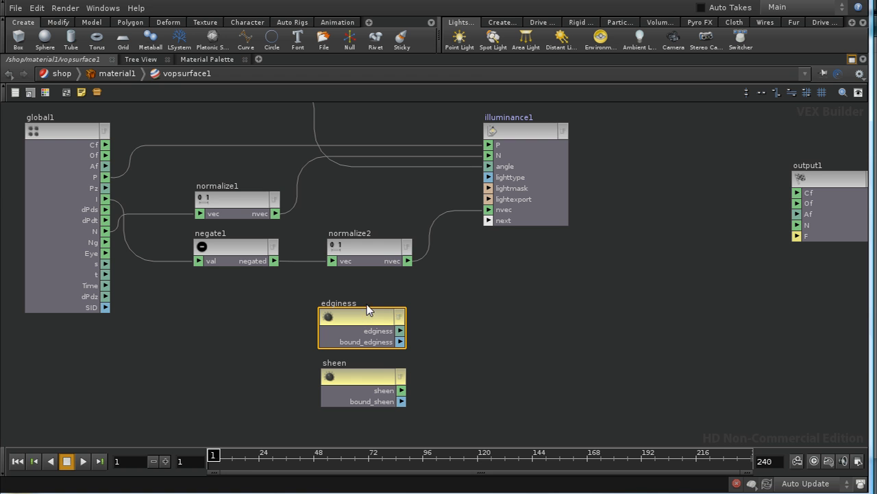
mouse_move(366, 376)
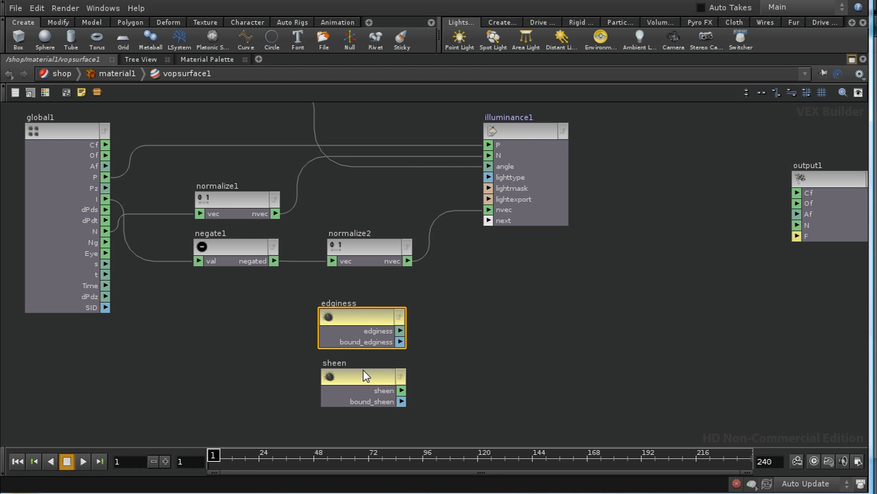
click(363, 376)
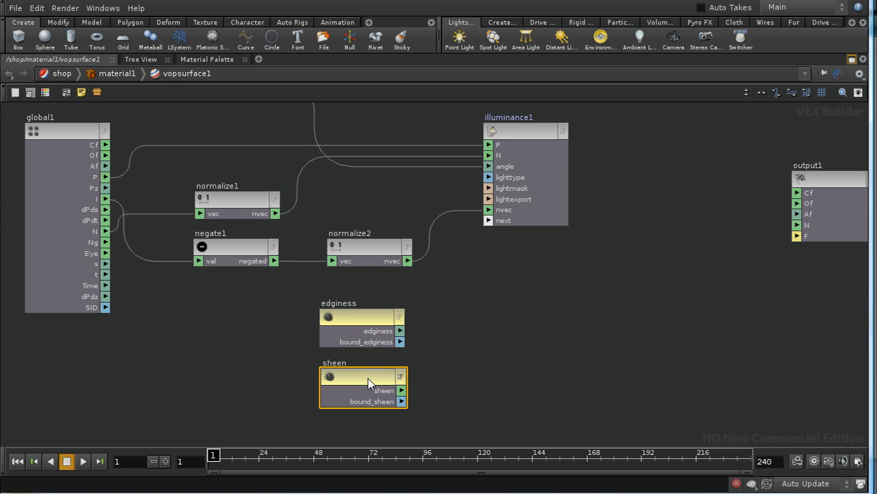
mouse_move(329, 365)
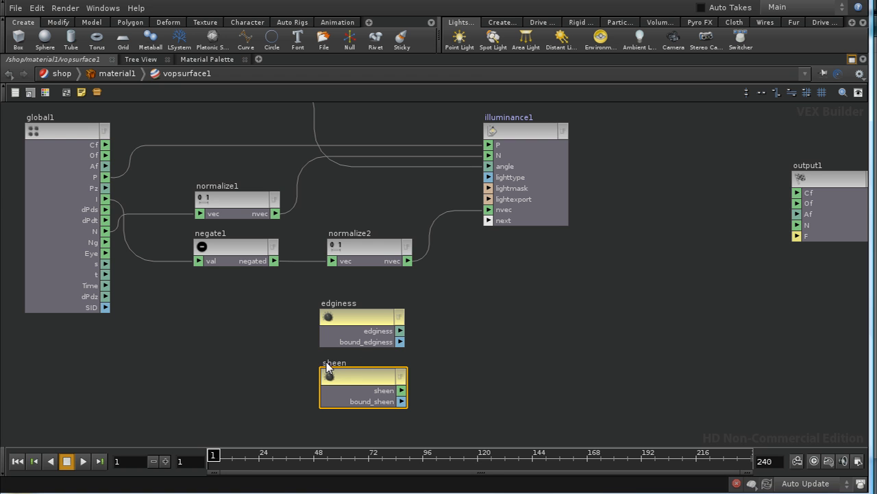
mouse_move(485, 353)
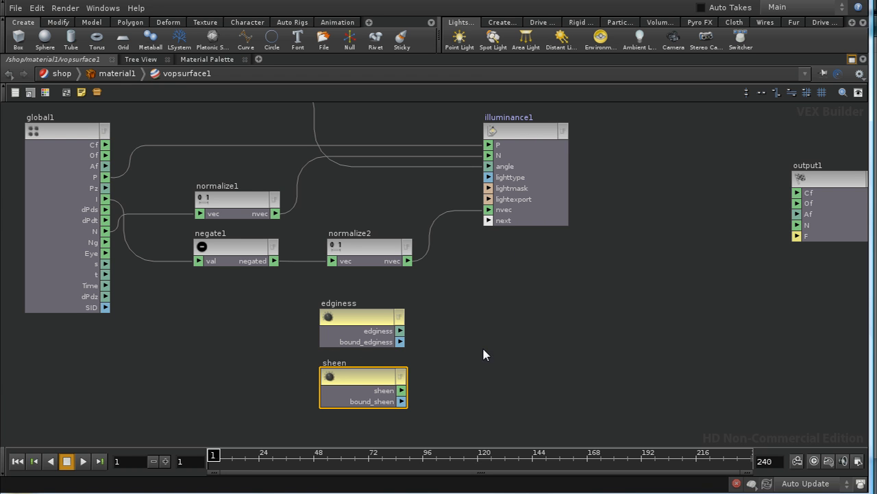
mouse_move(438, 373)
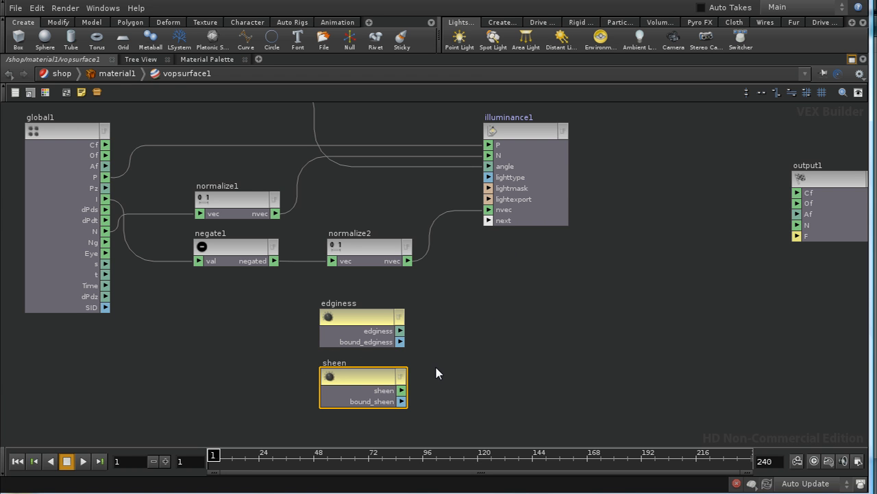
mouse_move(451, 363)
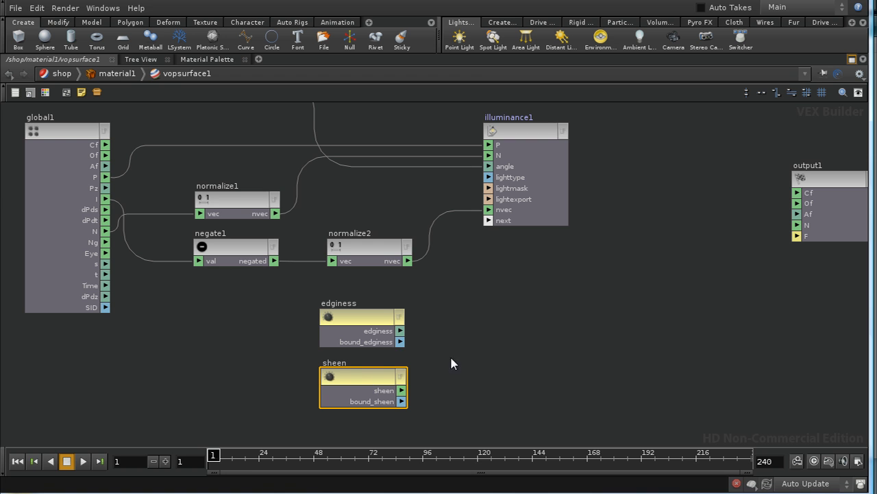
mouse_move(489, 219)
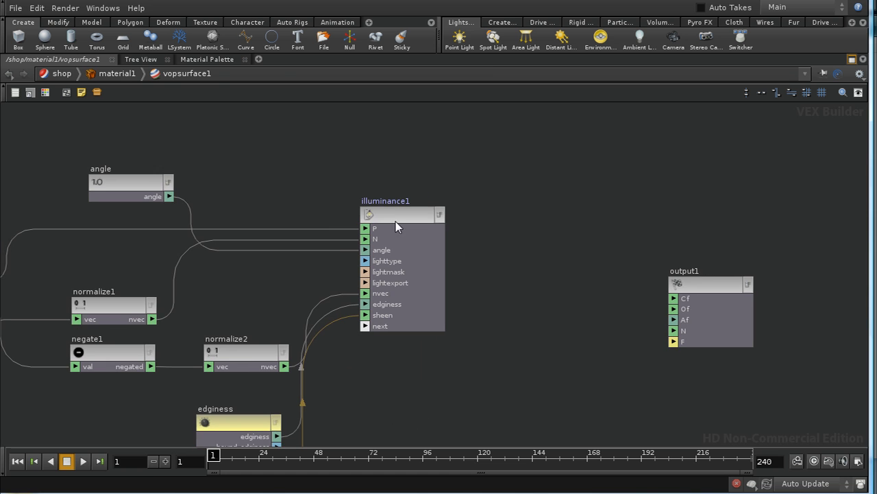
- Inside illuminance1, add a Power node raising sqrt1's result to the edginess exponent
double_click(386, 200)
text(Point Cloud)
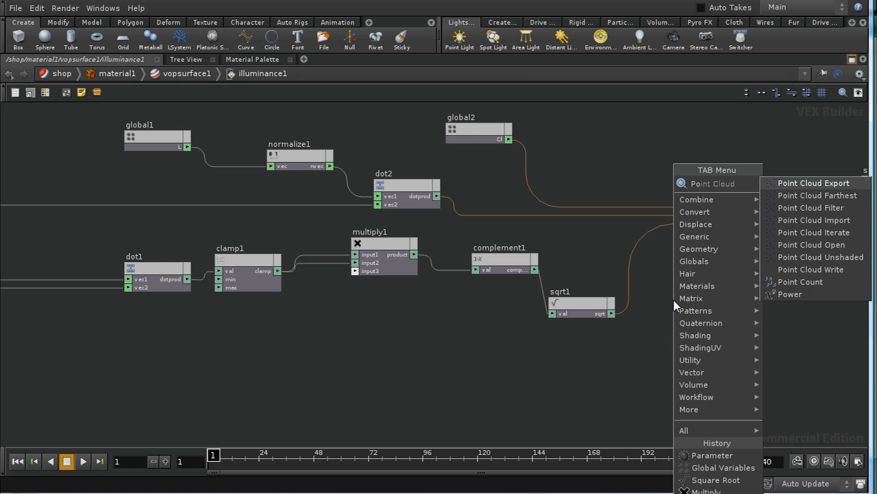
click(708, 490)
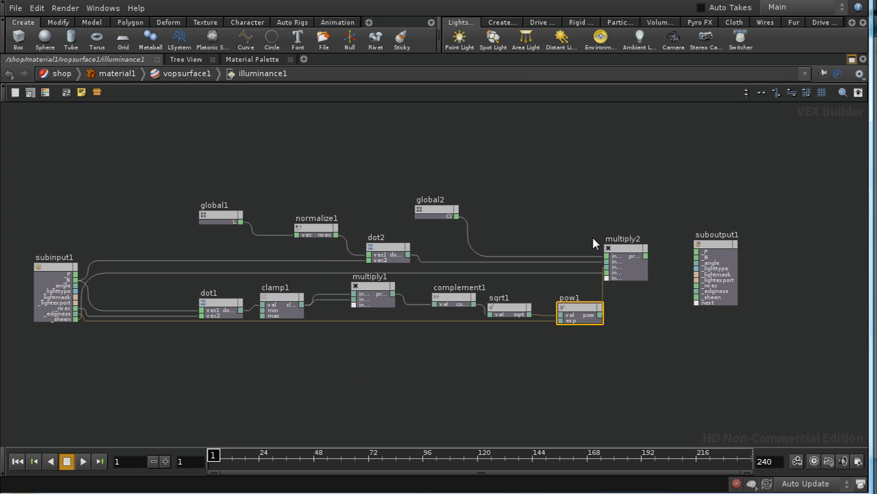
mouse_move(355, 244)
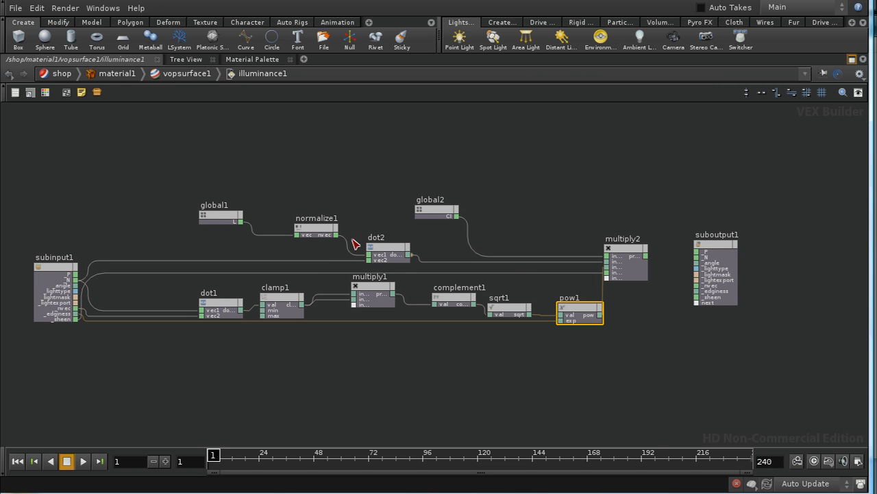
mouse_move(670, 307)
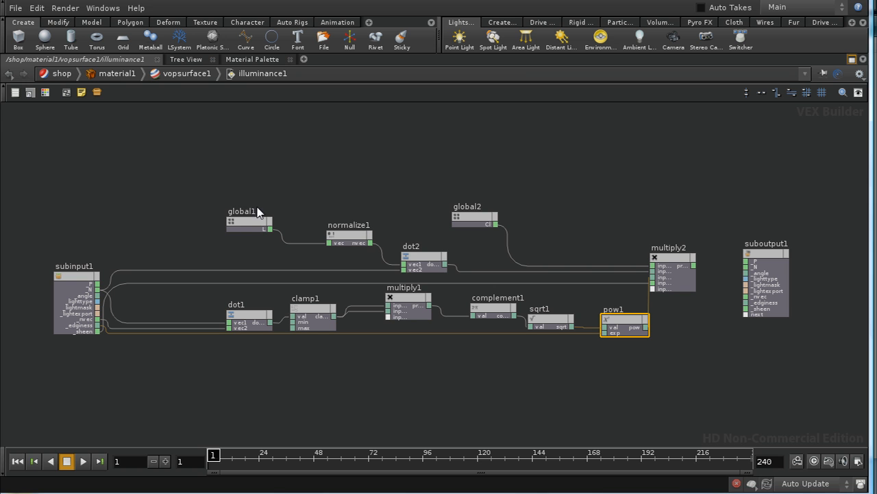
mouse_move(228, 221)
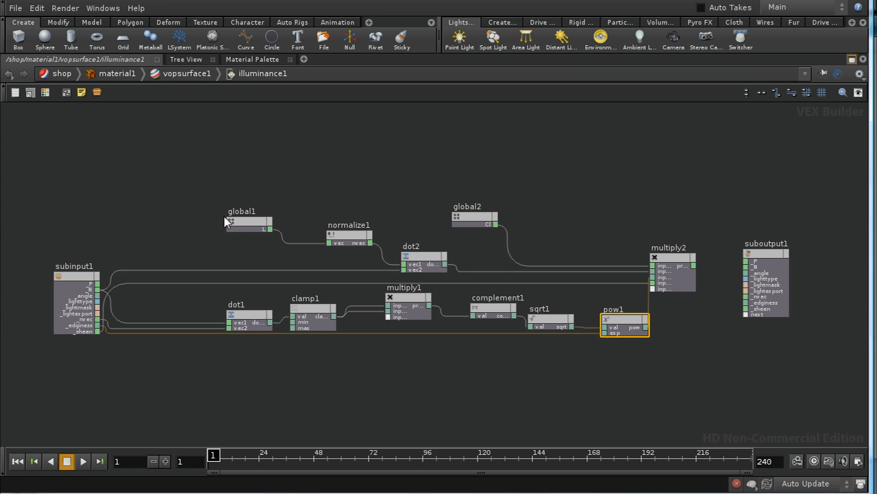
mouse_move(683, 225)
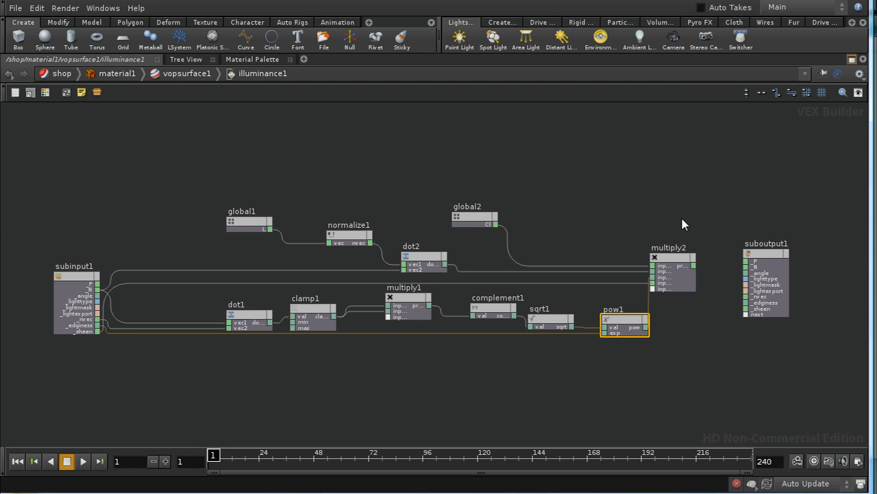
mouse_move(240, 226)
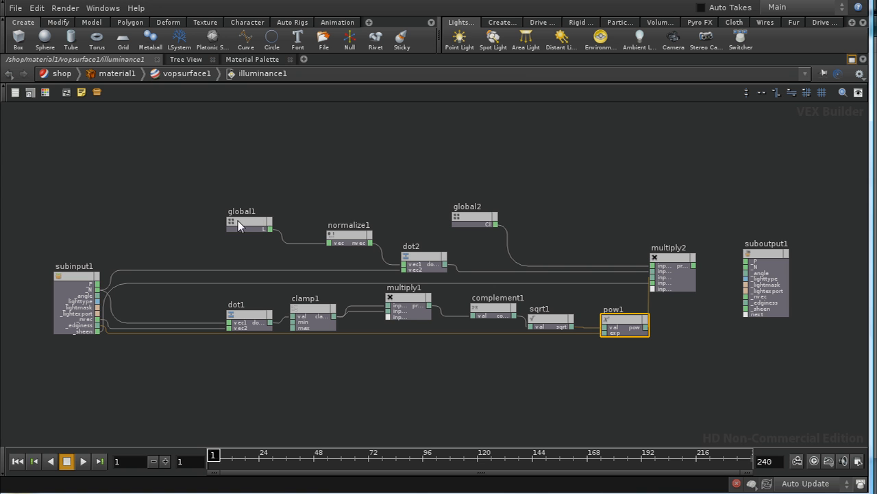
mouse_move(439, 222)
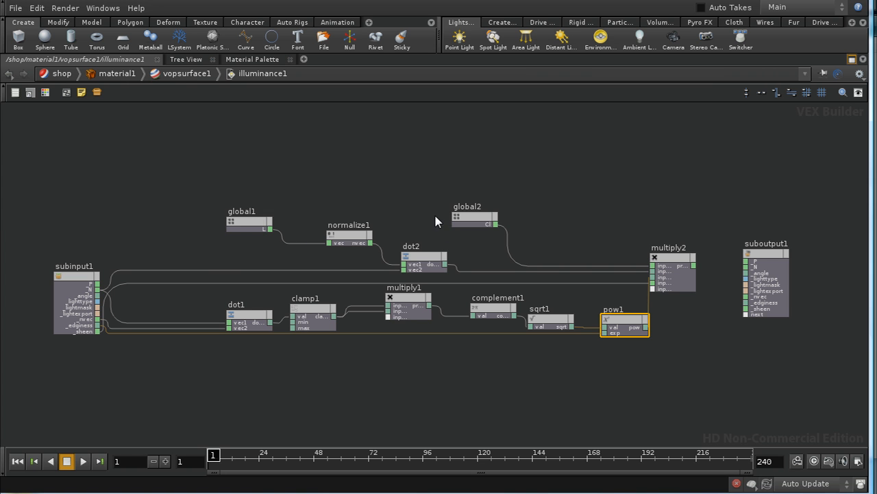
mouse_move(566, 240)
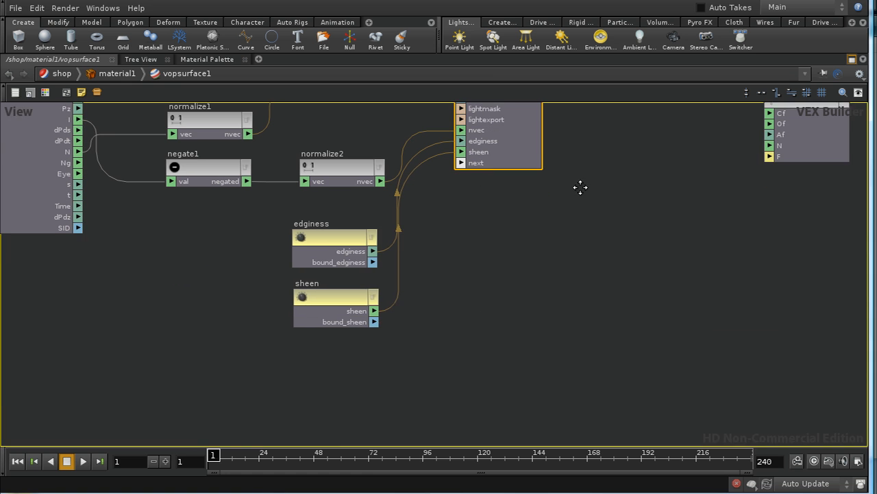
- Create a Color constant named total_color, labelled Total Color, and check its default colour
key(Tab)
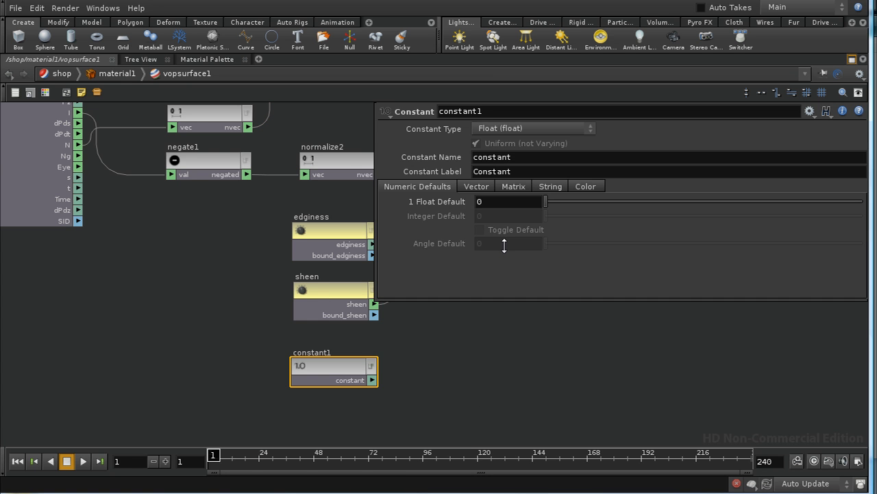
double_click(461, 111)
text(total_color)
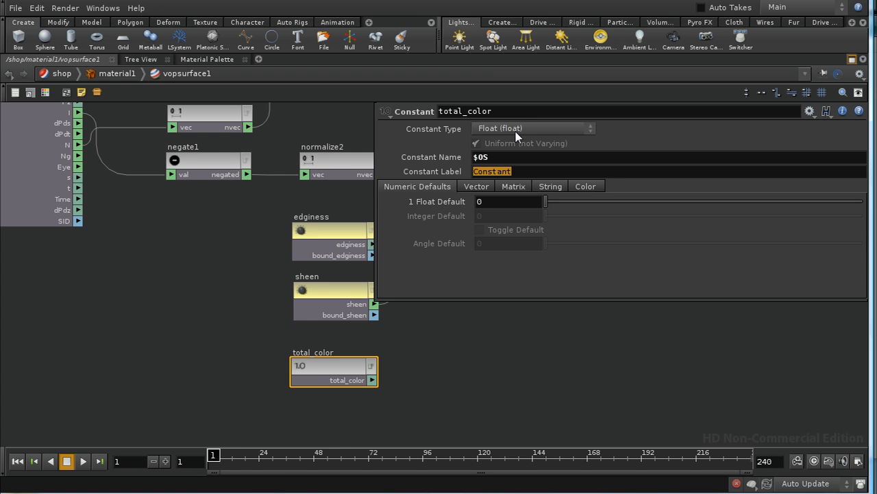
click(533, 129)
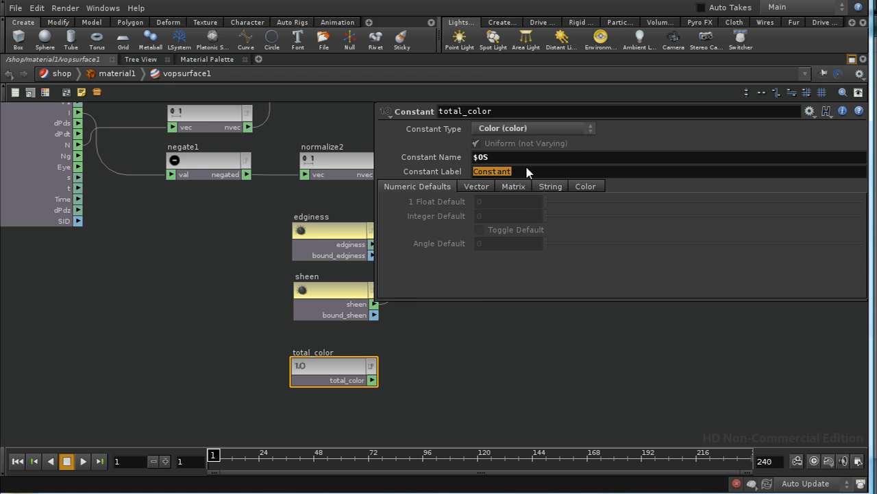
text(Total)
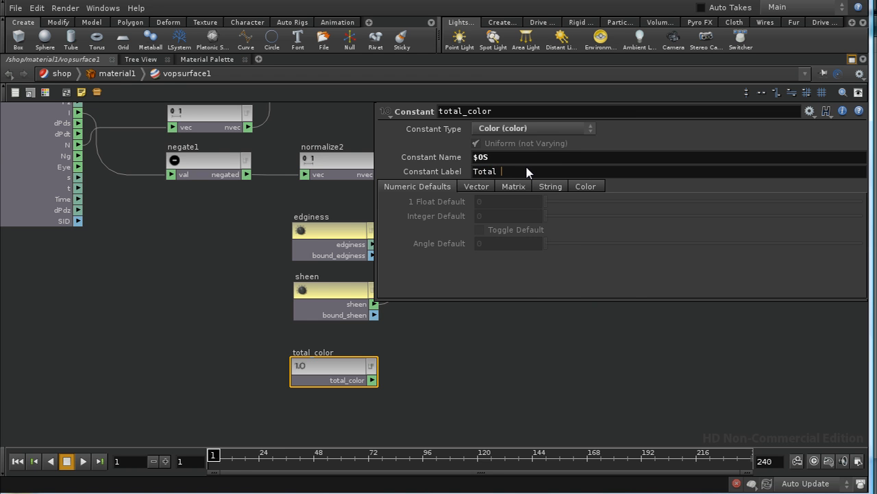
text(Color)
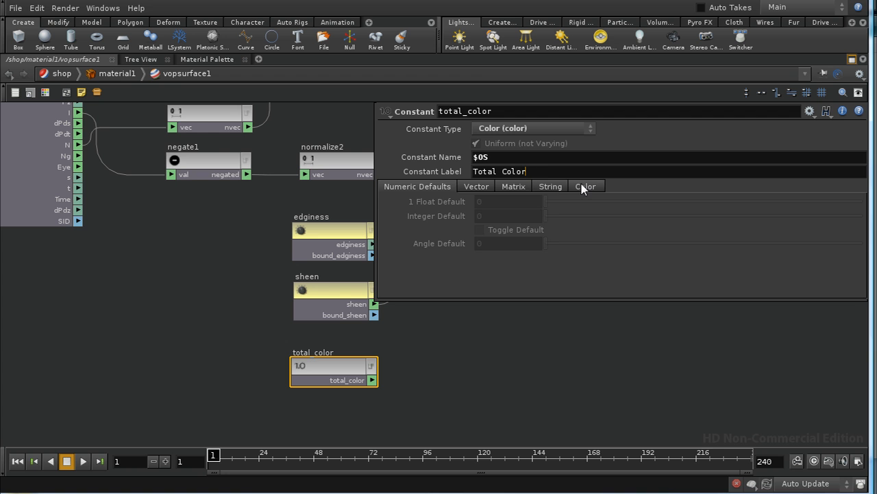
click(587, 187)
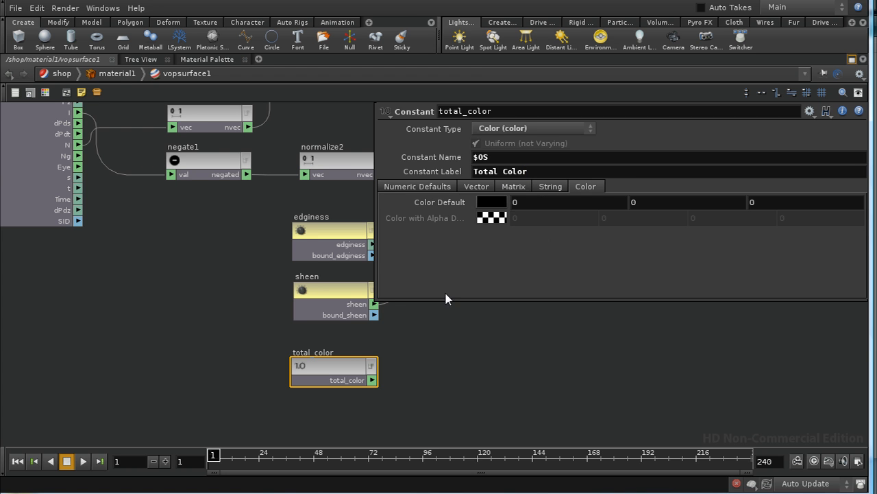
mouse_move(425, 389)
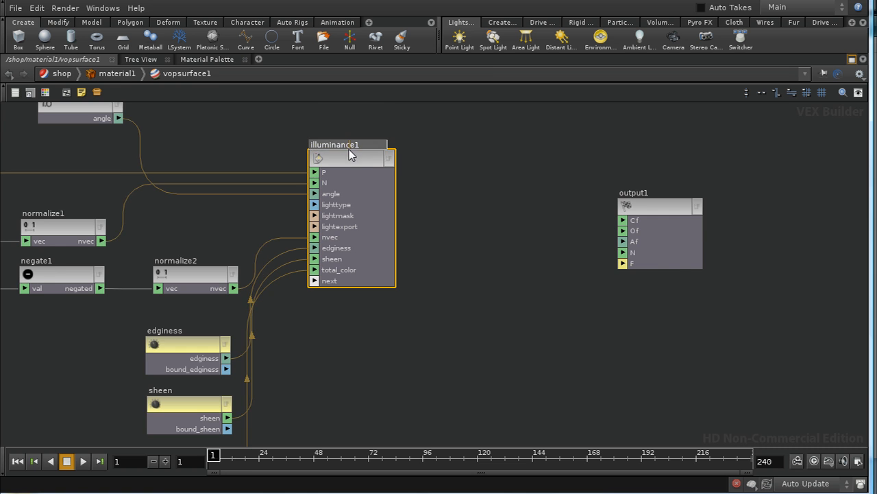
- Inside illuminance1, add subinput total_color and multiply2's product and send the sum to suboutput total_color
double_click(349, 144)
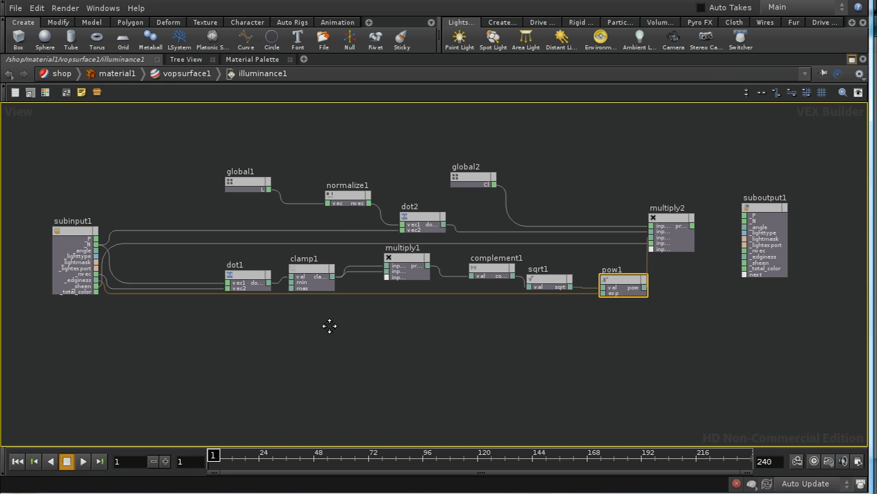
mouse_move(99, 296)
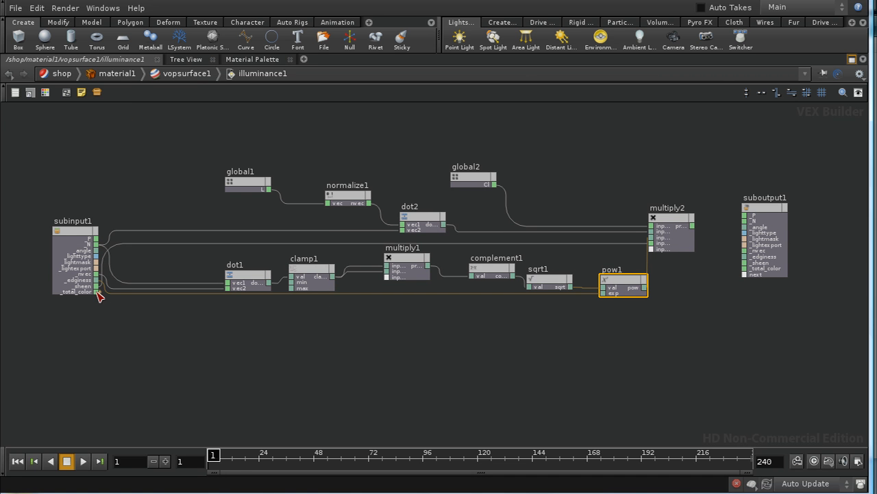
drag(98, 295, 727, 336)
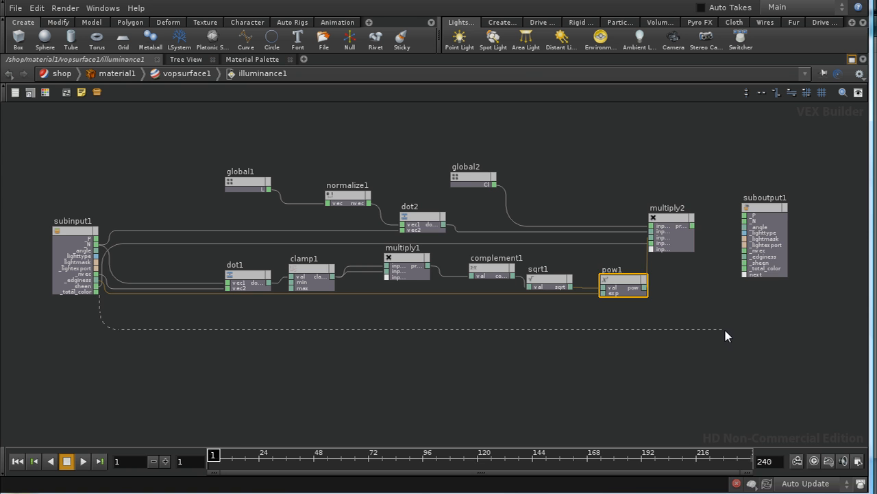
key(tab)
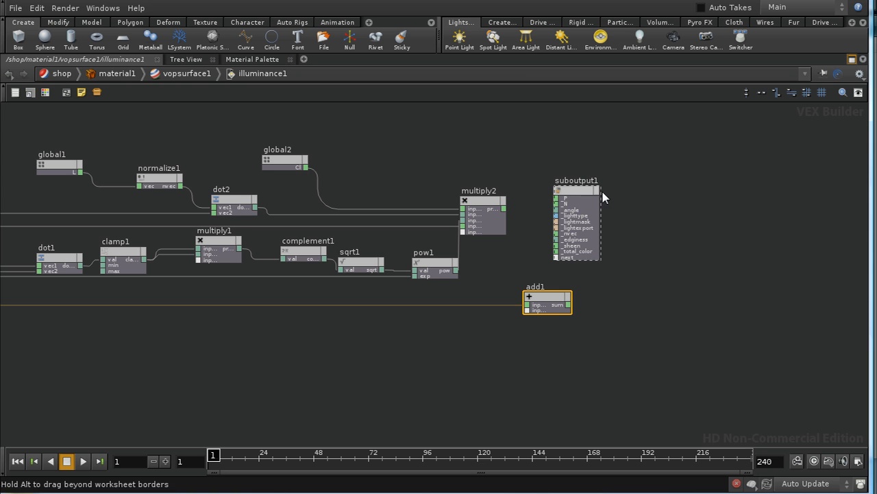
drag(576, 220, 697, 240)
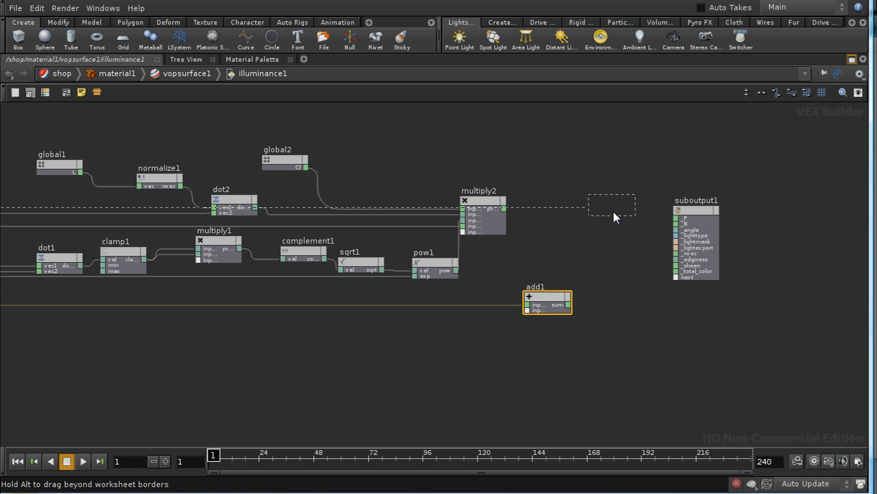
drag(547, 302, 616, 264)
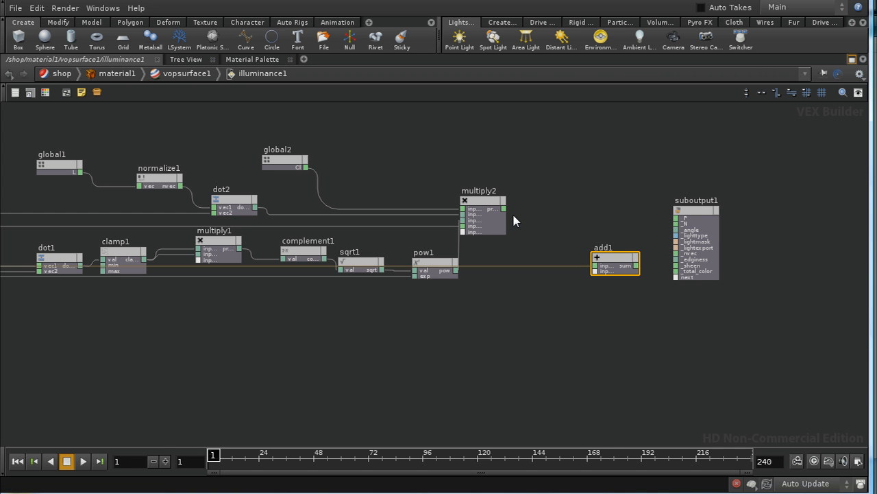
mouse_move(598, 272)
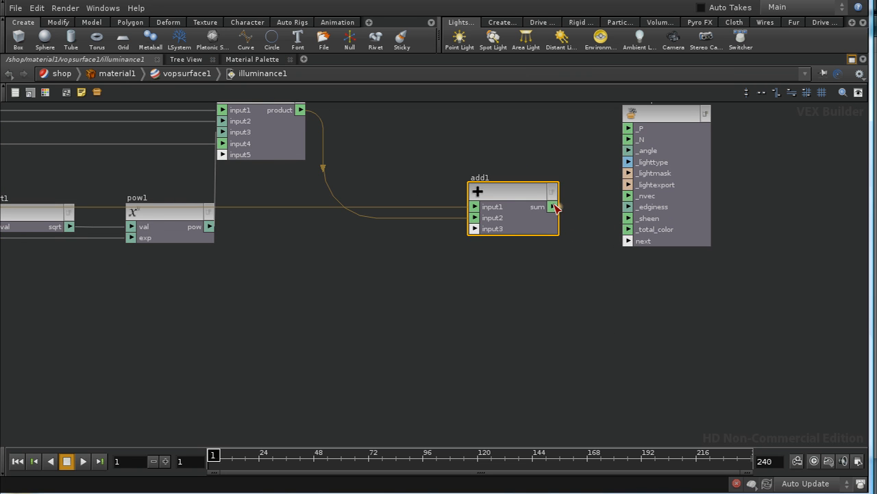
drag(551, 206, 620, 230)
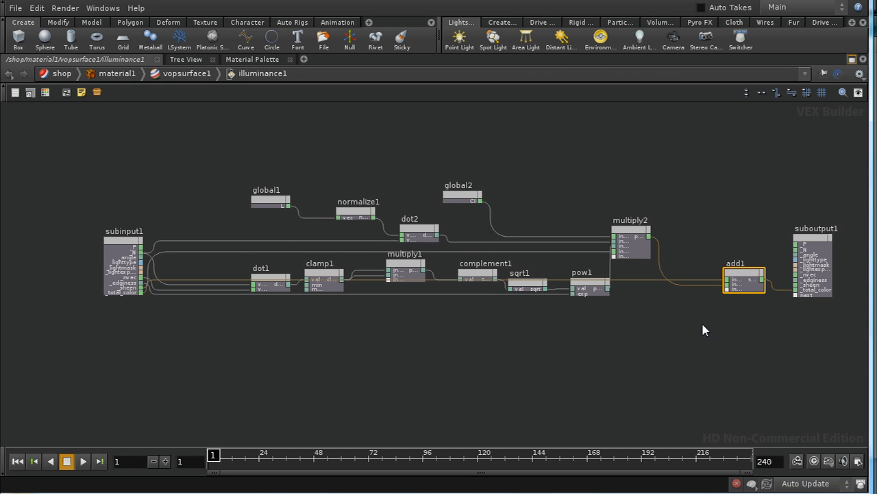
mouse_move(219, 337)
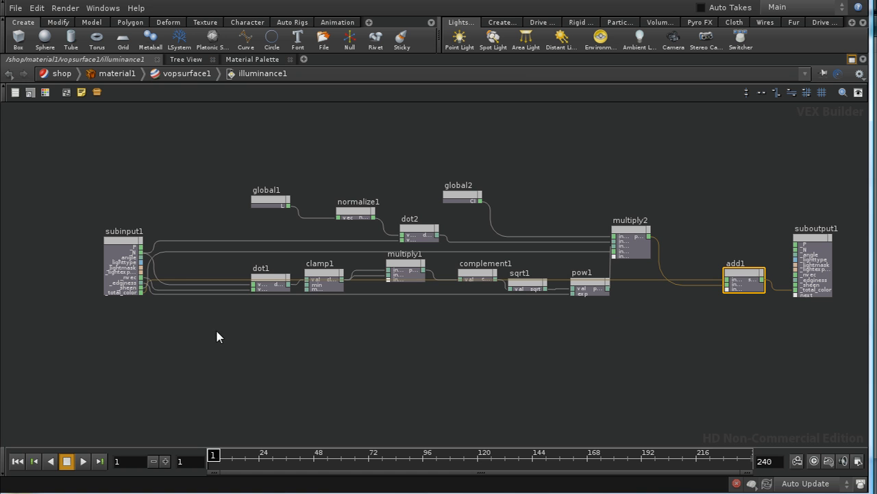
mouse_move(485, 293)
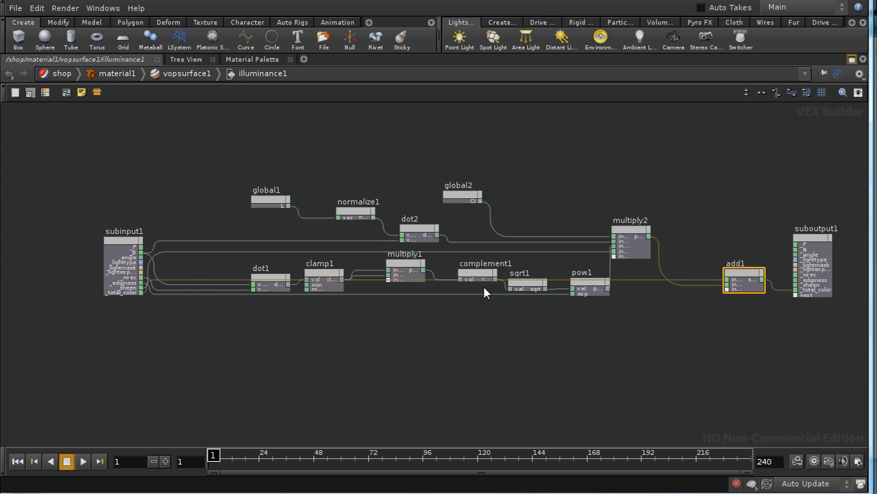
mouse_move(727, 274)
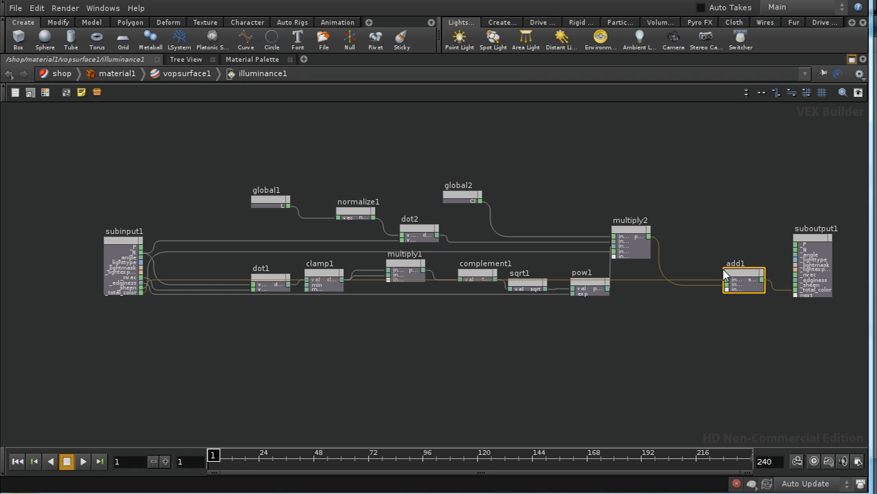
mouse_move(821, 296)
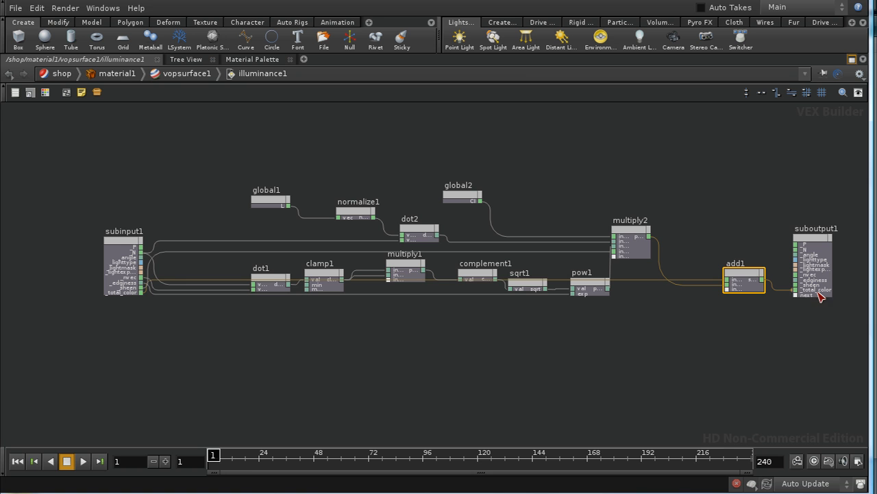
mouse_move(173, 324)
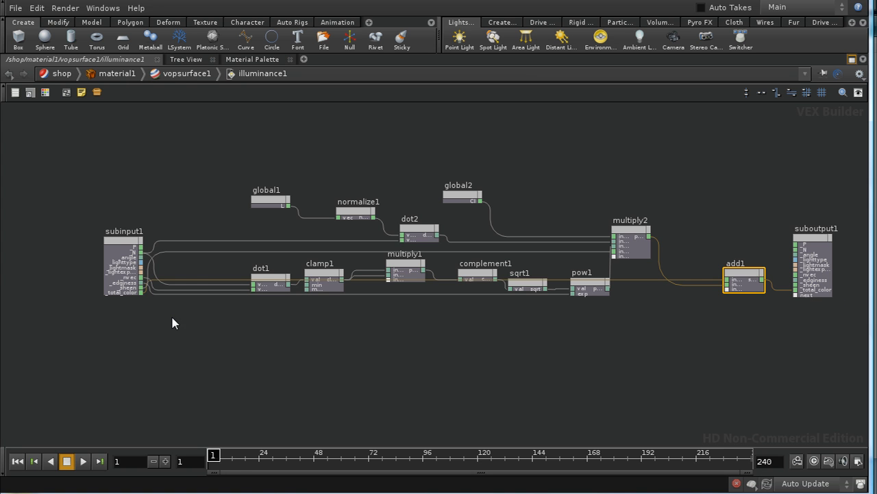
mouse_move(230, 286)
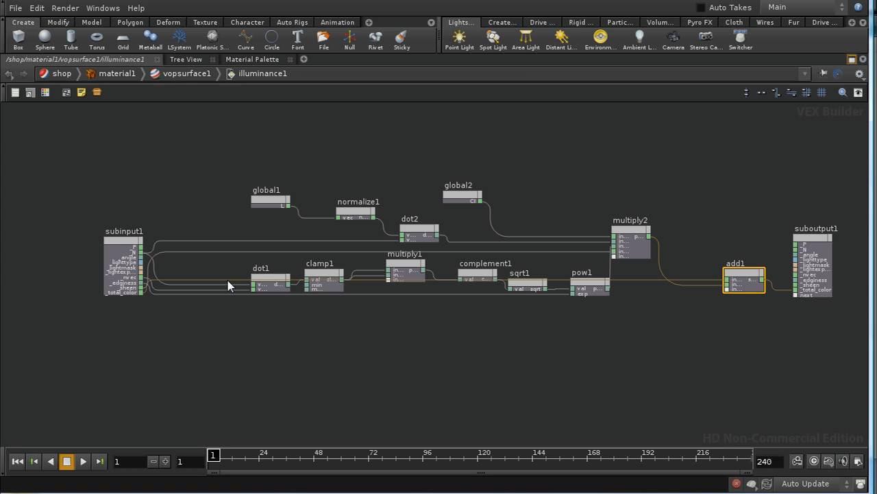
mouse_move(289, 218)
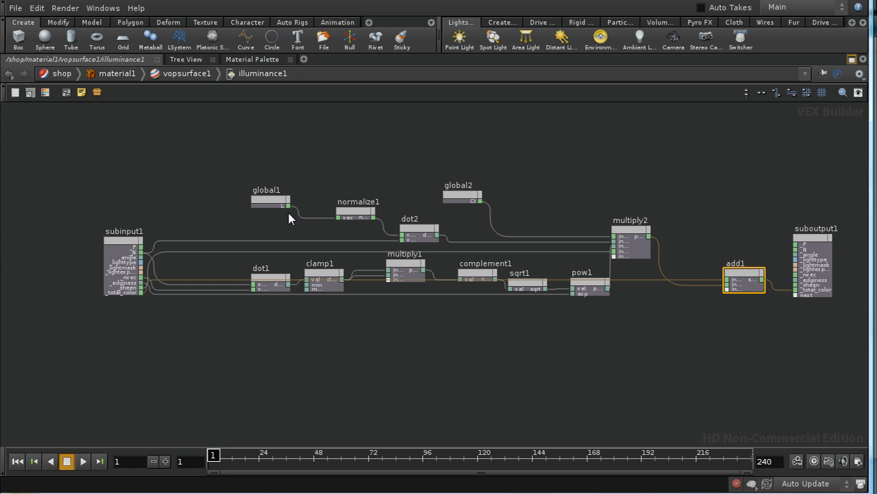
mouse_move(752, 329)
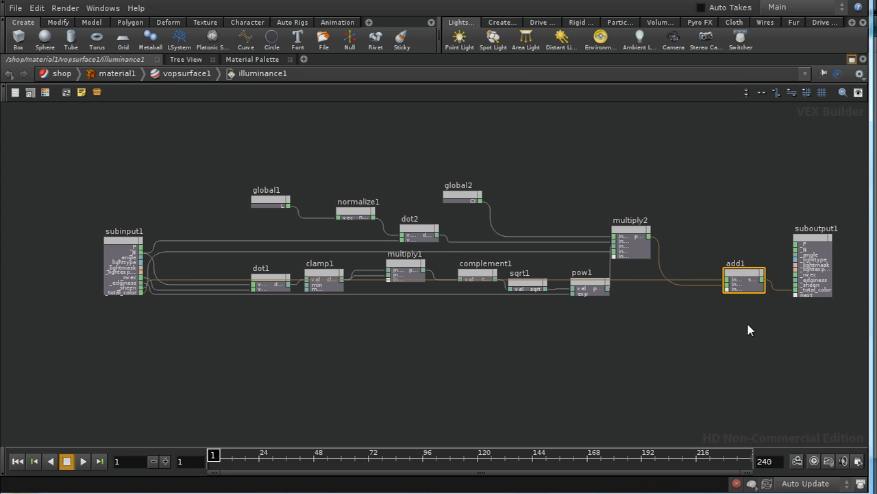
mouse_move(729, 341)
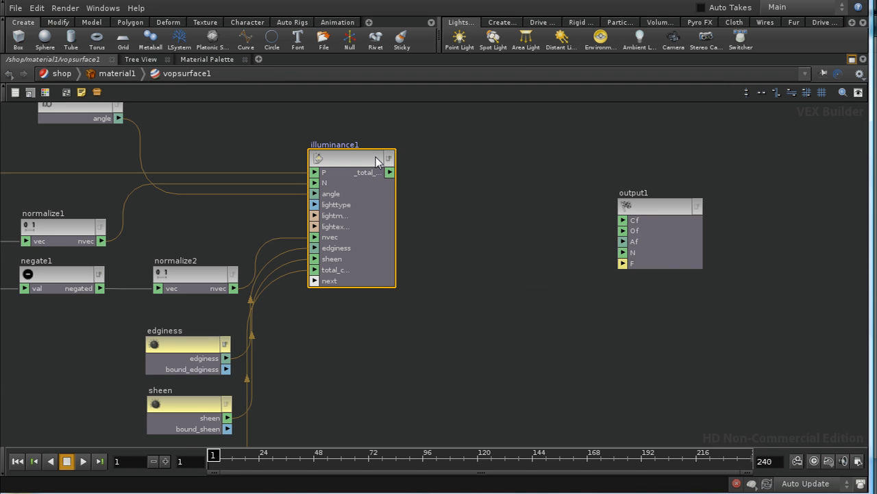
mouse_move(384, 171)
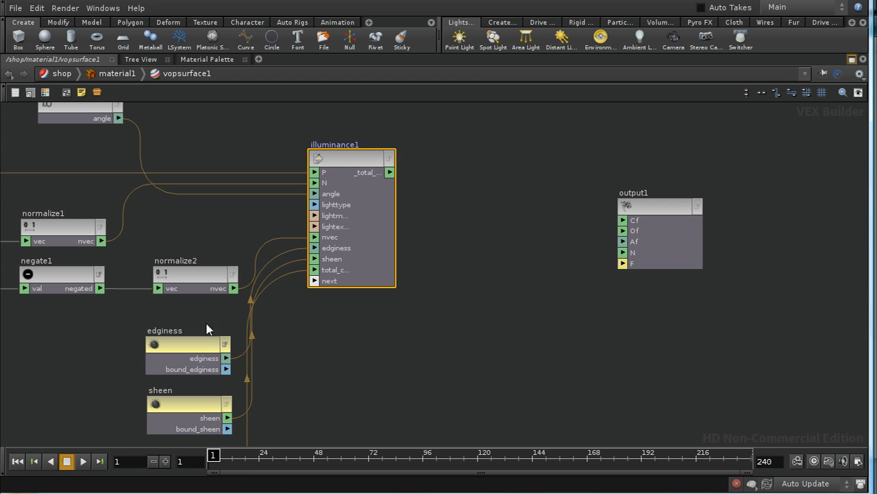
mouse_move(458, 340)
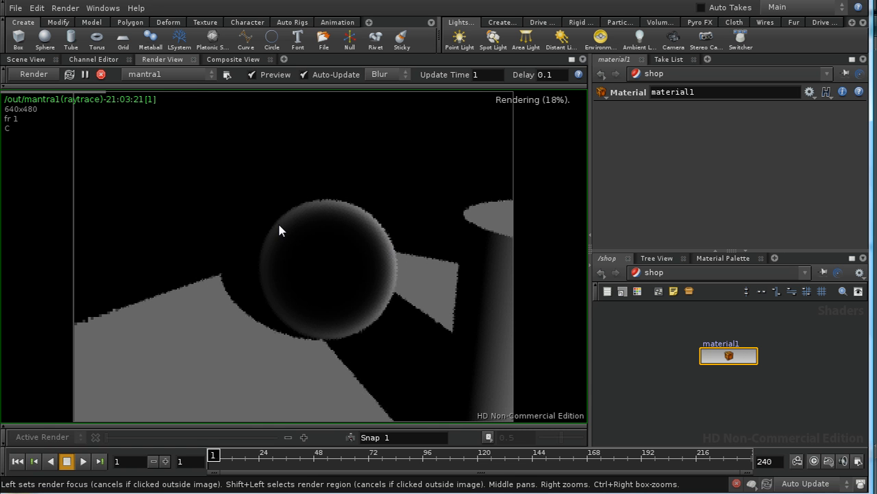
mouse_move(317, 211)
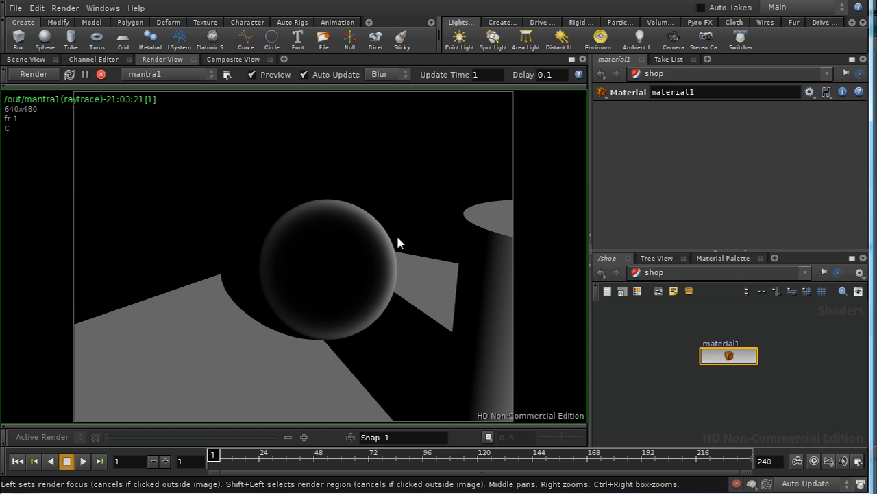
mouse_move(488, 164)
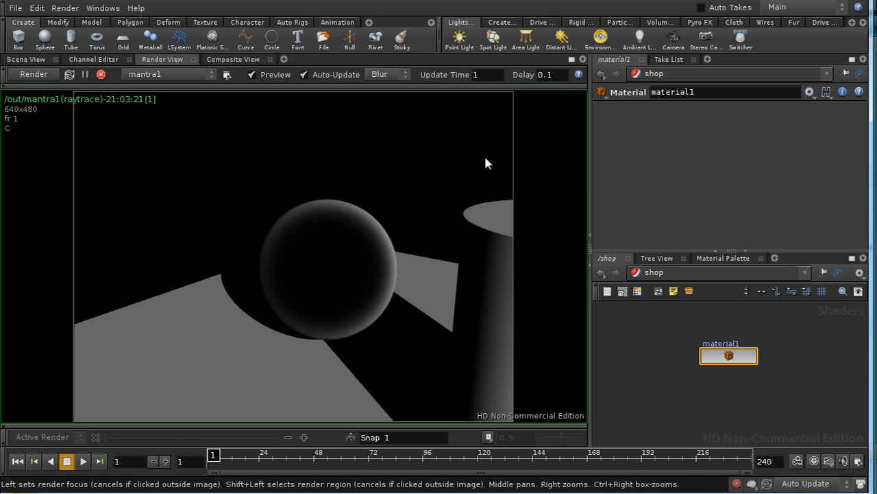
mouse_move(267, 291)
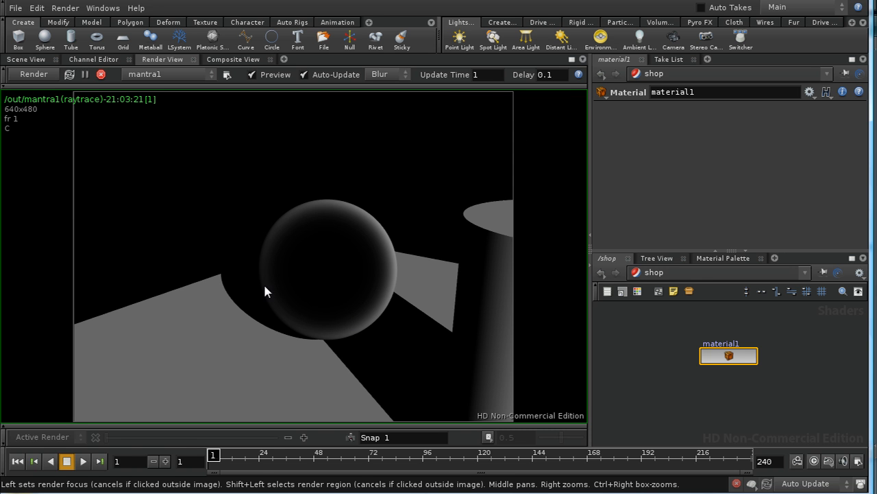
mouse_move(370, 331)
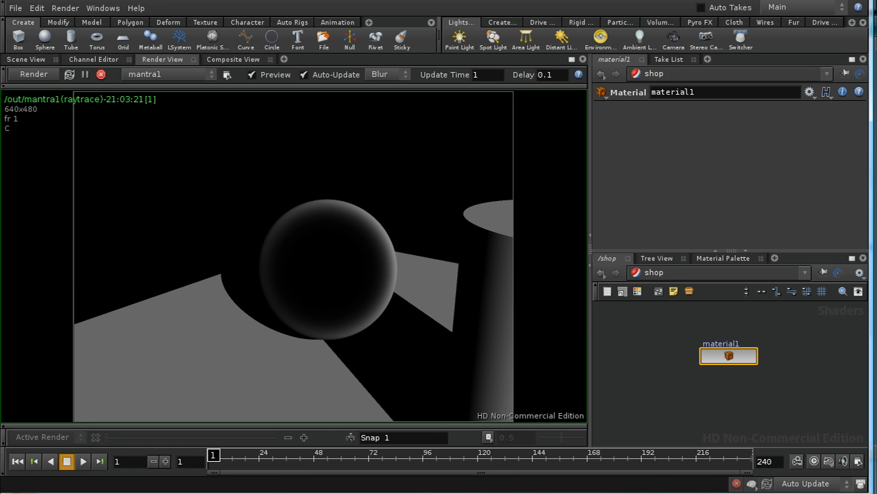
mouse_move(343, 280)
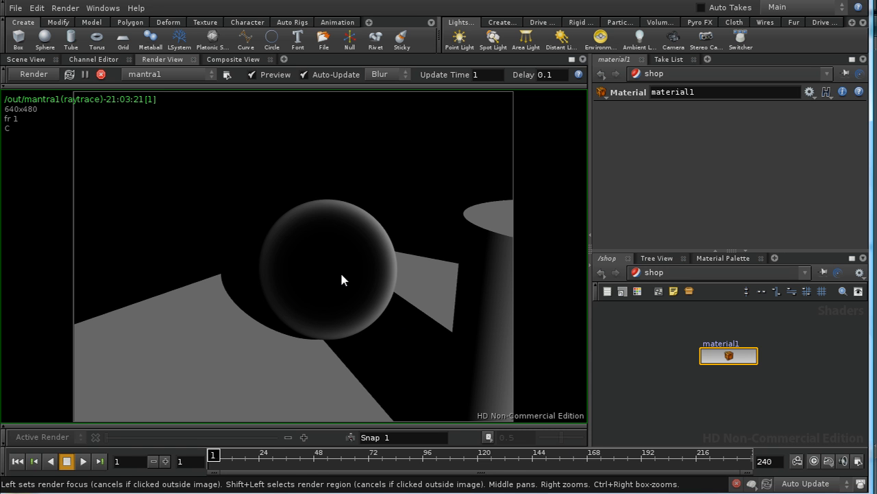
mouse_move(373, 326)
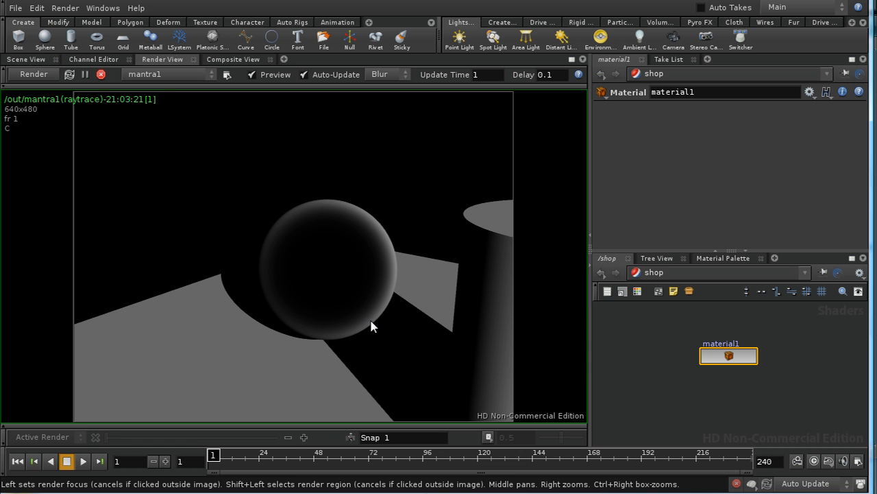
mouse_move(691, 383)
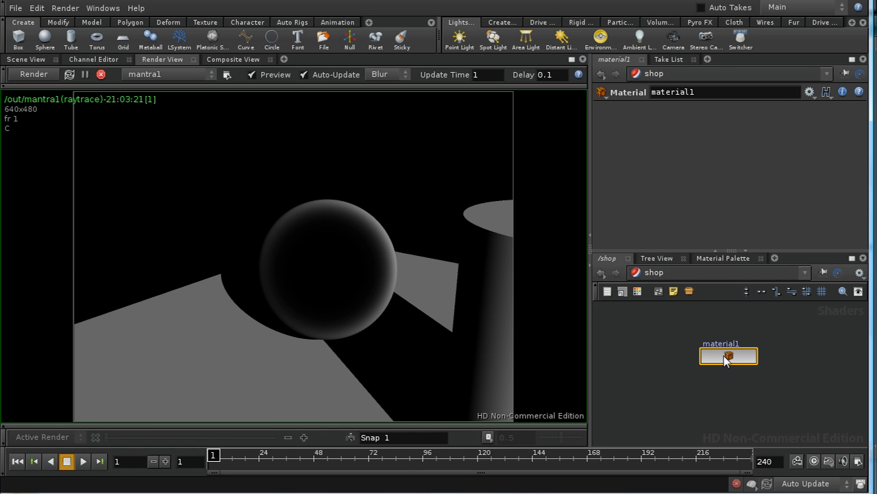
- Dive through material1 and vopsurface1 into illuminance1 and place a Shadow node above multiply2
double_click(729, 355)
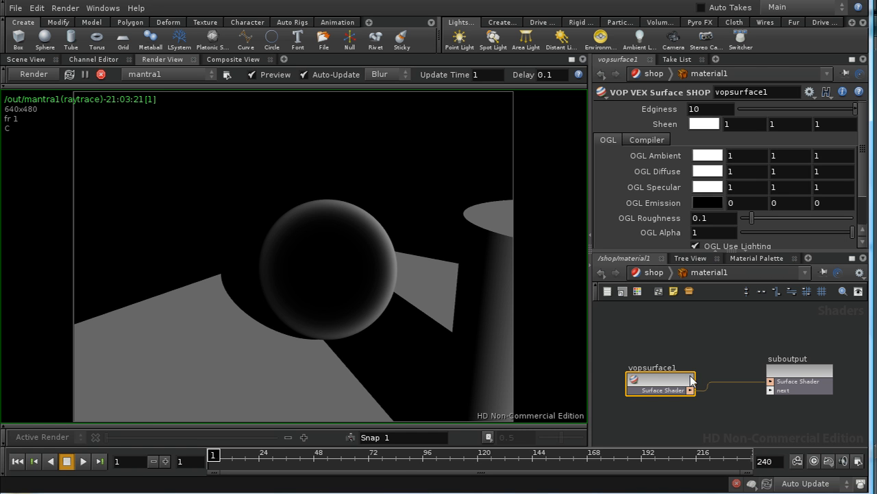
double_click(661, 389)
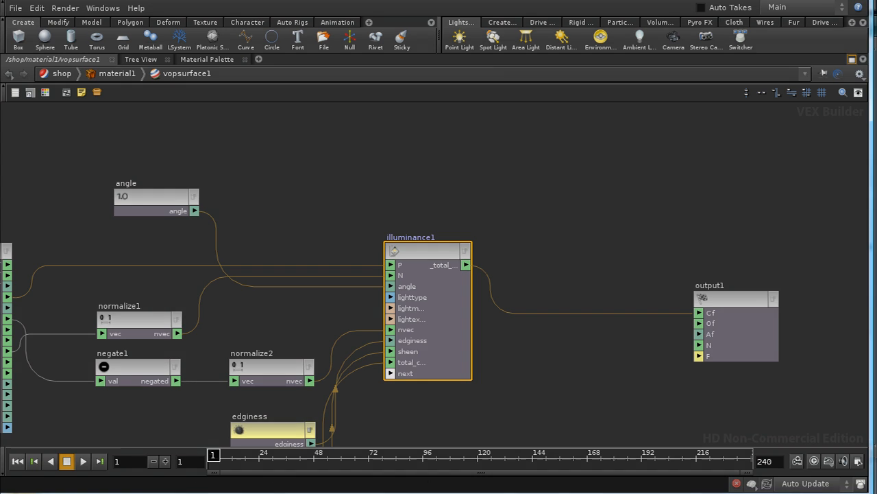
double_click(428, 249)
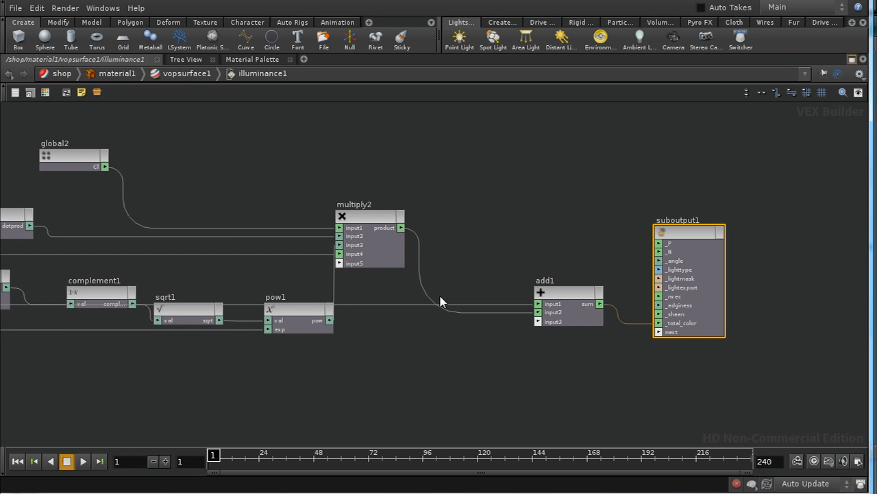
key(Tab)
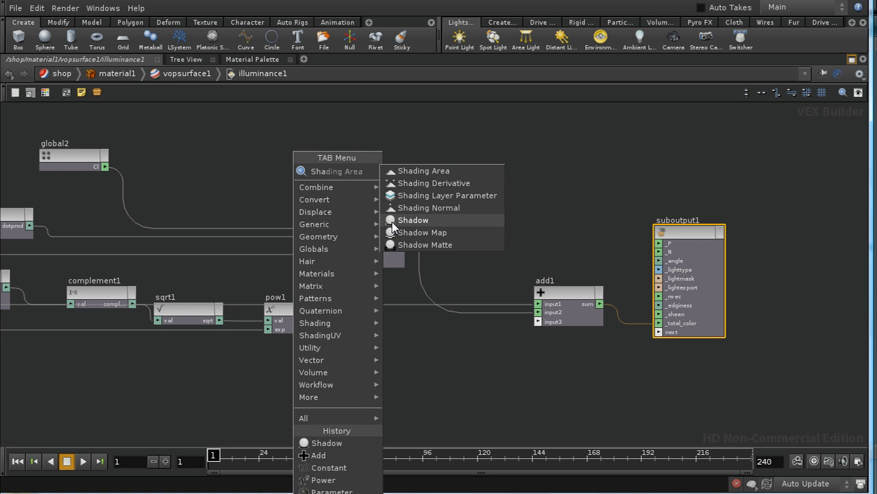
click(413, 220)
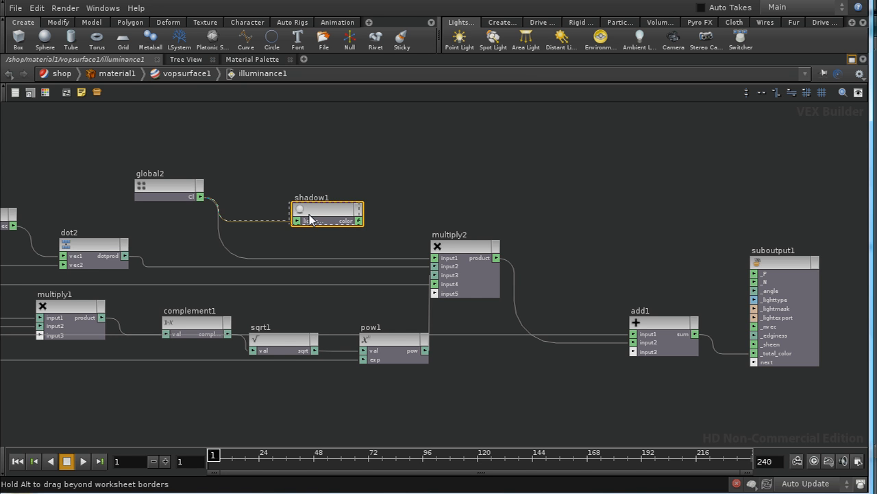
drag(328, 213, 305, 211)
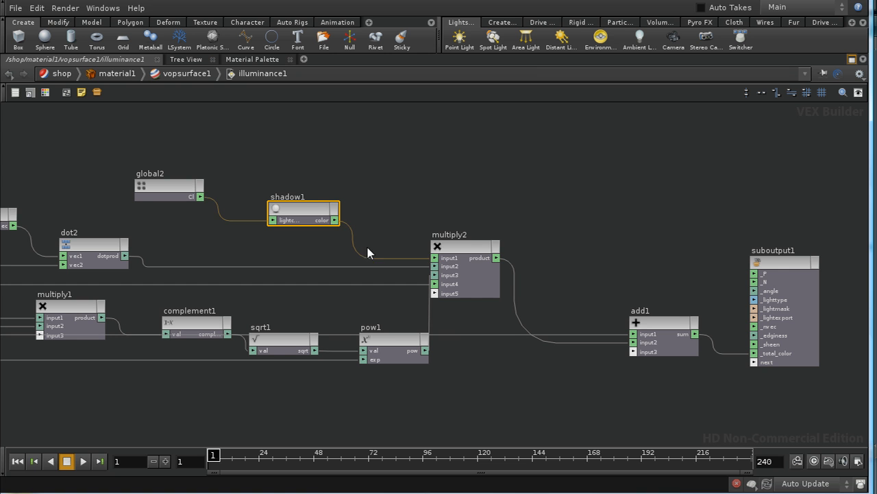
mouse_move(310, 238)
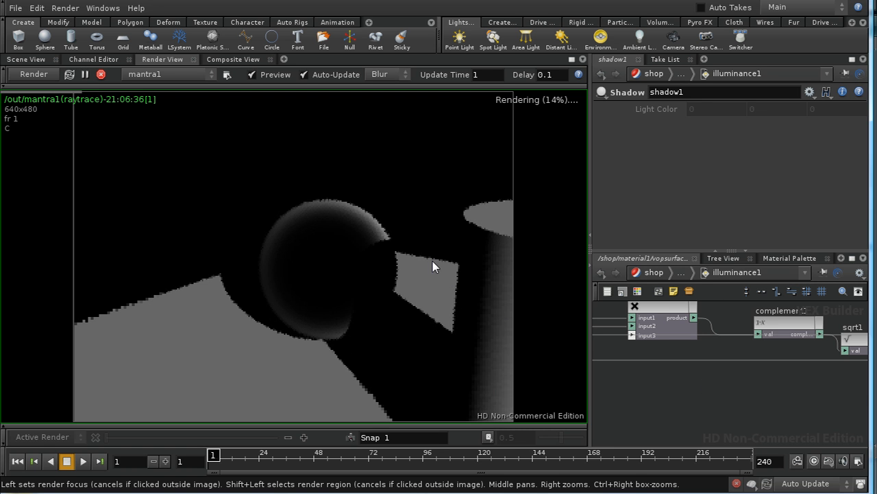
mouse_move(336, 344)
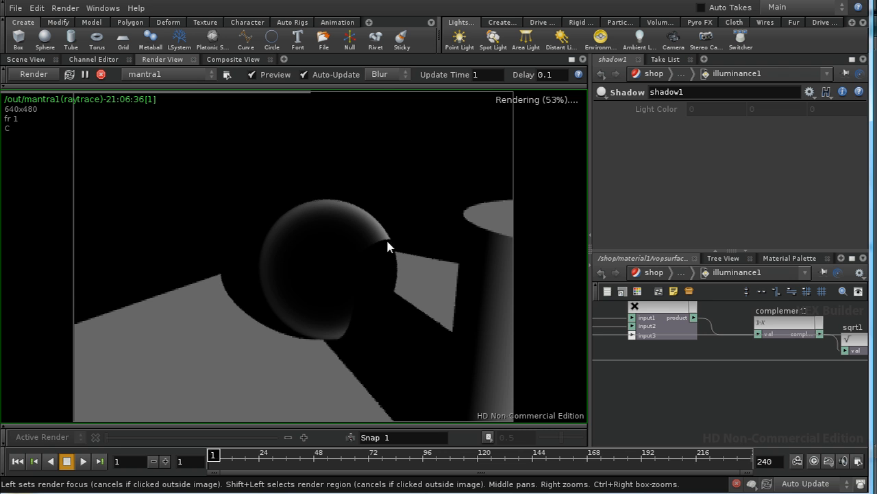
mouse_move(365, 271)
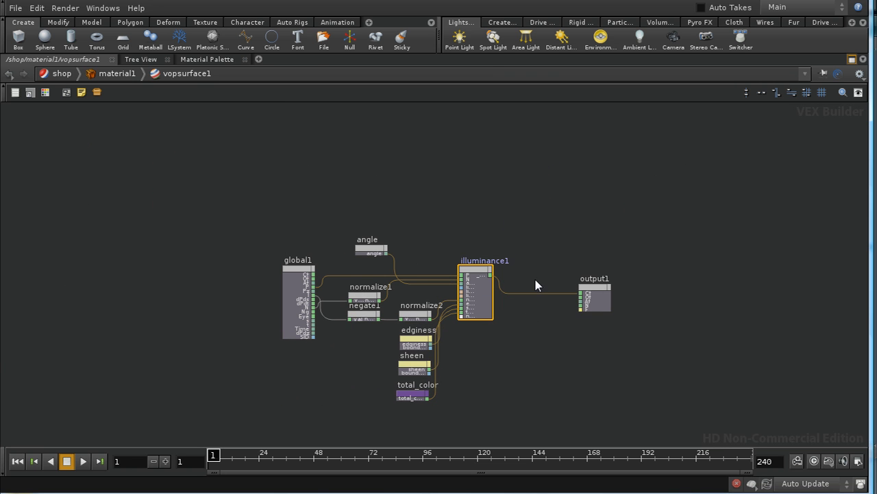
mouse_move(501, 266)
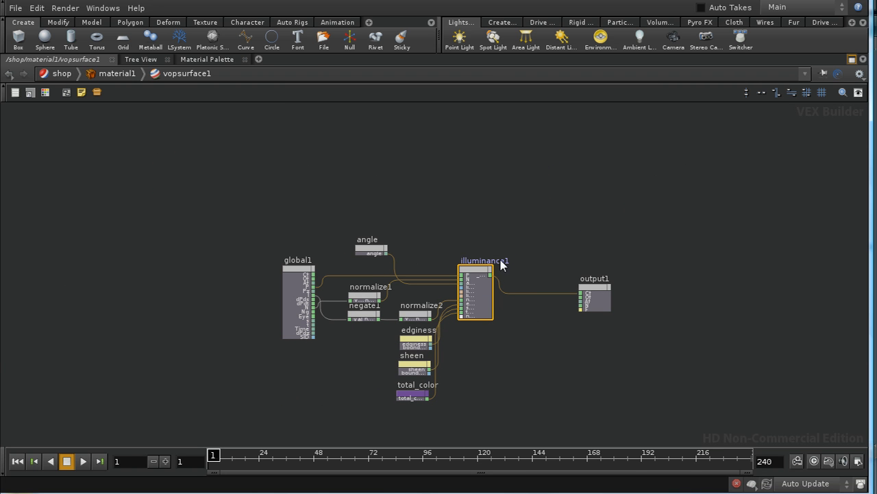
mouse_move(300, 430)
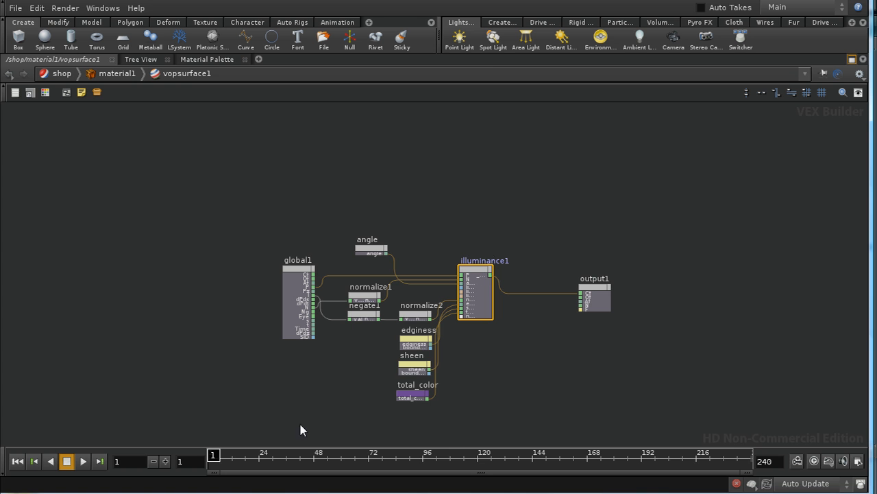
mouse_move(496, 253)
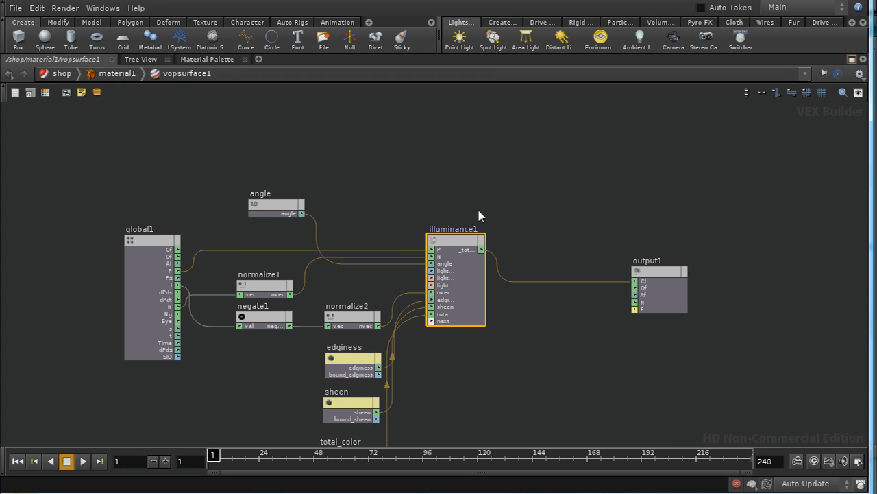
mouse_move(578, 228)
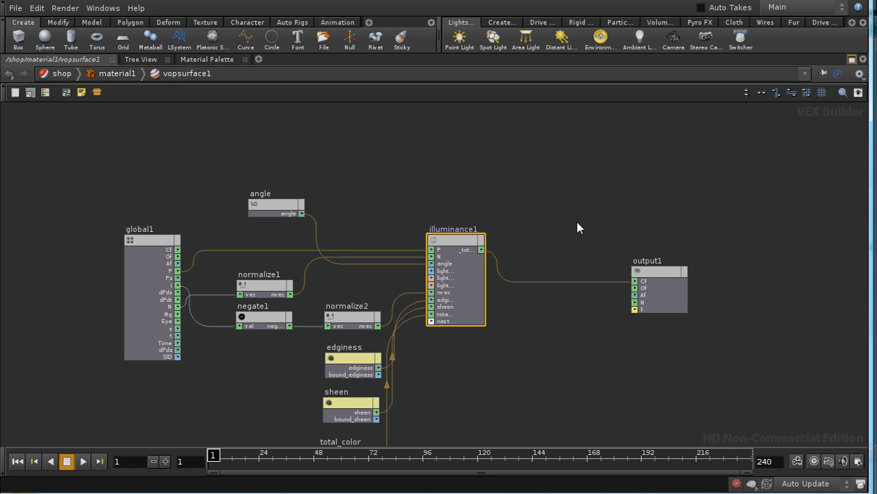
mouse_move(510, 230)
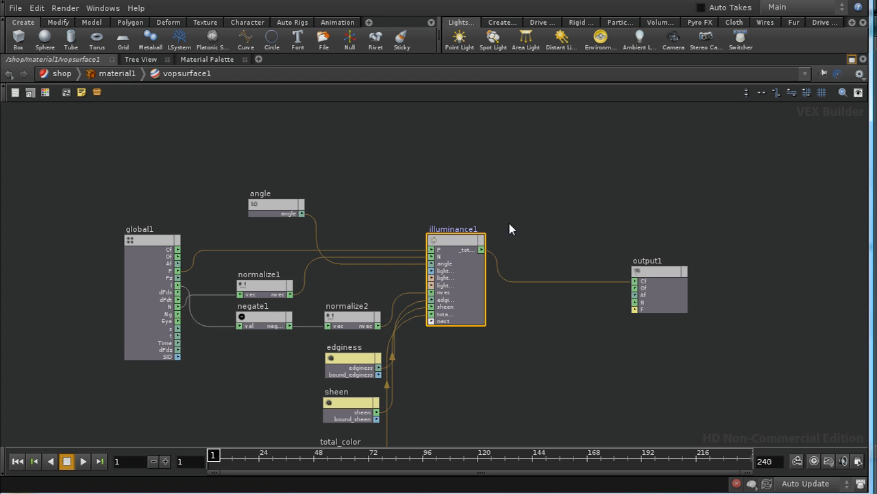
mouse_move(564, 392)
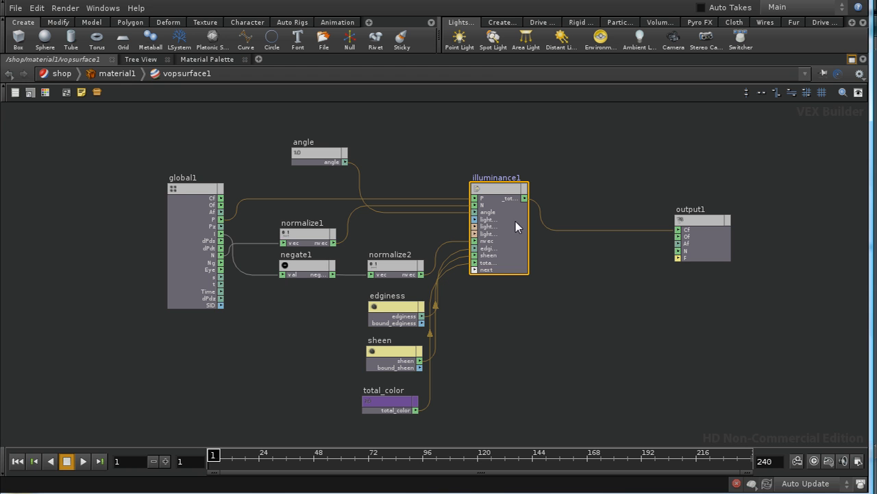
mouse_move(573, 165)
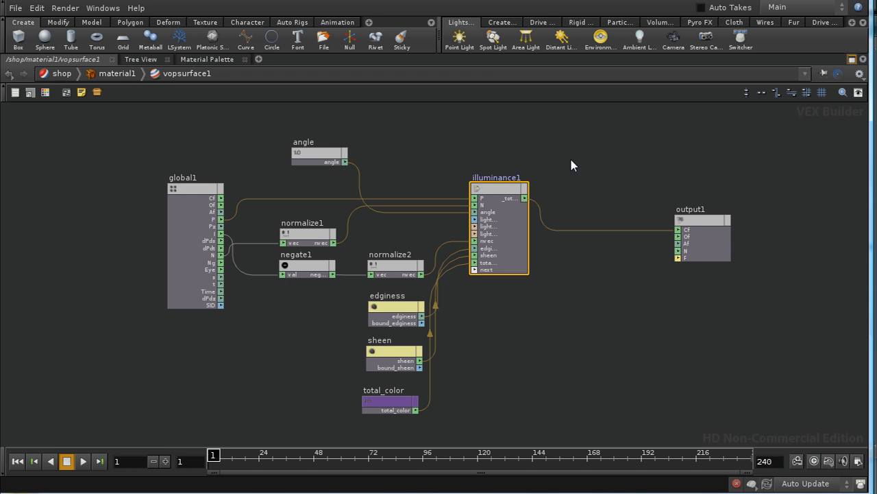
mouse_move(481, 165)
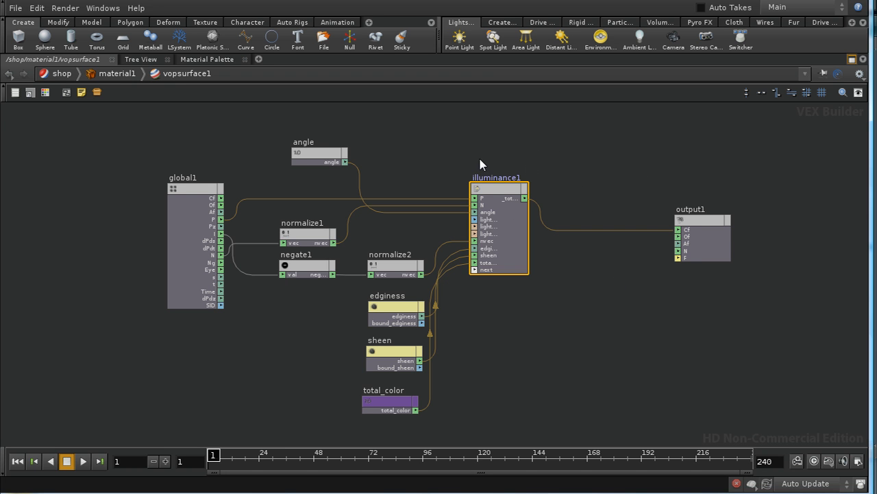
mouse_move(628, 156)
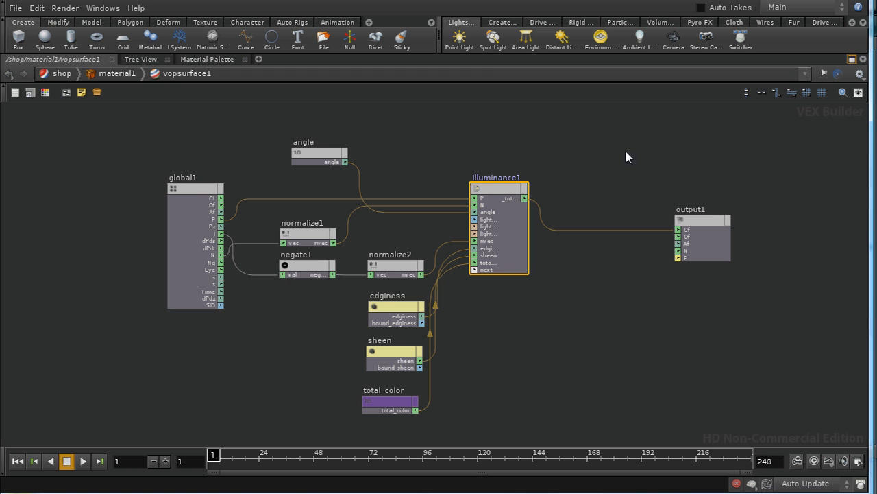
mouse_move(537, 348)
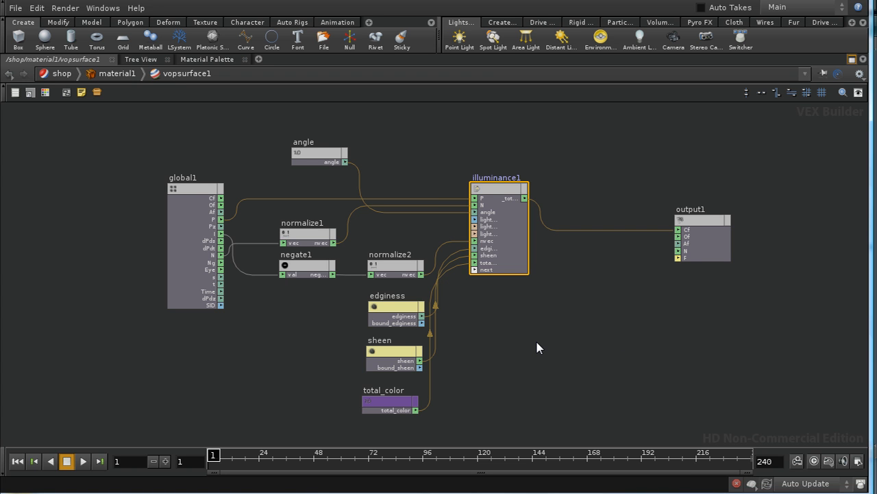
mouse_move(601, 319)
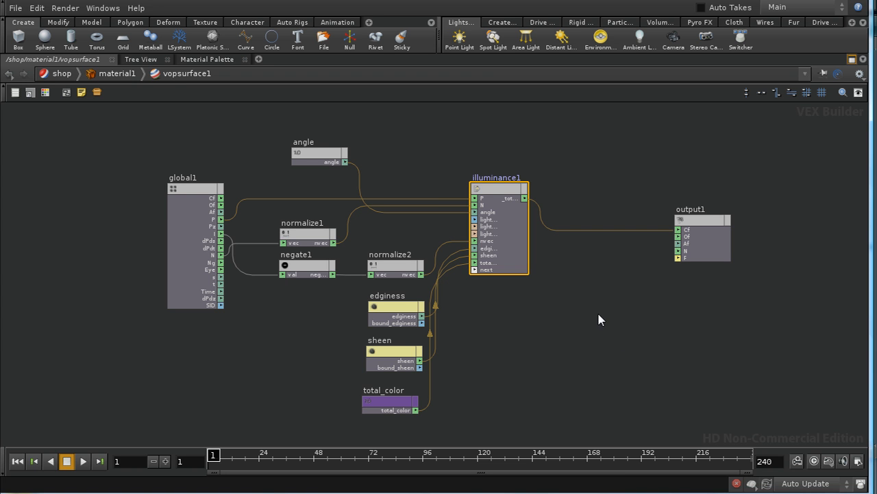
mouse_move(507, 362)
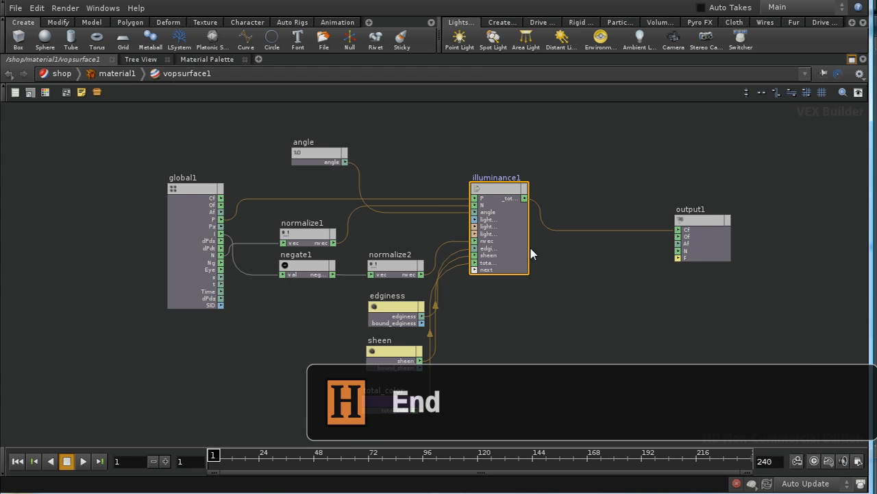
mouse_move(556, 367)
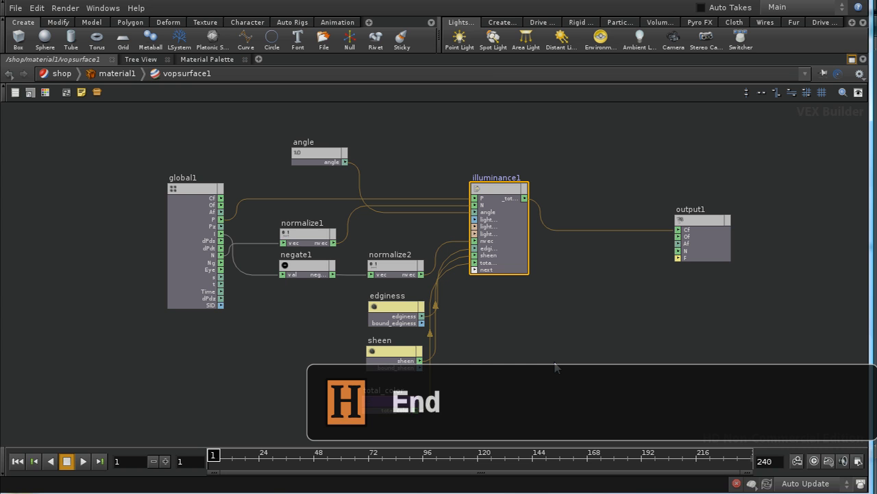